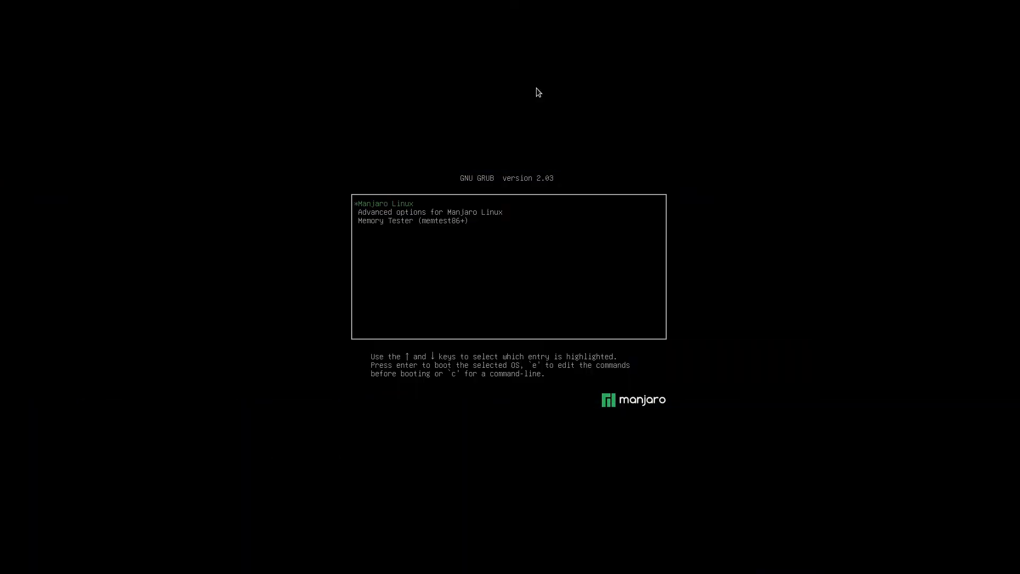
Boot the highlighted Manjaro Linux entry from the GRUB menu.
key(Return)
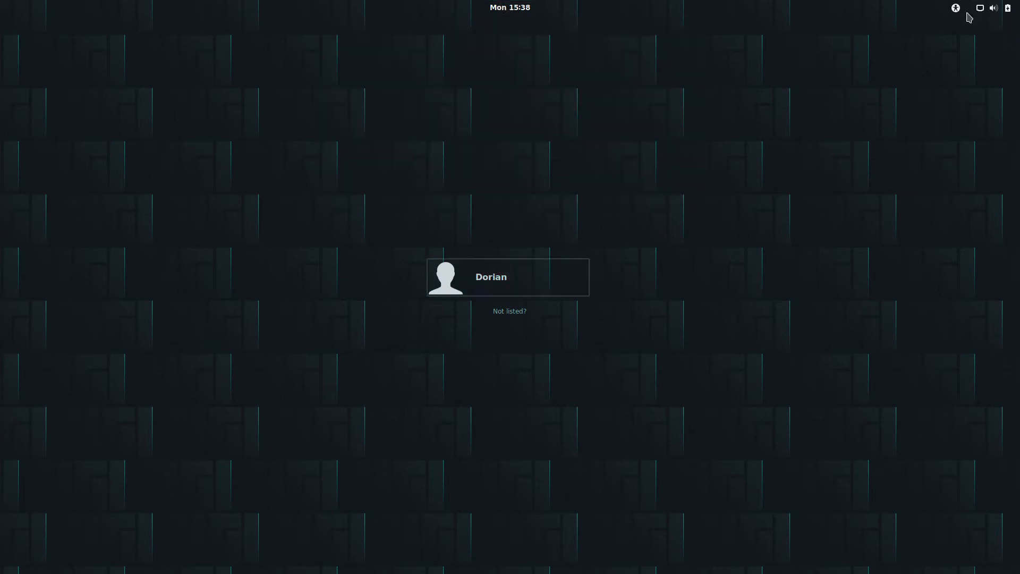
mouse_move(385, 146)
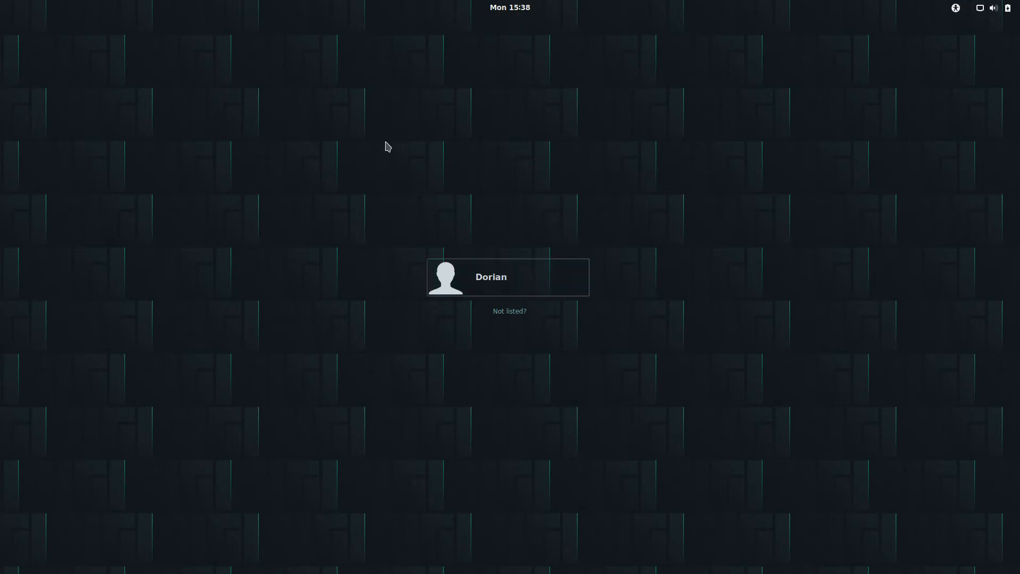
Select the user, cancel once, reselect it and sign in with the password.
click(507, 277)
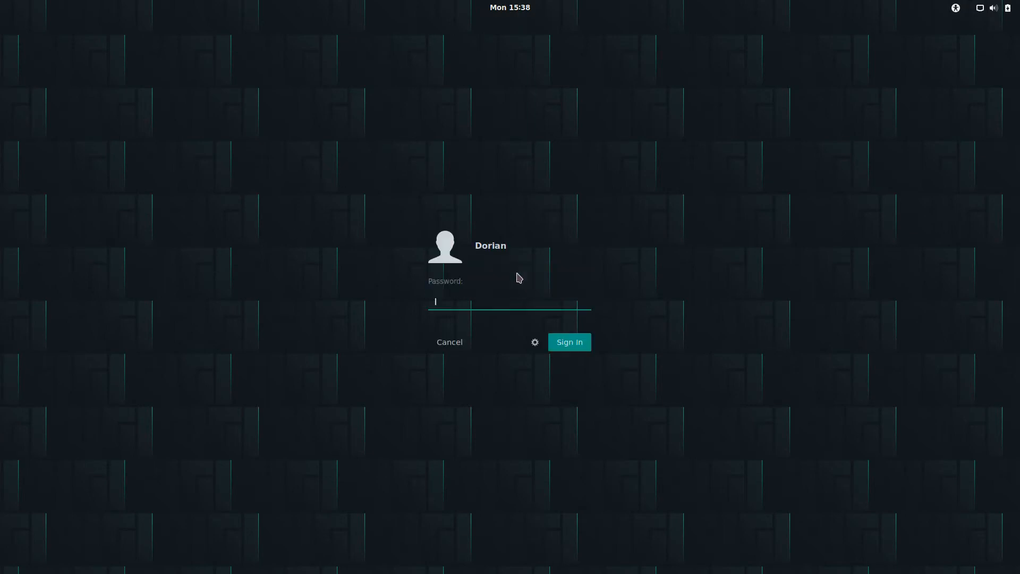
click(449, 341)
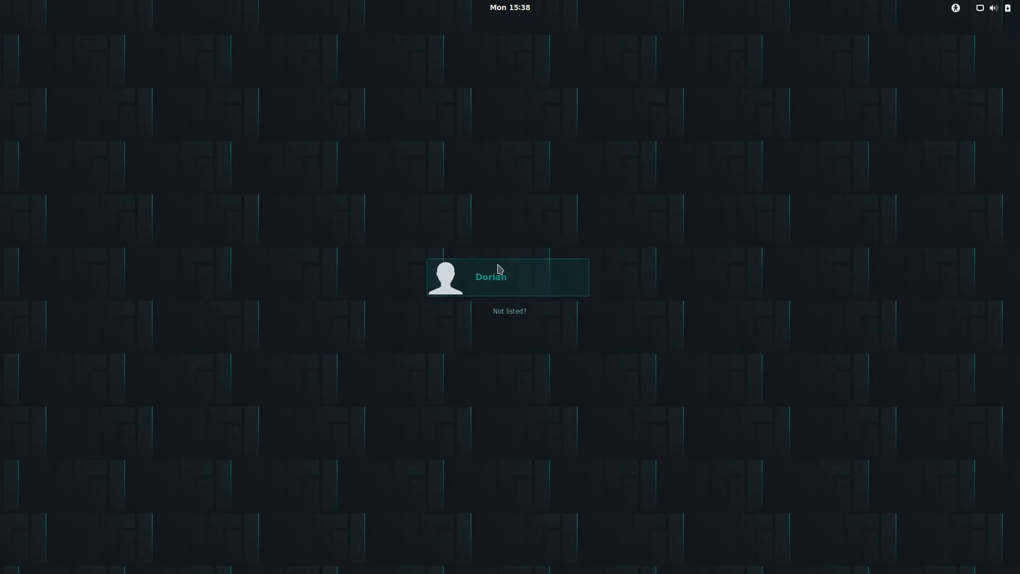
click(507, 277)
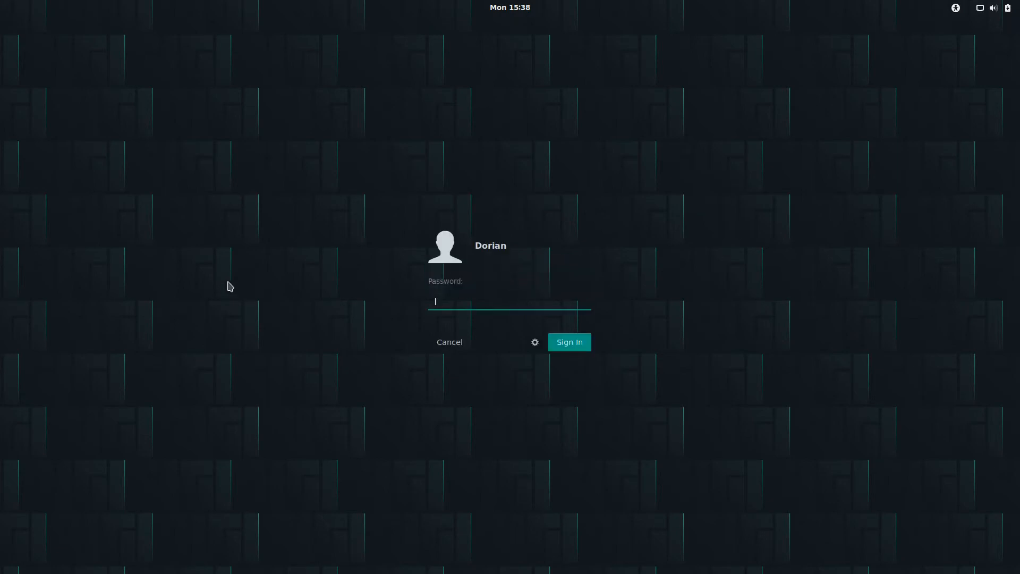
text(password)
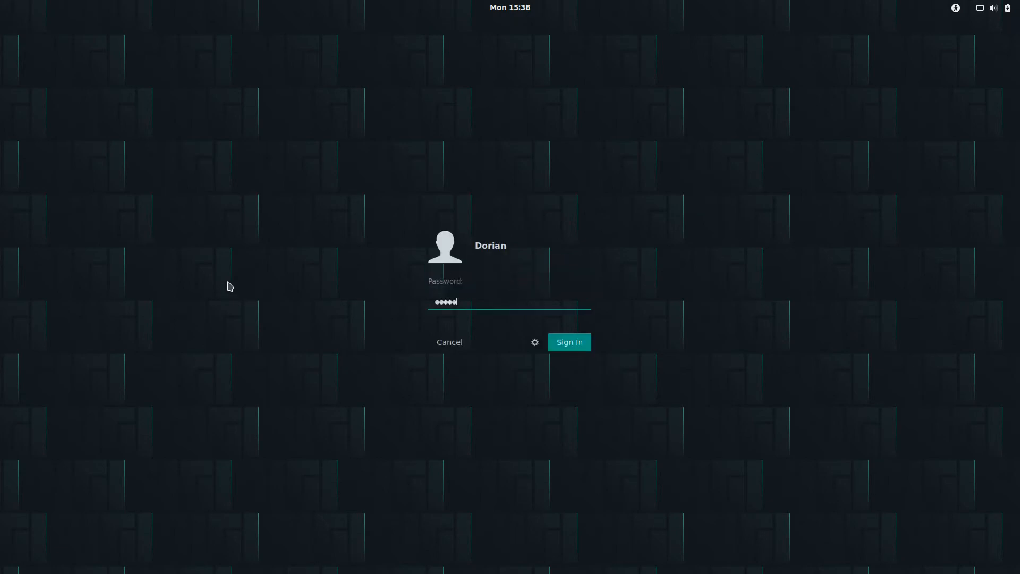
click(568, 341)
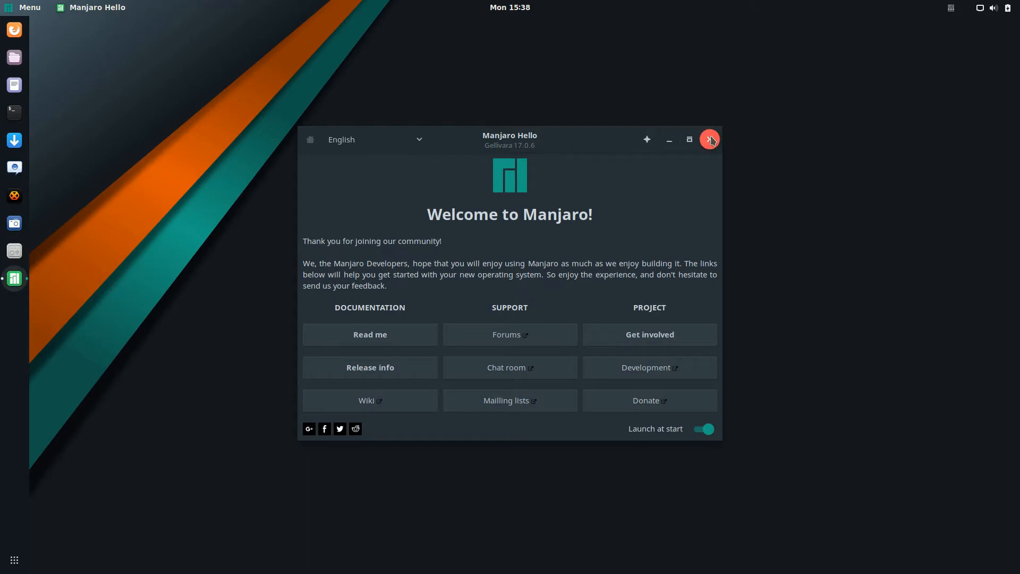
mouse_move(769, 72)
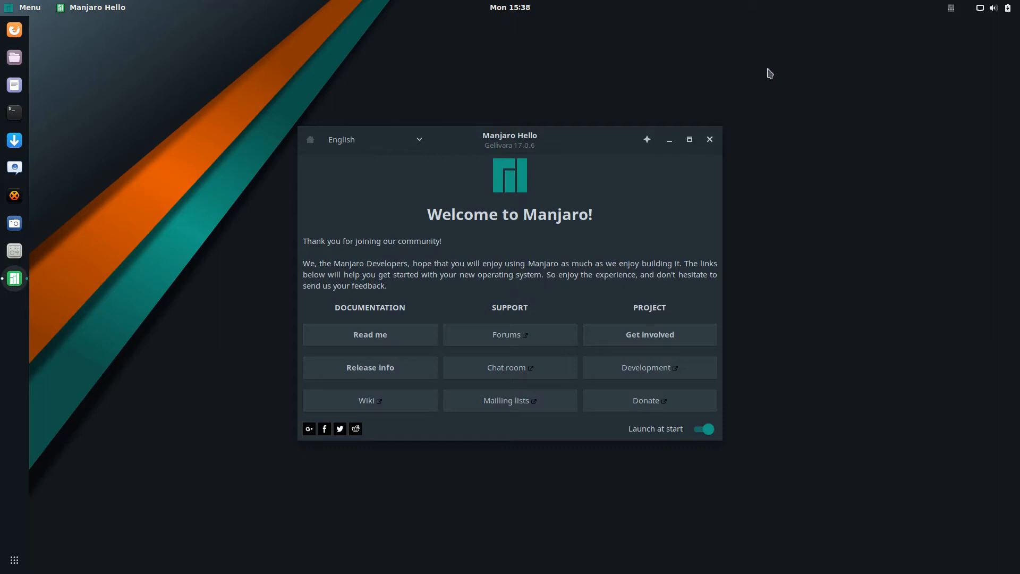
mouse_move(171, 88)
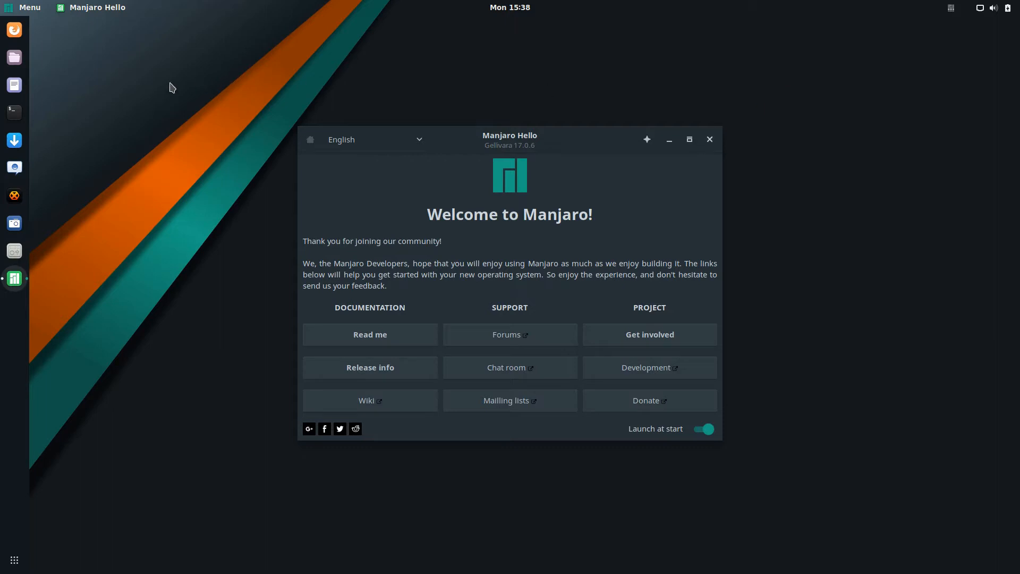
mouse_move(273, 127)
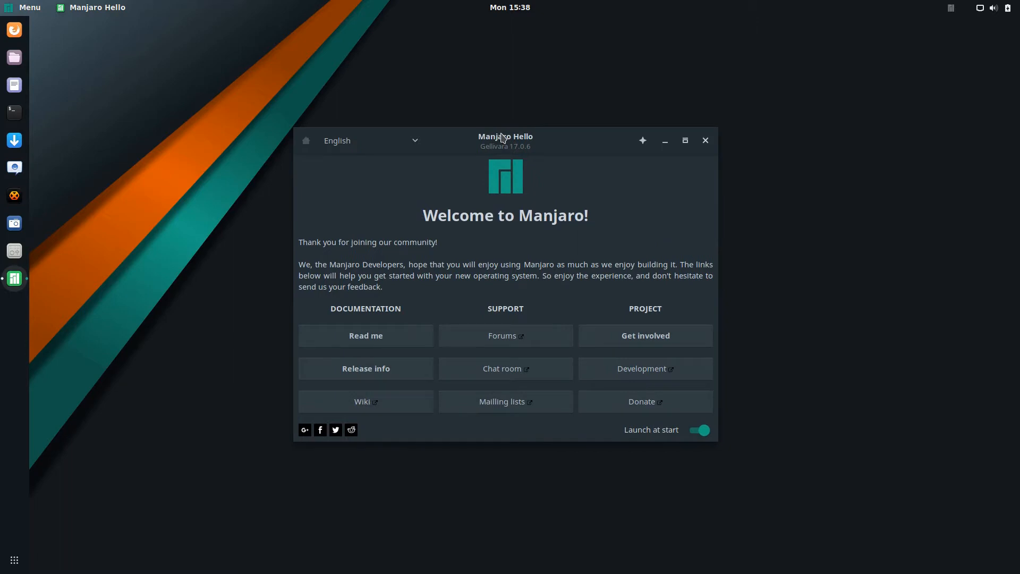
drag(505, 136, 522, 140)
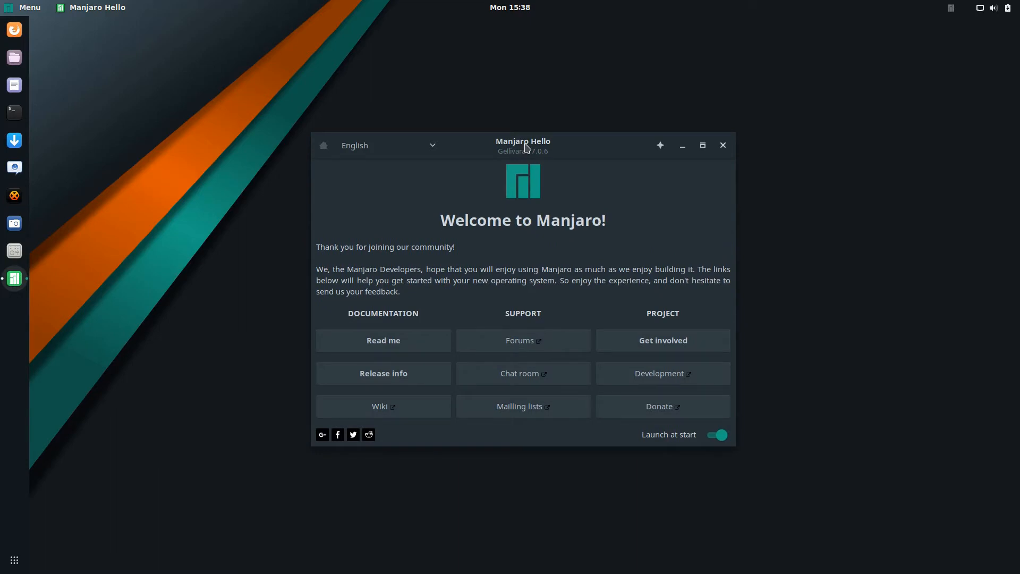
mouse_move(595, 159)
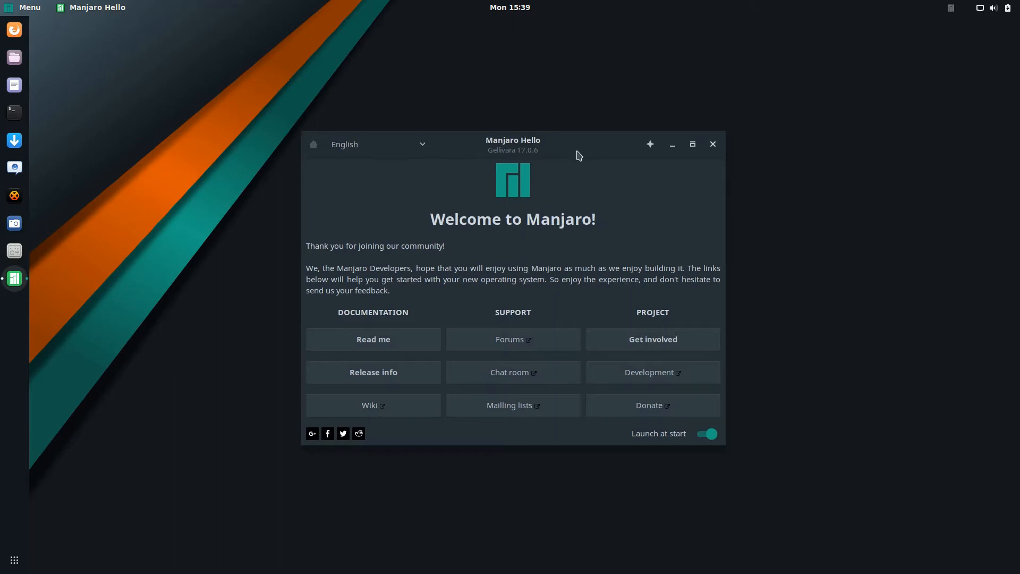
mouse_move(938, 157)
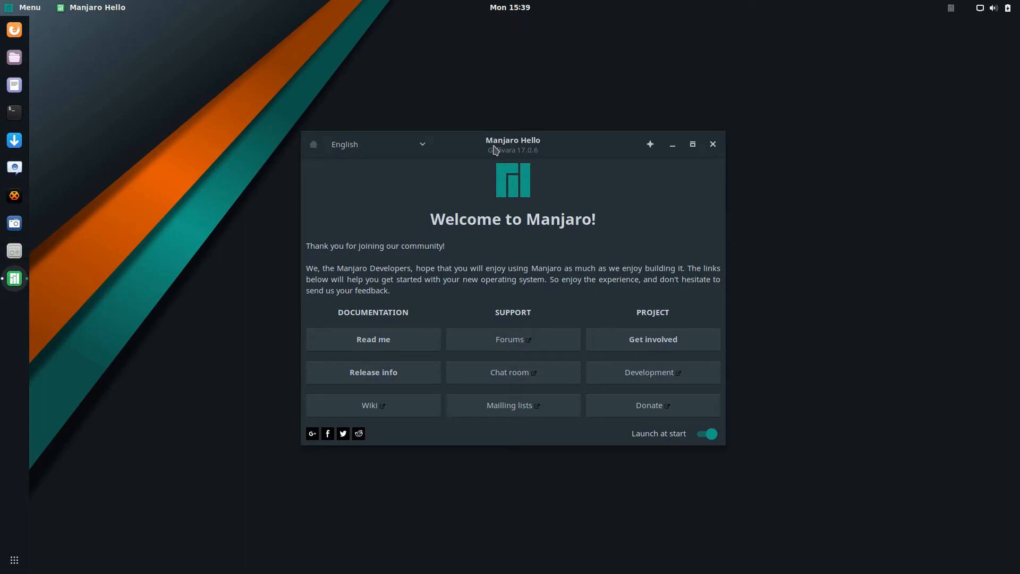
mouse_move(504, 142)
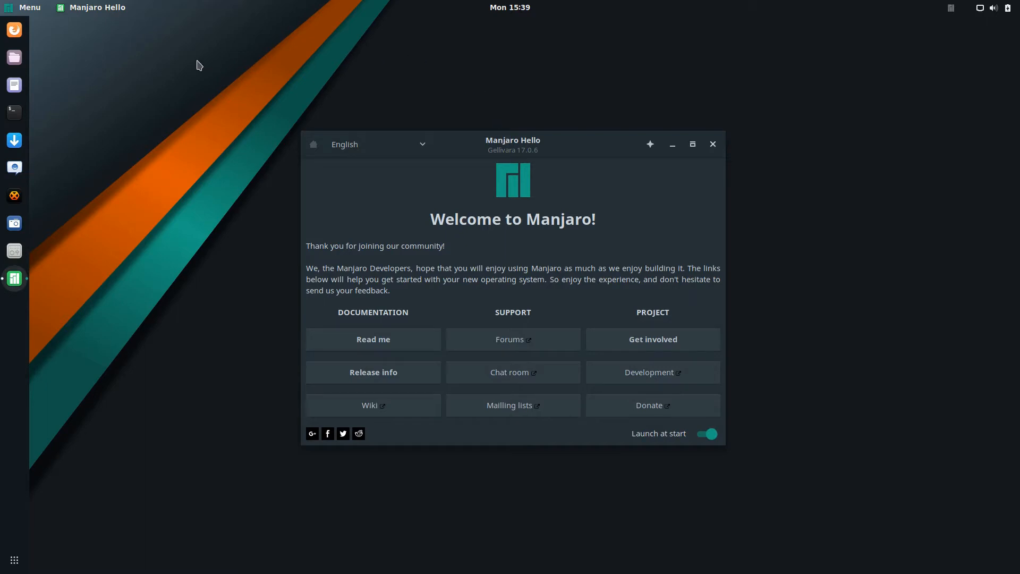
mouse_move(143, 101)
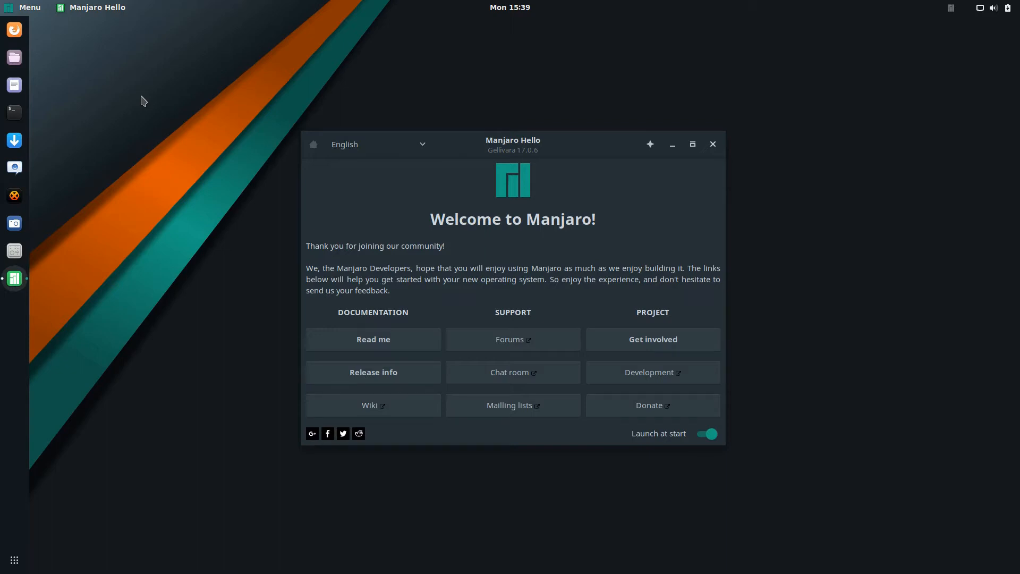
mouse_move(82, 72)
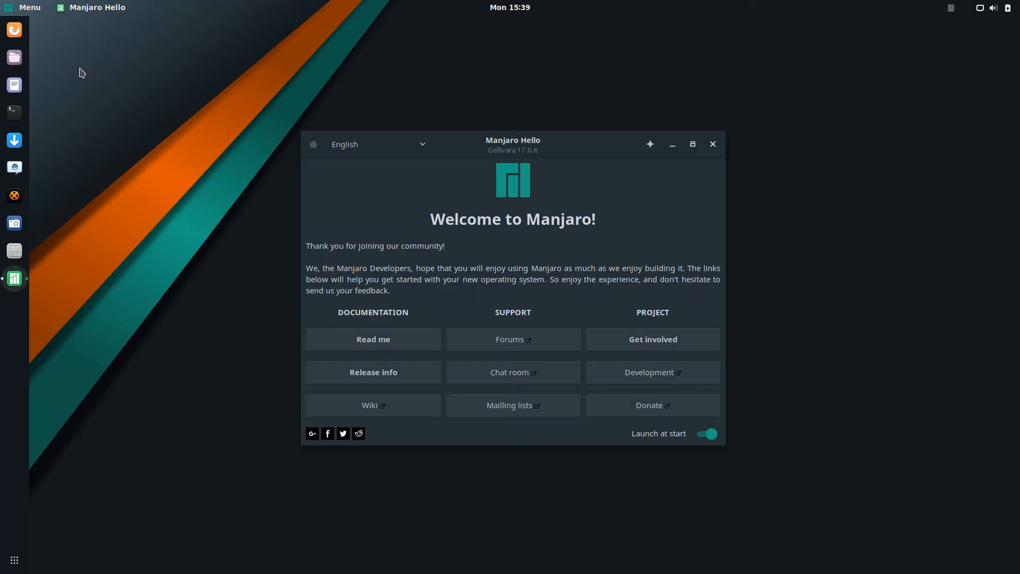
mouse_move(14, 85)
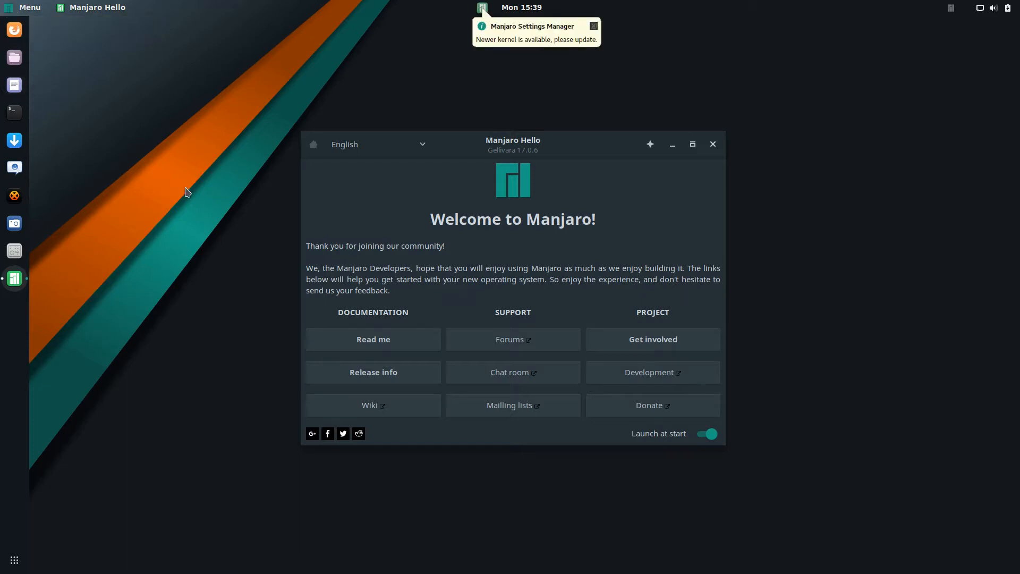
mouse_move(516, 13)
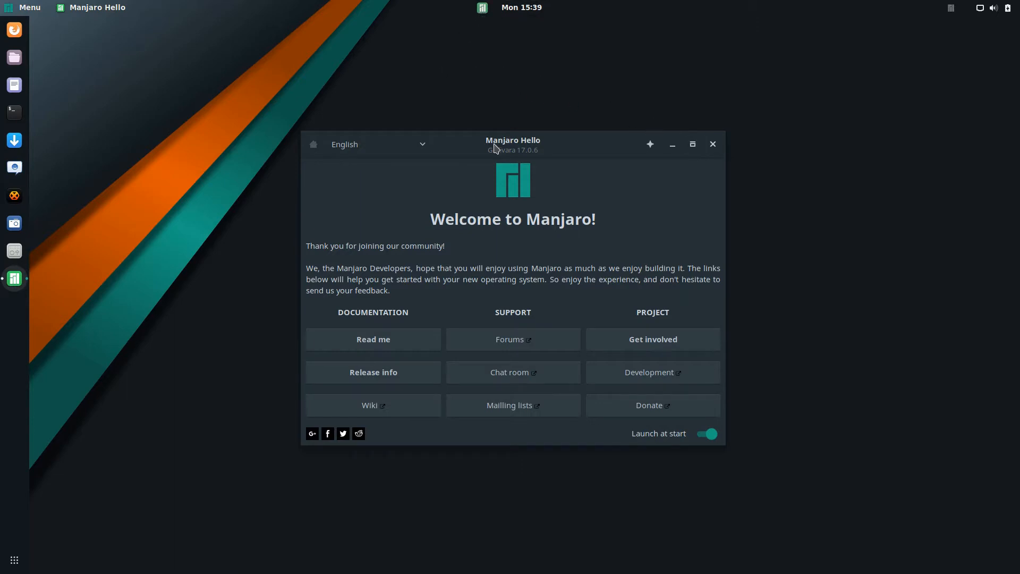
mouse_move(712, 144)
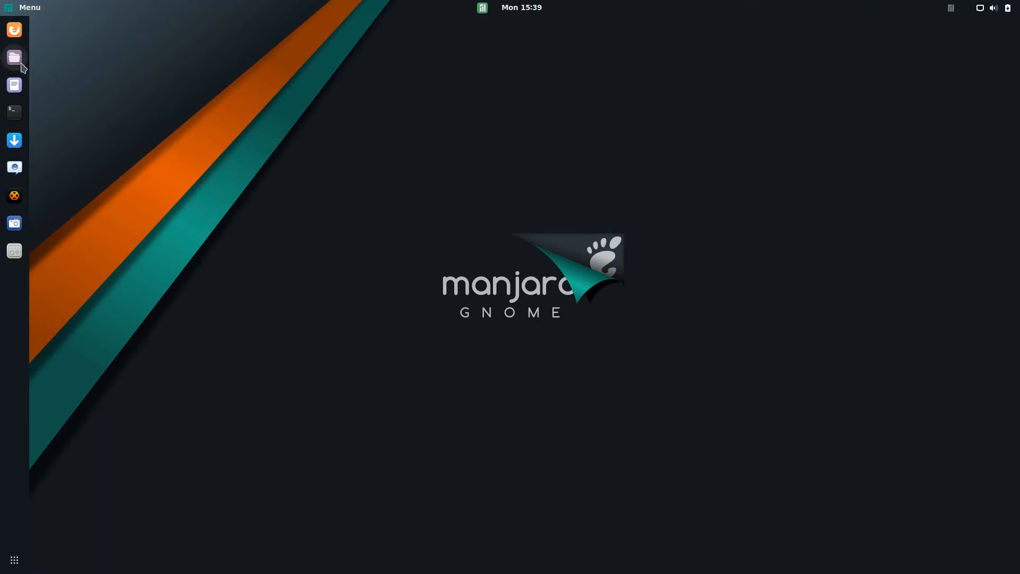
Open Files from the dock on the Home folder and maximize its window.
click(14, 57)
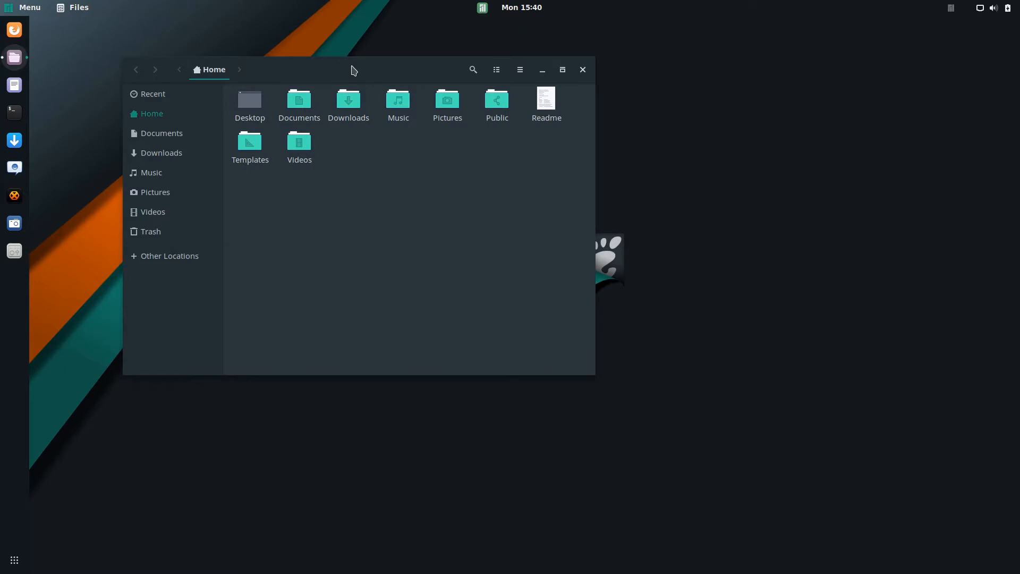
mouse_move(319, 75)
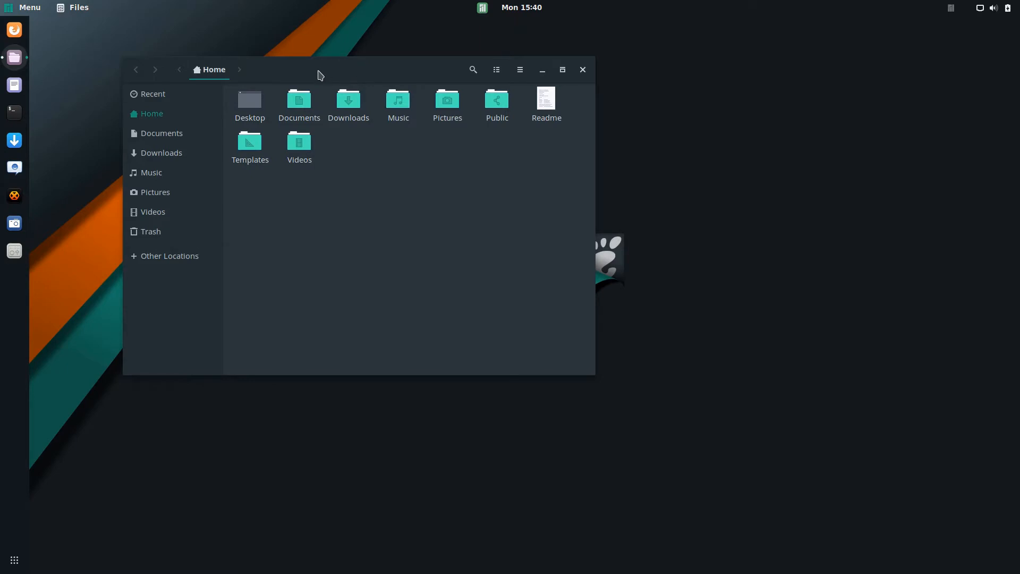
click(561, 70)
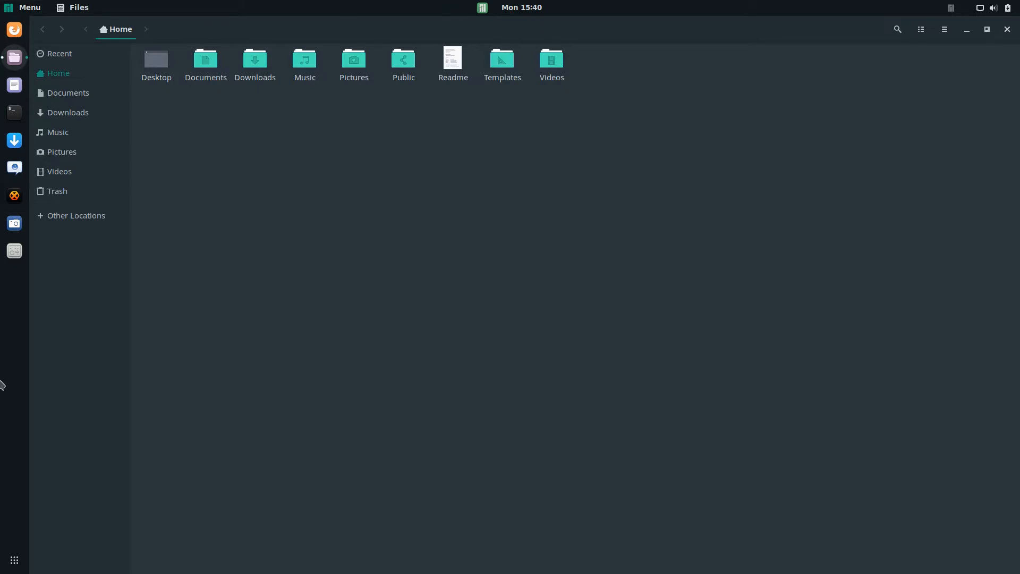
mouse_move(2, 269)
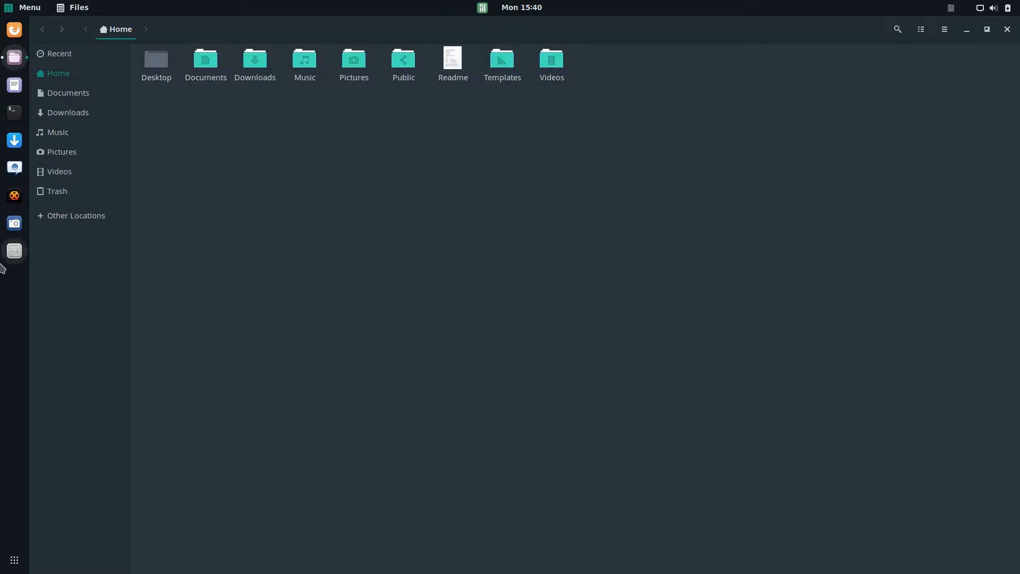
mouse_move(260, 6)
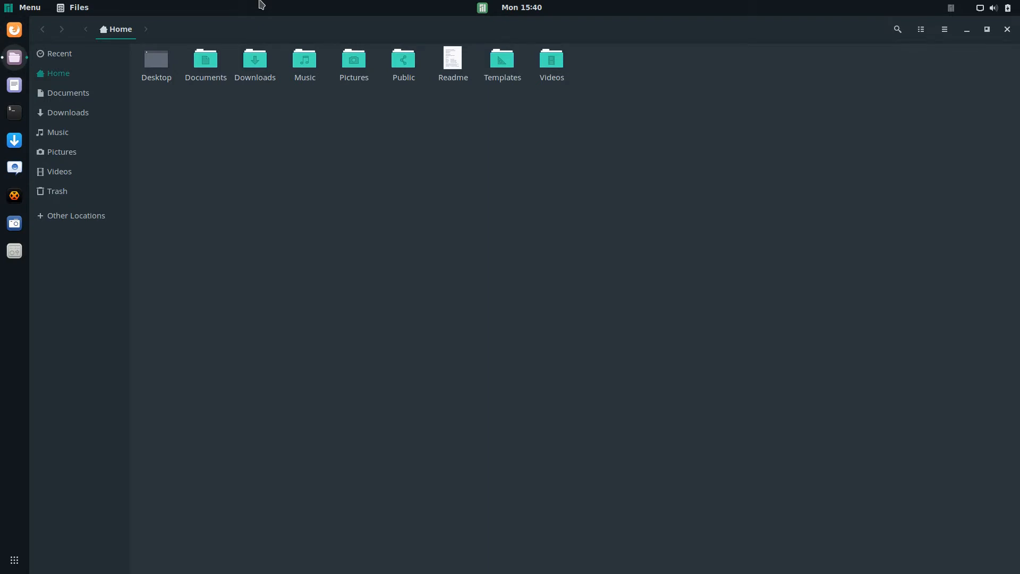
mouse_move(207, 5)
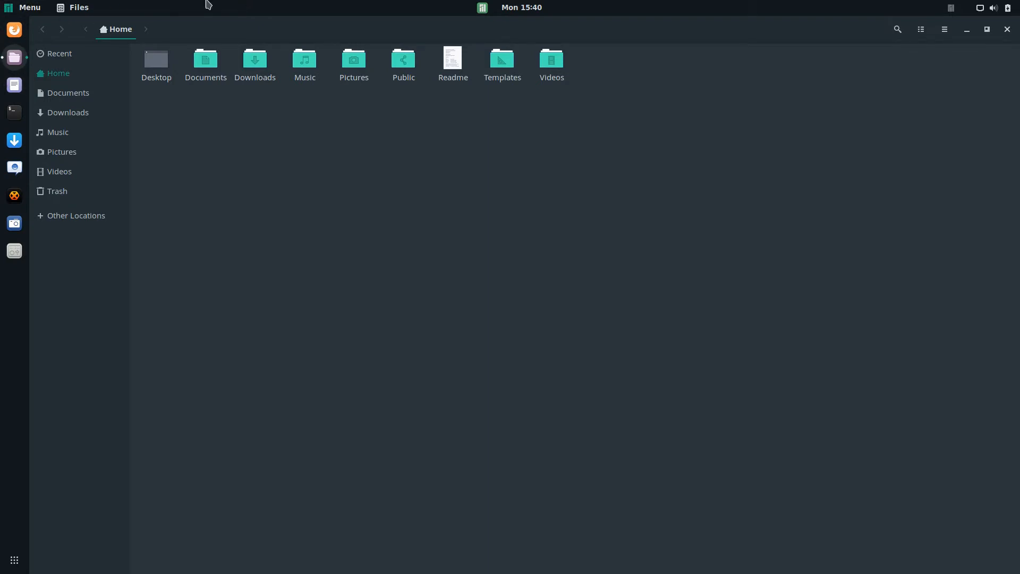
mouse_move(492, 40)
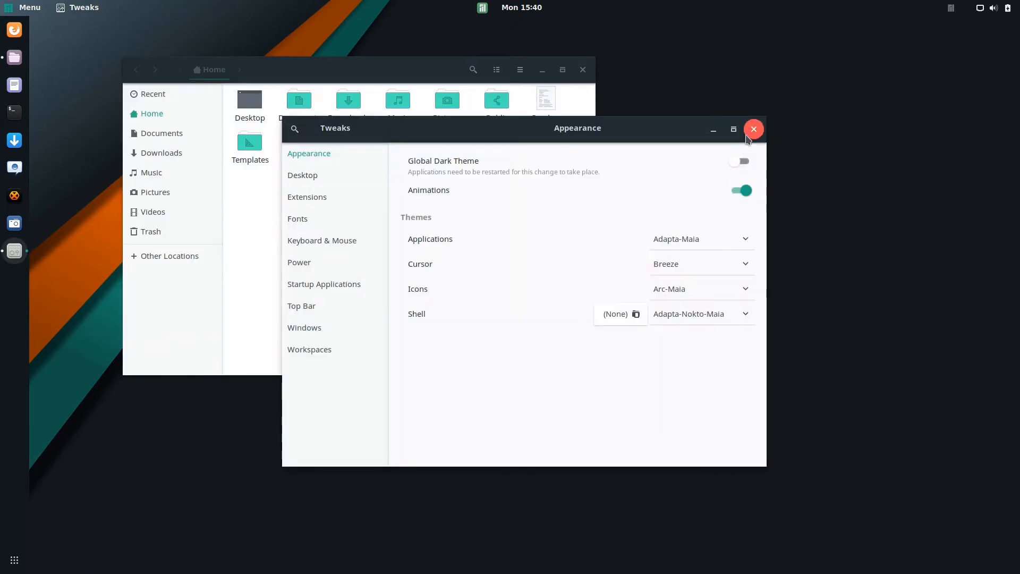
Apply the Adapta-Nokto-Maia shell theme and bring up the applications grid.
click(343, 78)
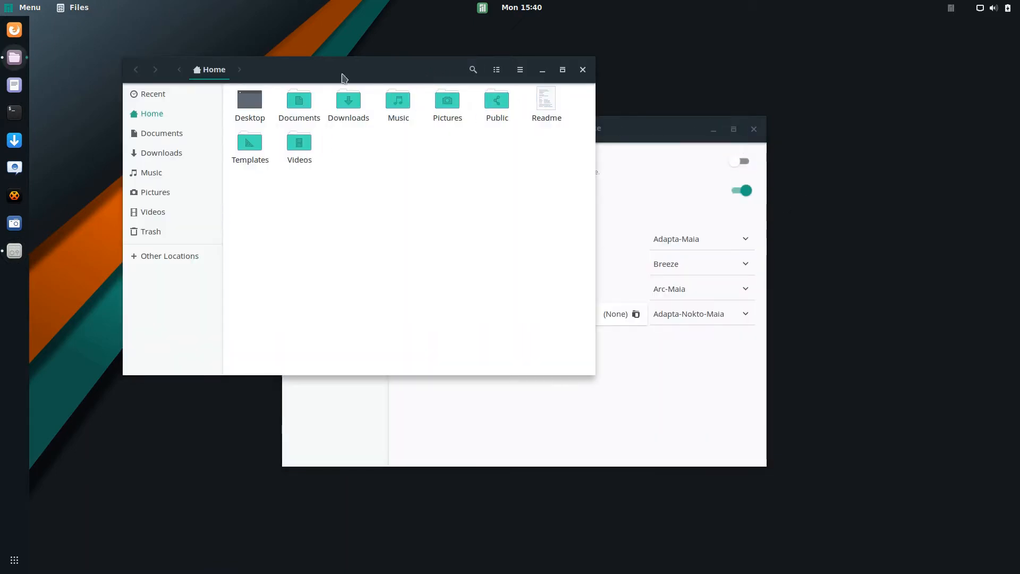
mouse_move(15, 560)
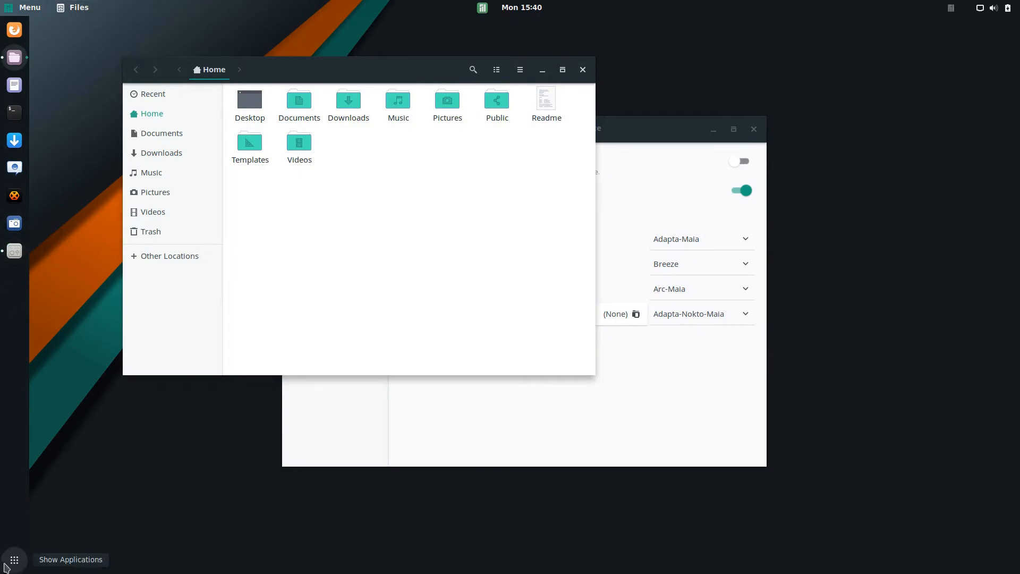
click(14, 559)
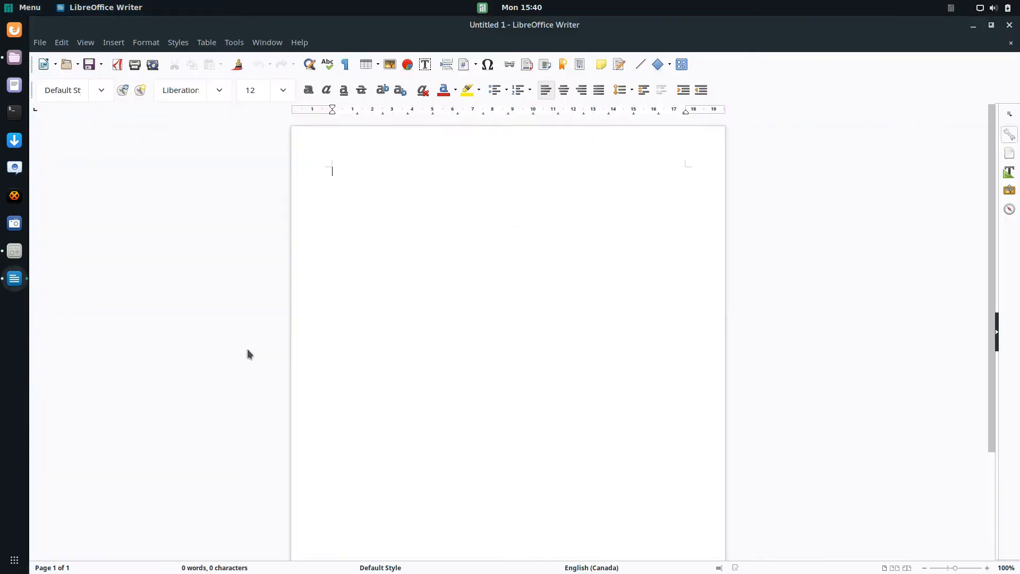
mouse_move(955, 32)
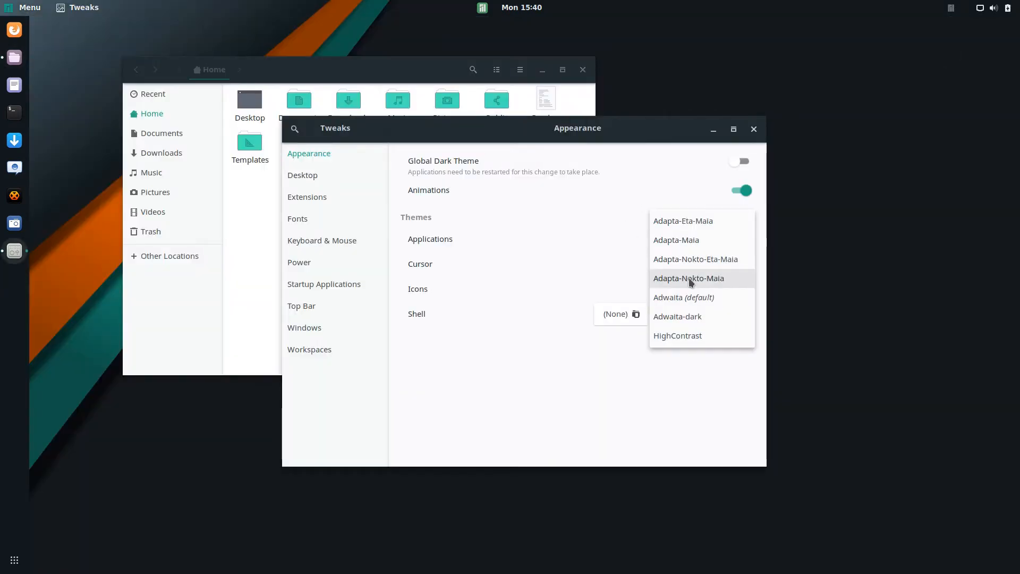
click(689, 278)
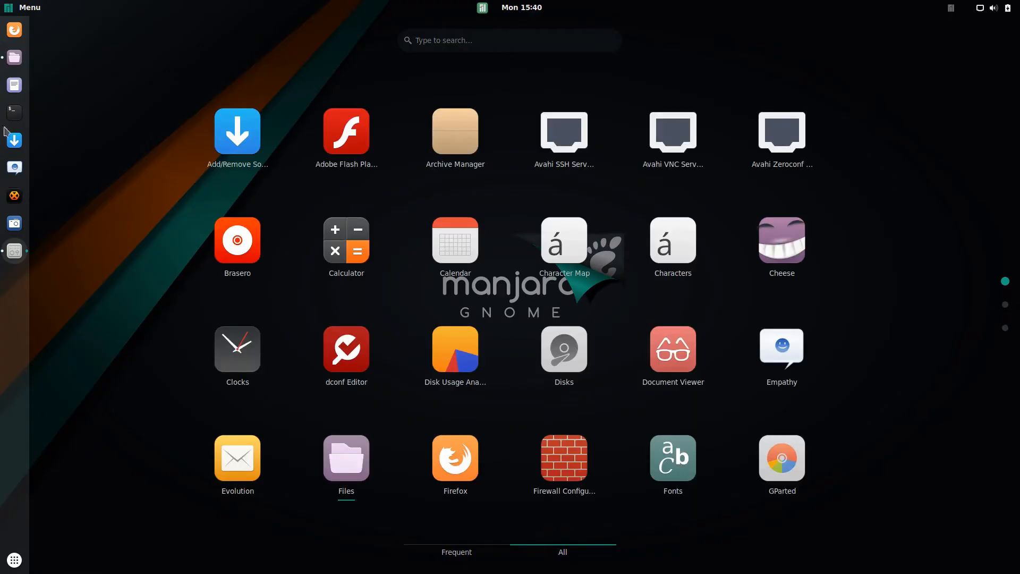
mouse_move(185, 322)
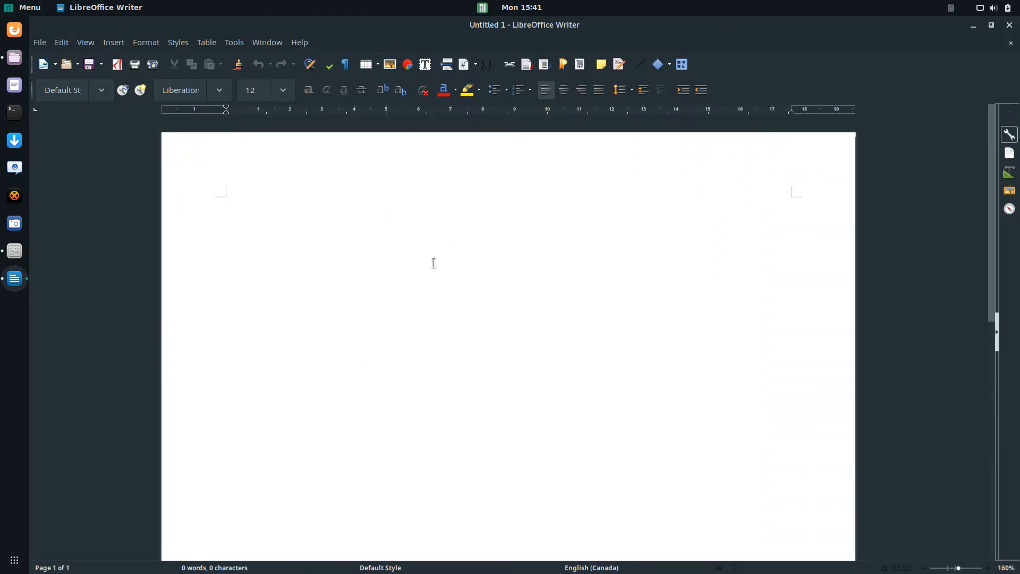
Type 'xdsada' into a Writer document, then close it with Don't Save.
text(xdsad)
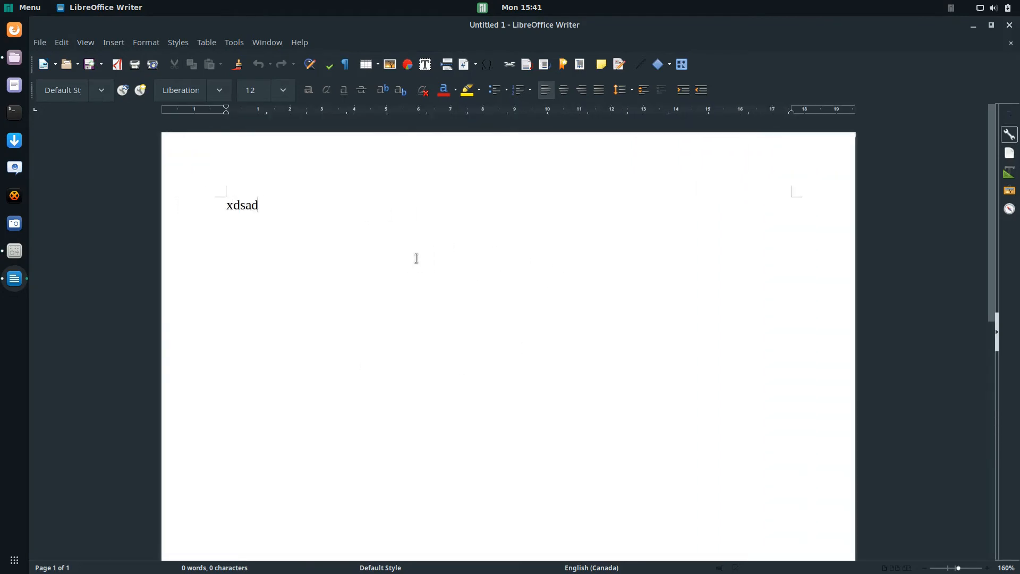
text(a)
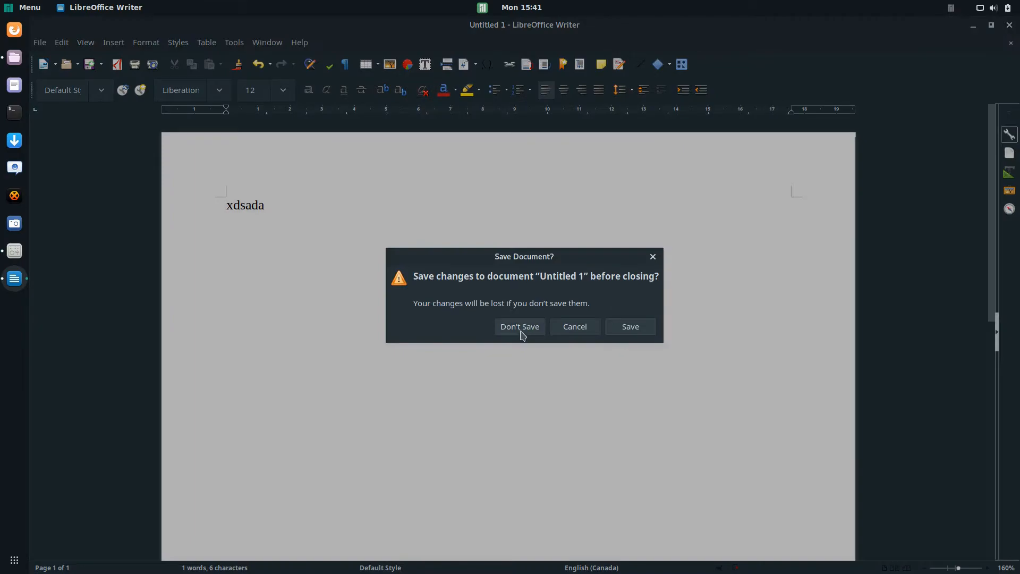
click(519, 326)
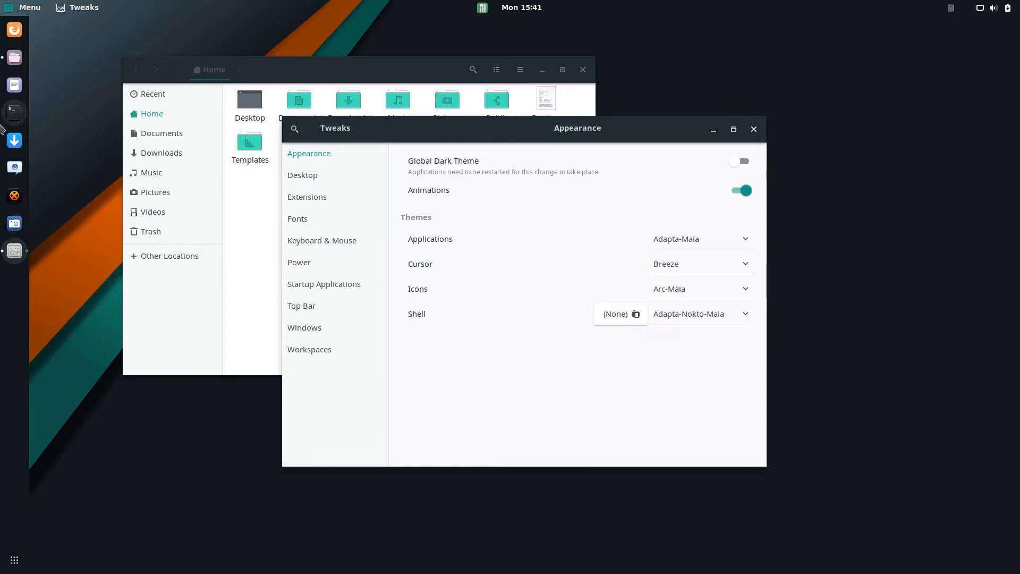
mouse_move(14, 250)
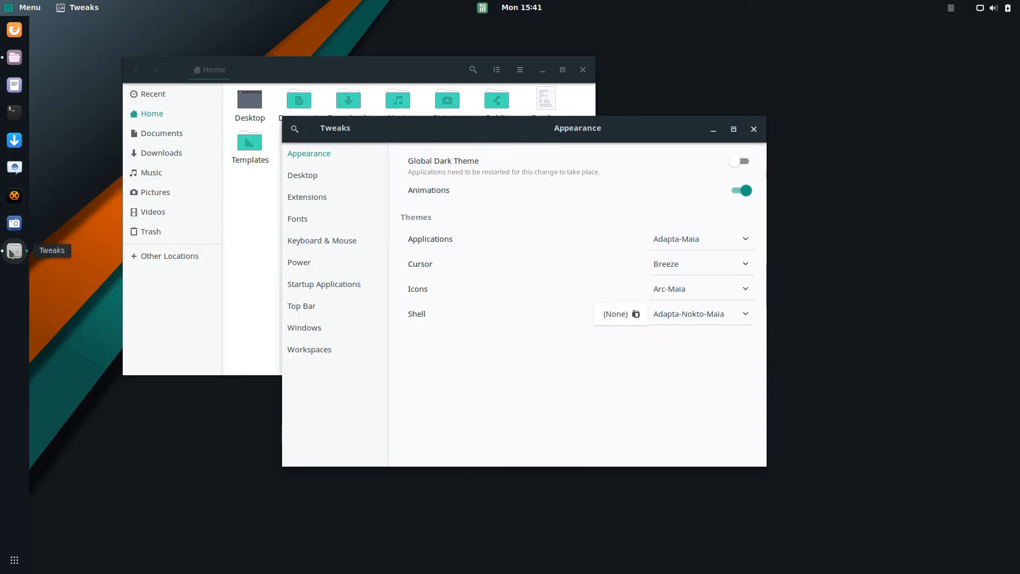
Show the Tweaks Extensions page, with Dash to dock and Gno-menu enabled.
click(307, 197)
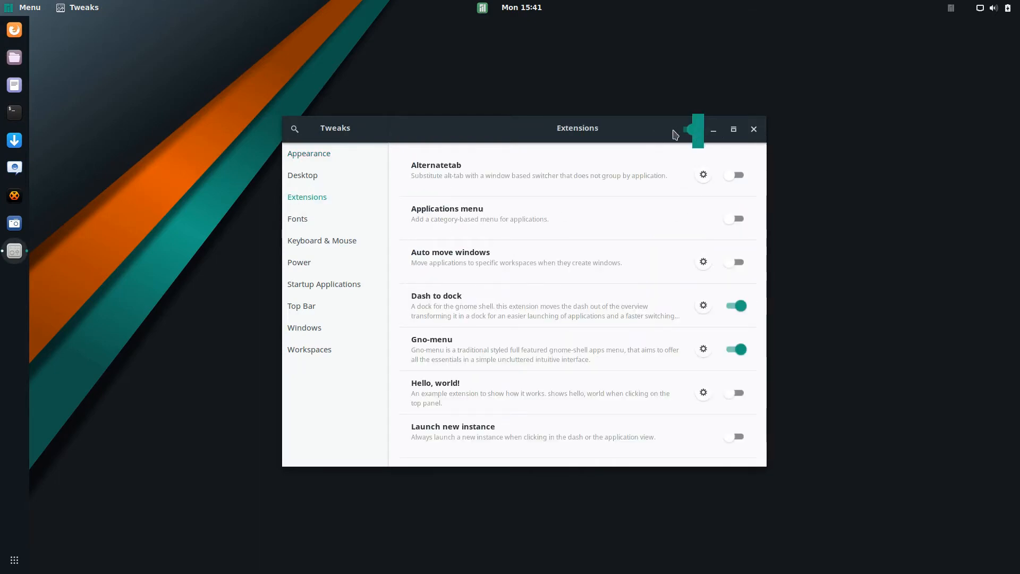
mouse_move(483, 107)
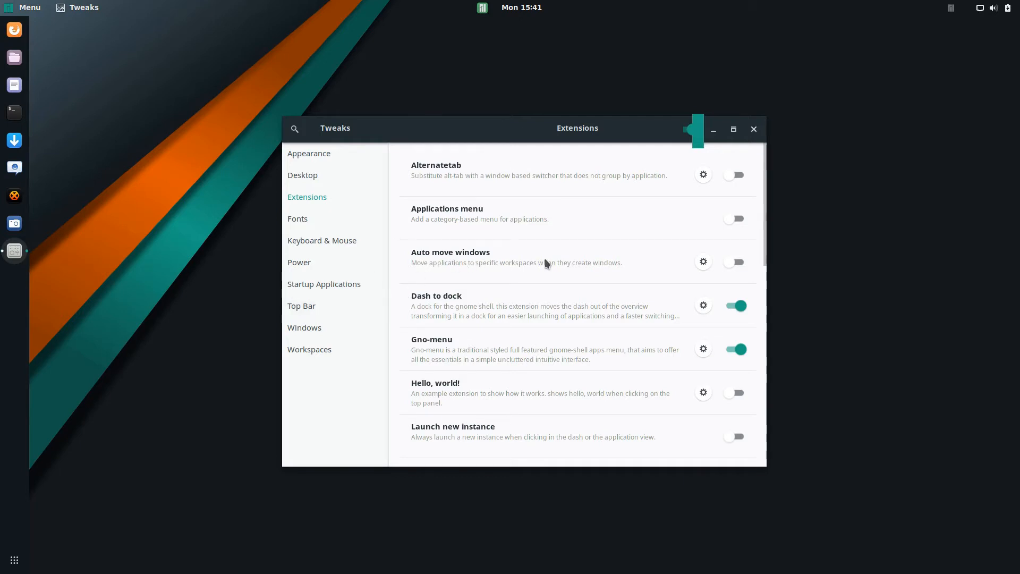
Scroll through the extensions list, check the top-bar update status, and close Tweaks.
scroll(down, 3)
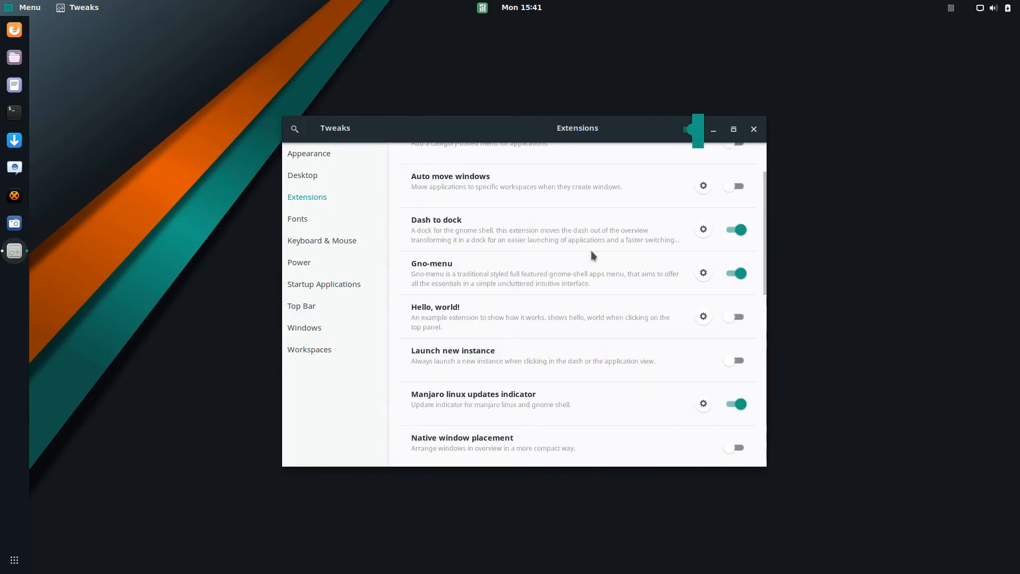
scroll(down, 3)
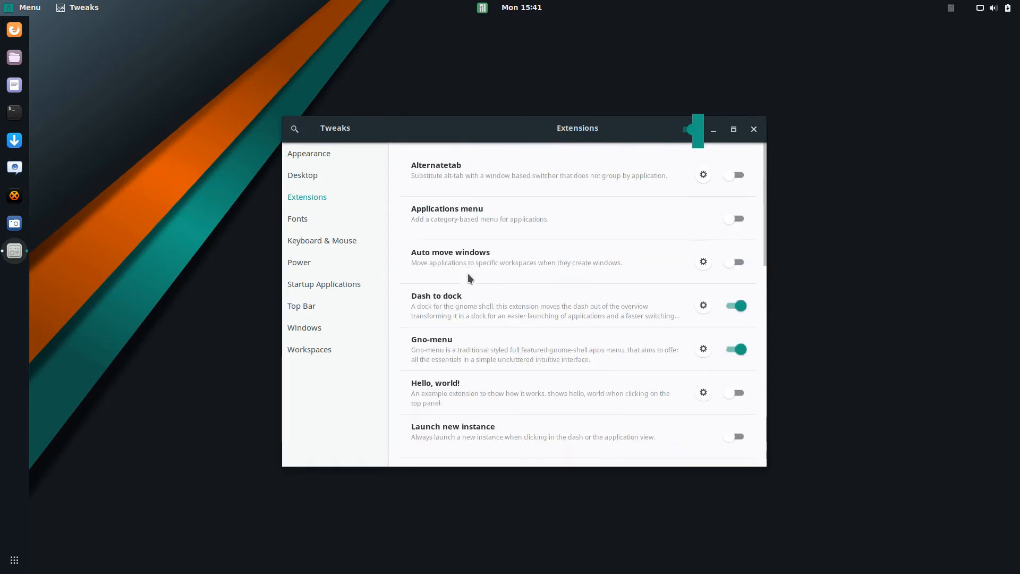
scroll(down, 3)
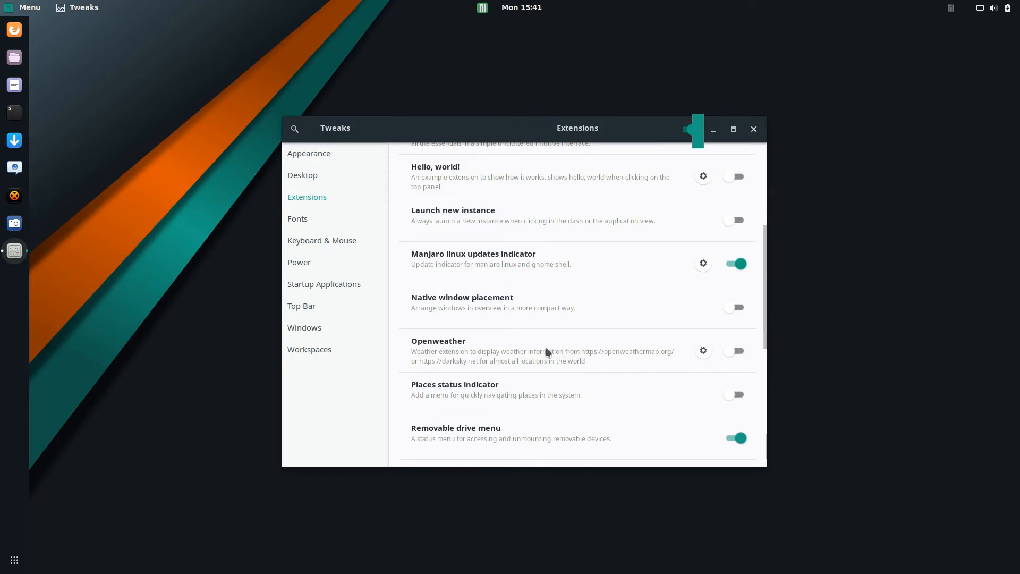
scroll(down, 3)
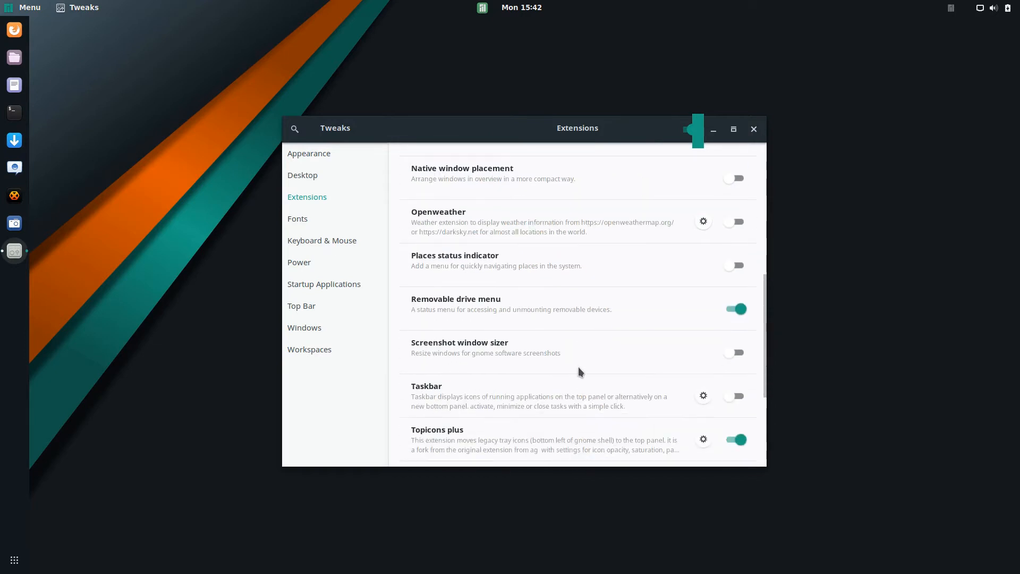
scroll(down, 3)
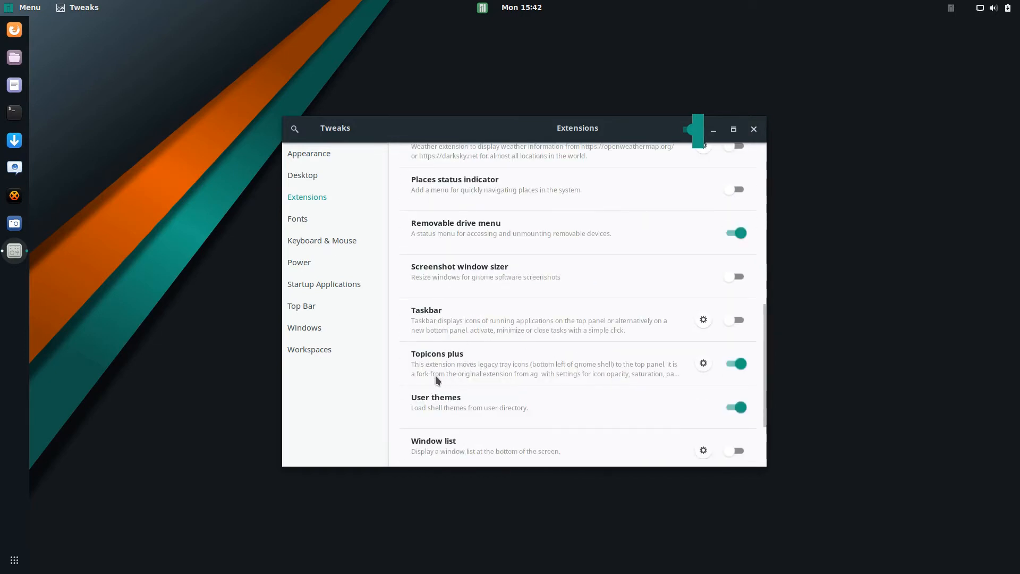
scroll(down, 3)
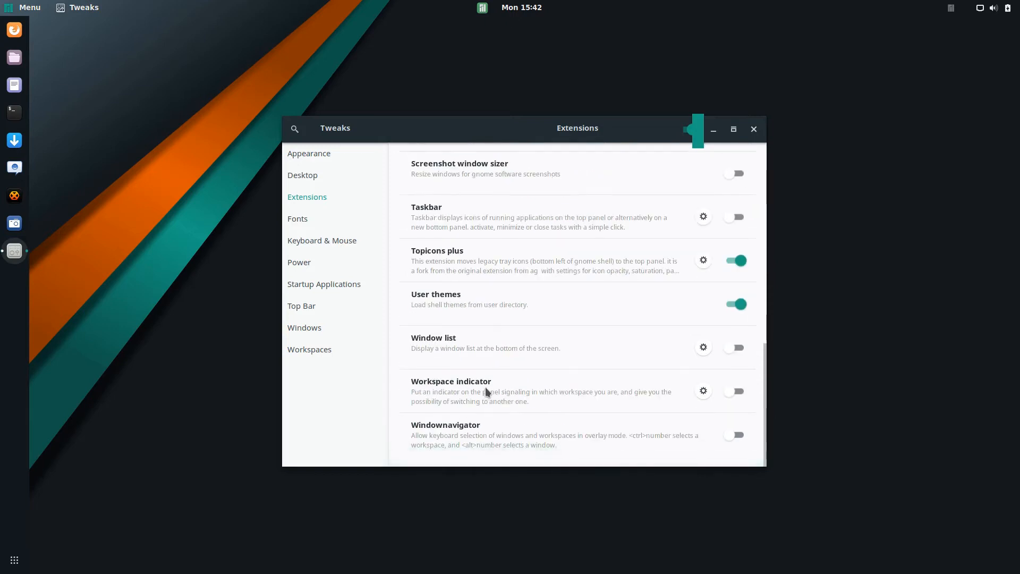
mouse_move(802, 51)
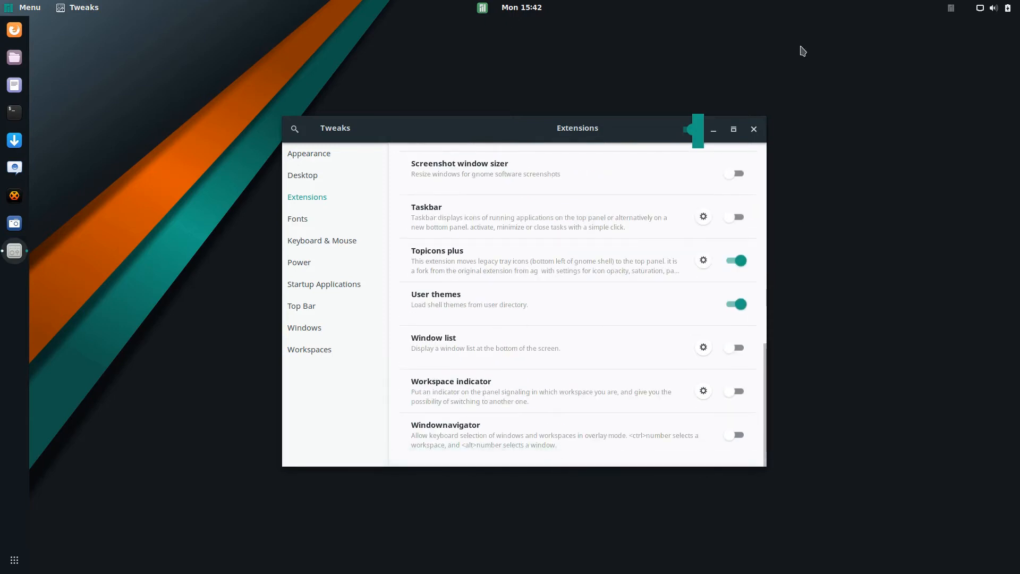
click(951, 8)
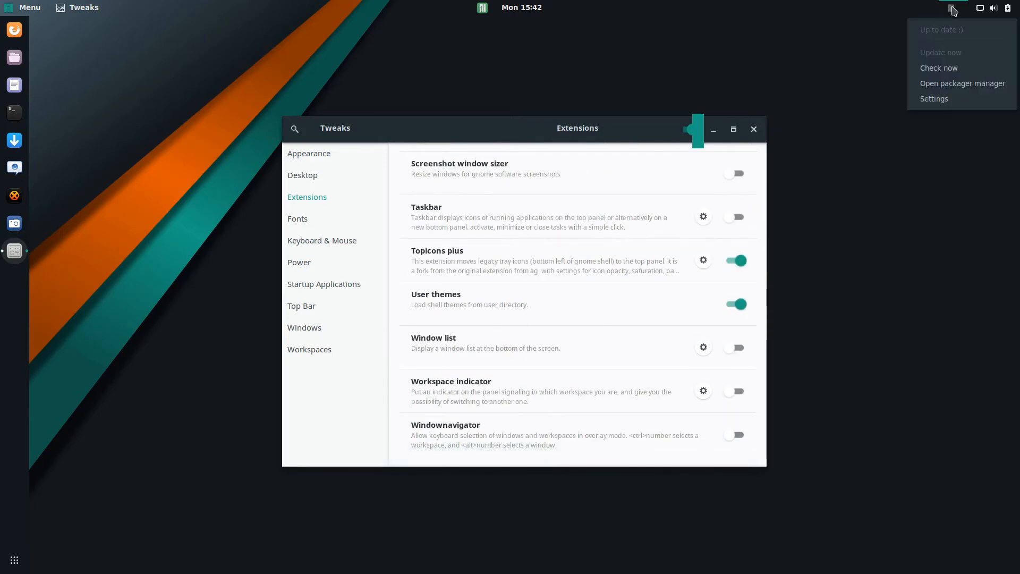
mouse_move(867, 12)
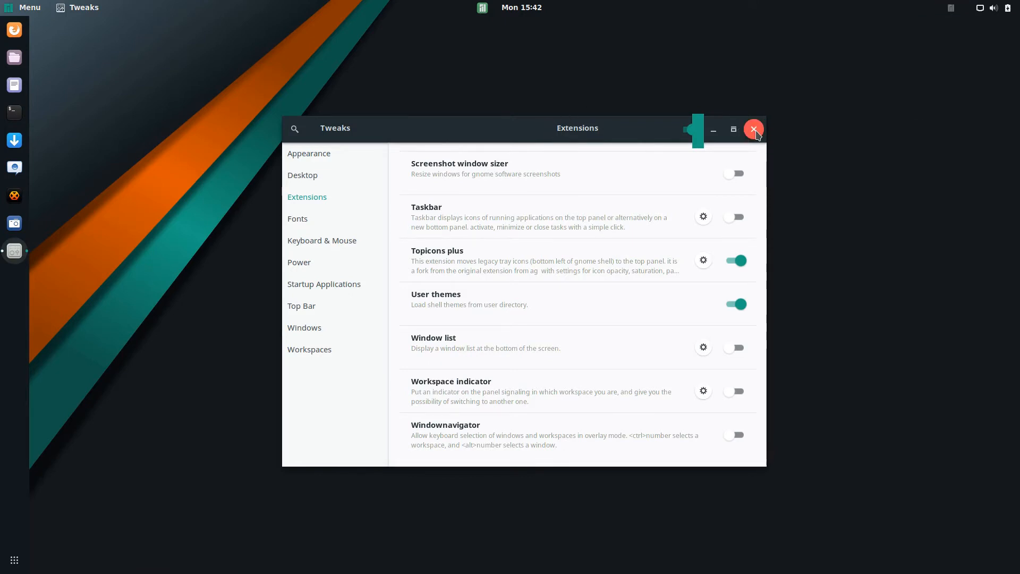
click(753, 128)
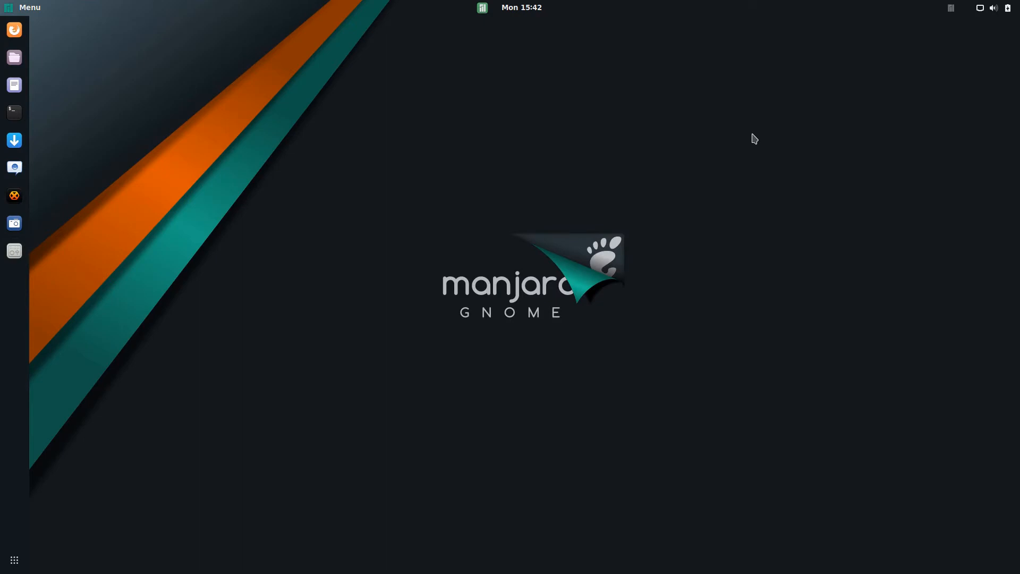
mouse_move(126, 38)
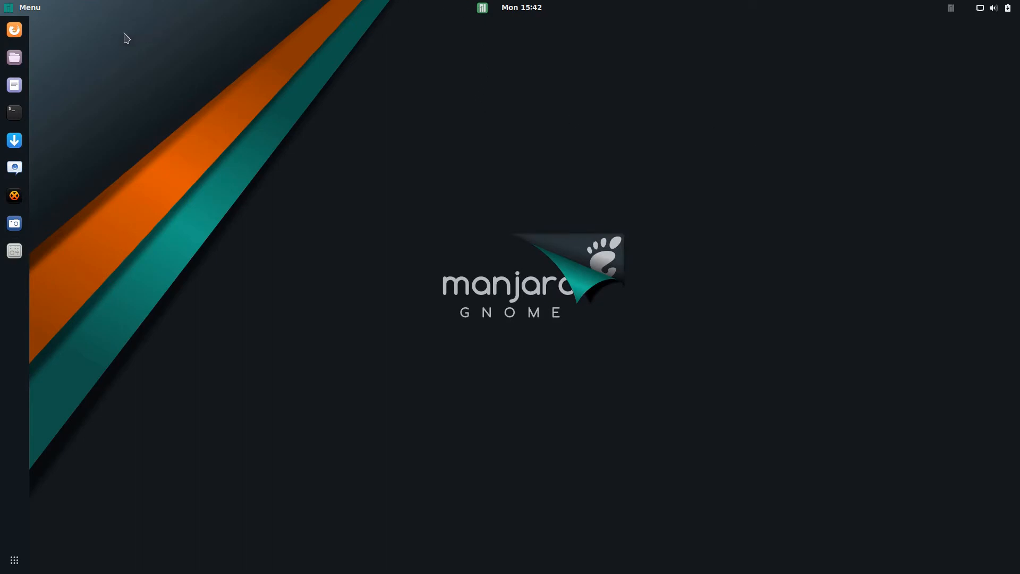
mouse_move(16, 141)
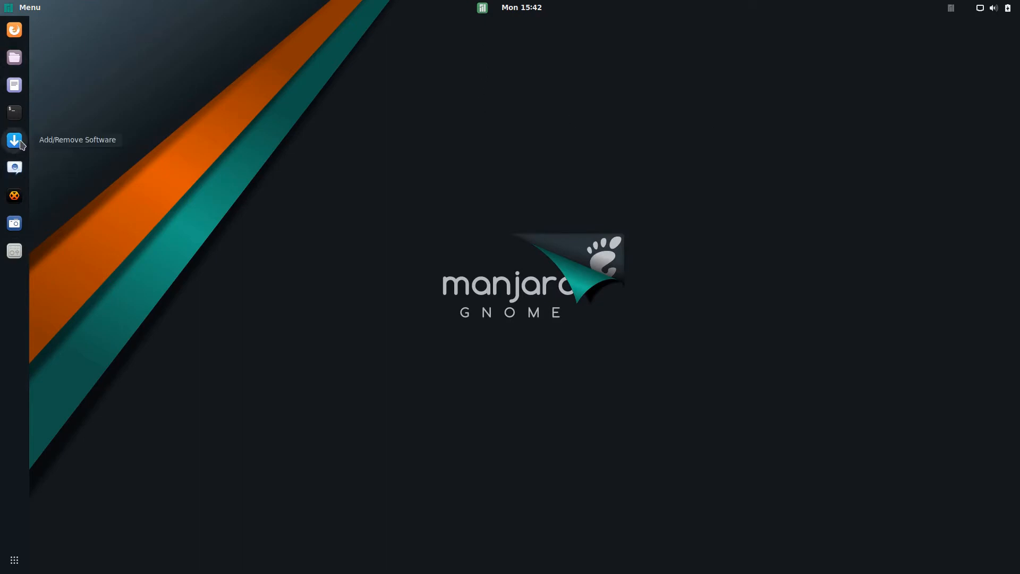
Launch Add/Remove Software, view the base package group, return, and move the window.
click(14, 139)
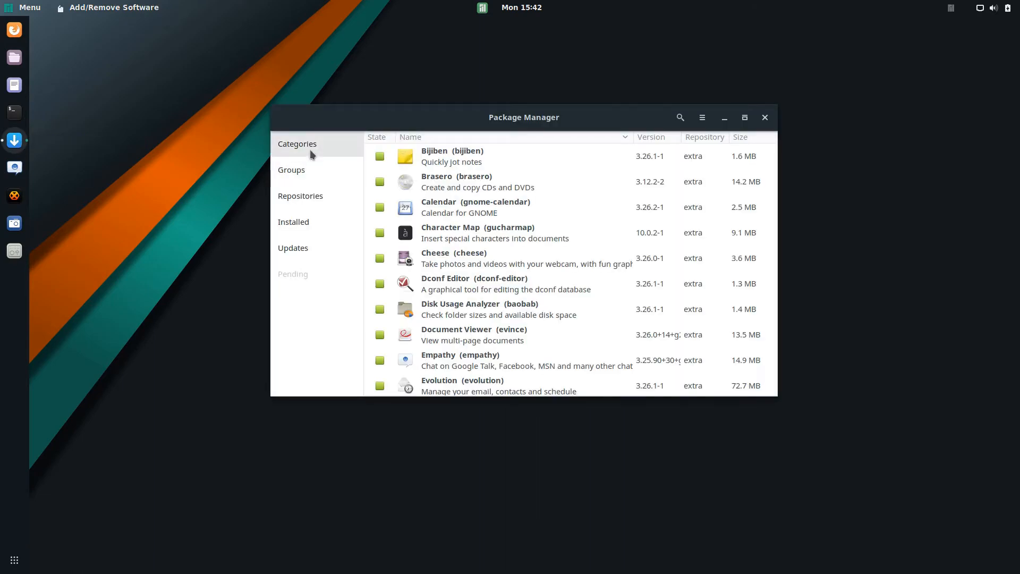
click(292, 170)
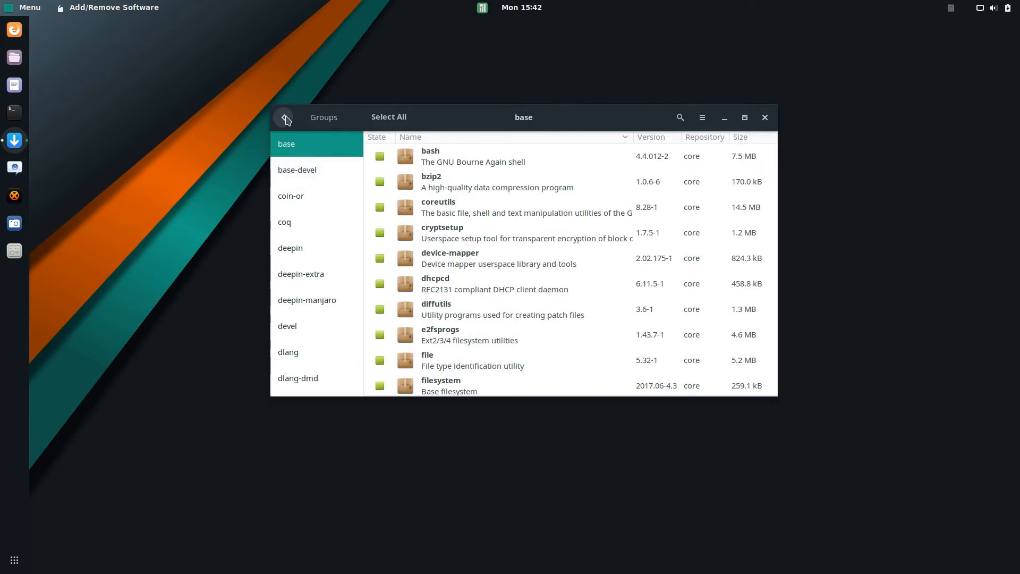
click(285, 118)
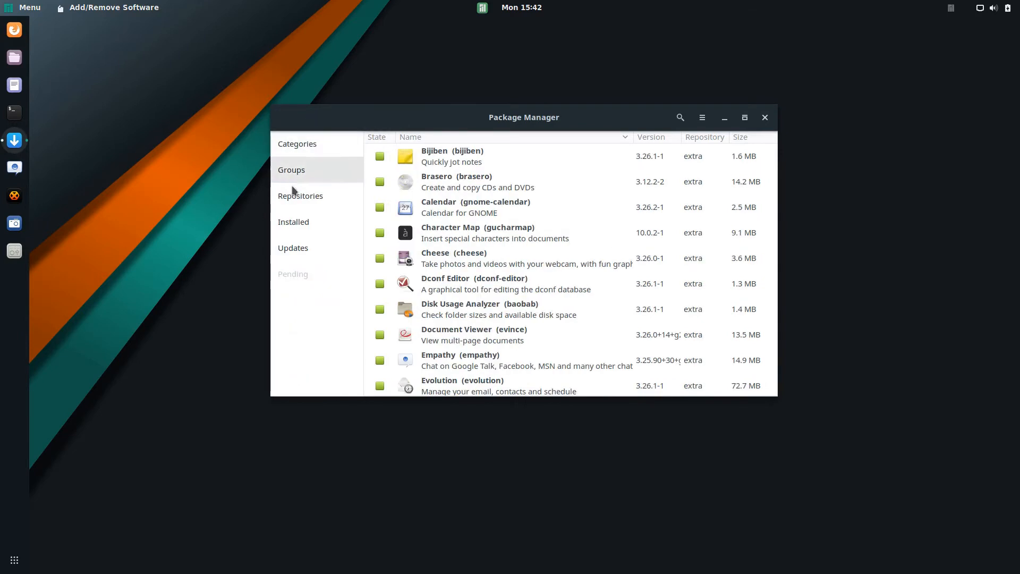
click(299, 195)
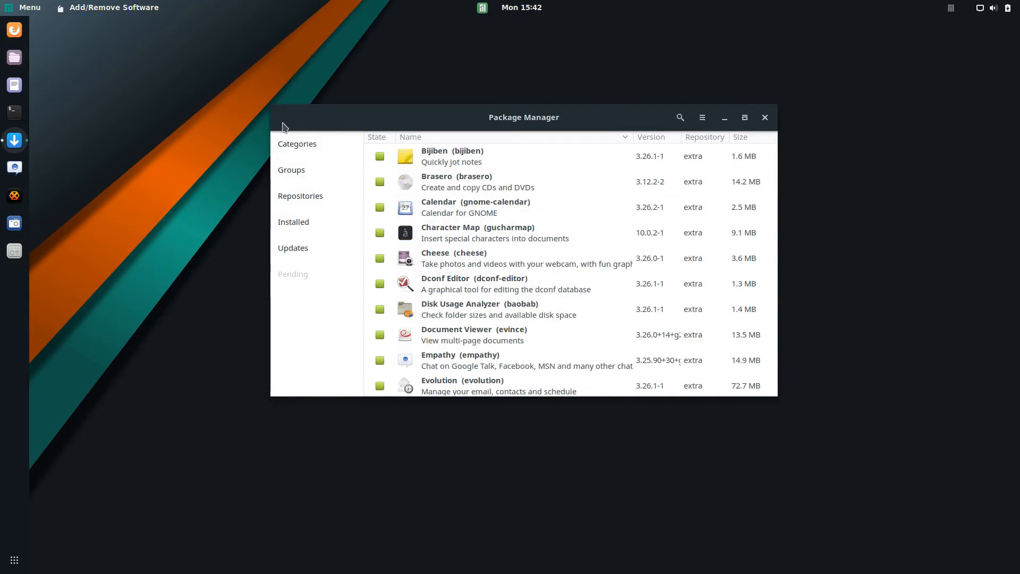
mouse_move(544, 190)
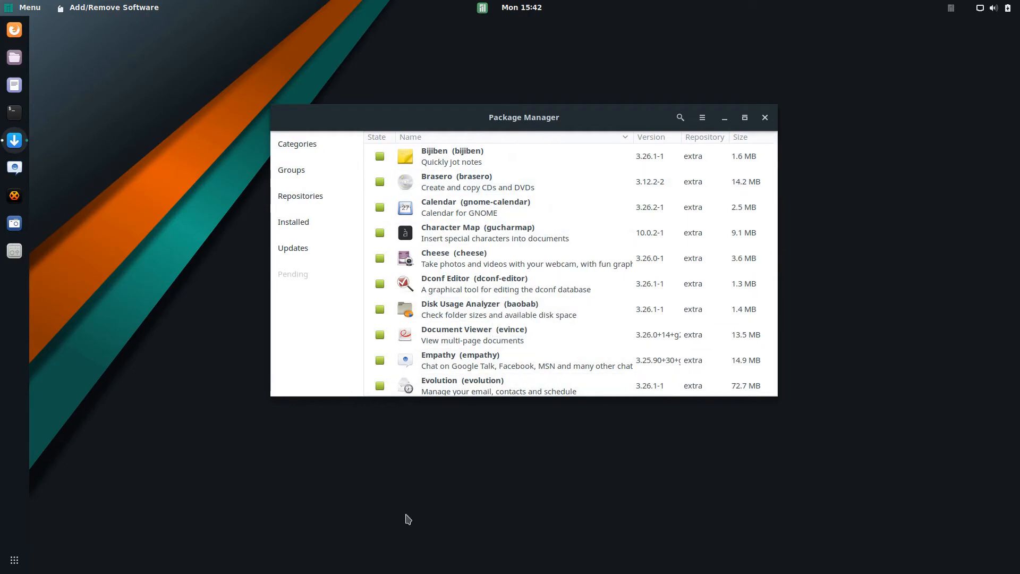
mouse_move(447, 116)
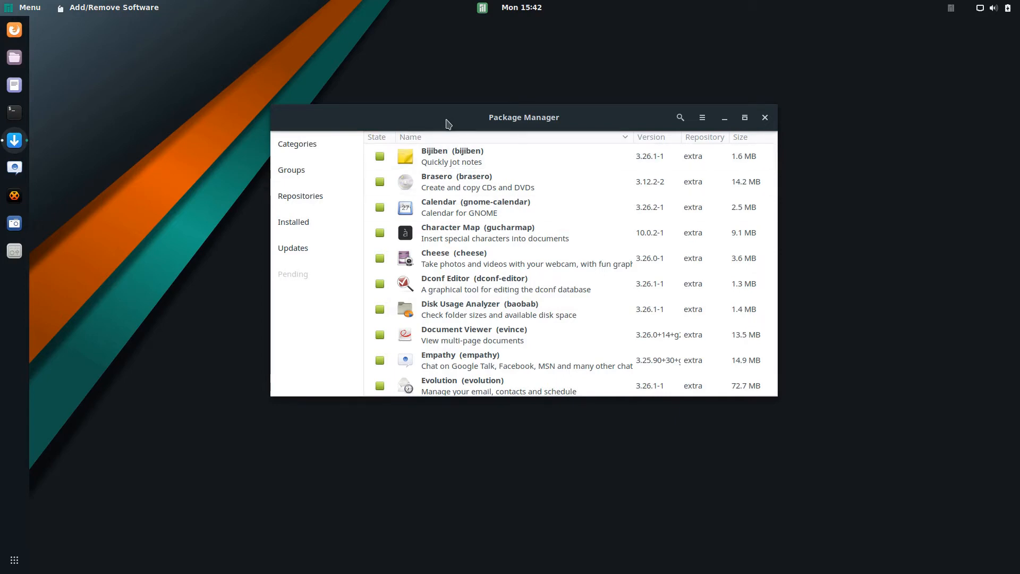
mouse_move(479, 122)
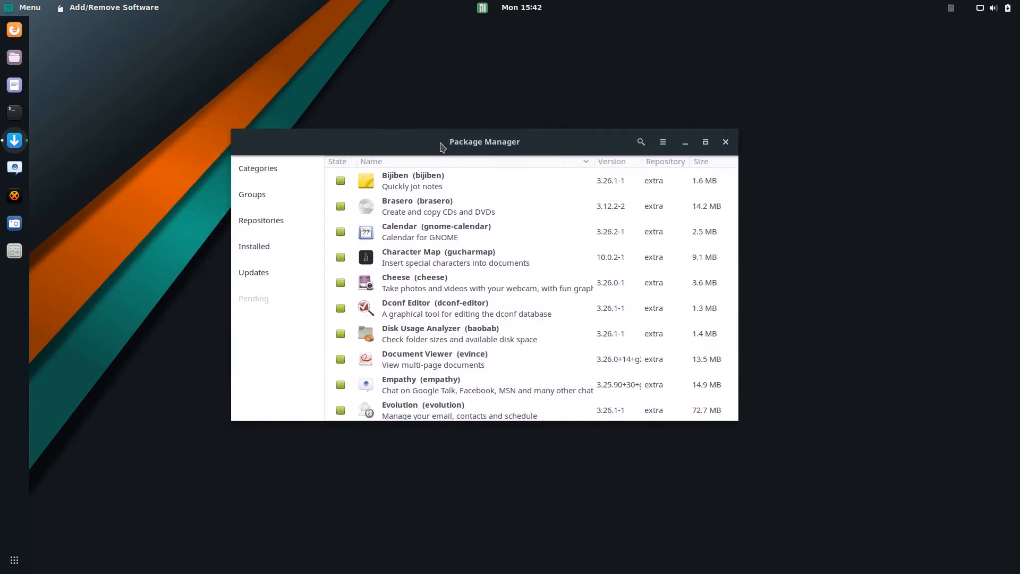
mouse_move(55, 22)
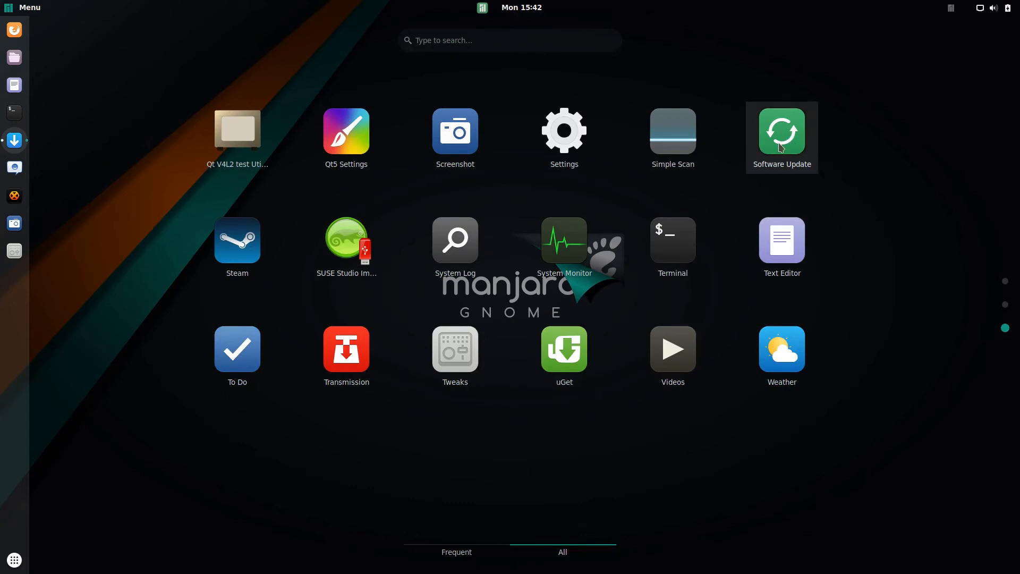
mouse_move(14, 559)
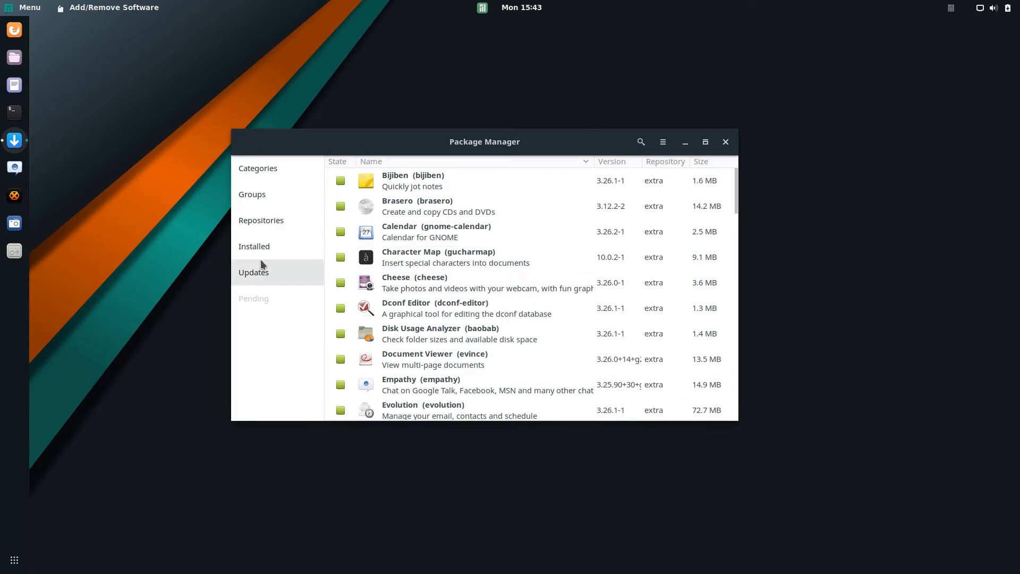
List the Games category packages in Pamac and view the Updates page.
click(253, 272)
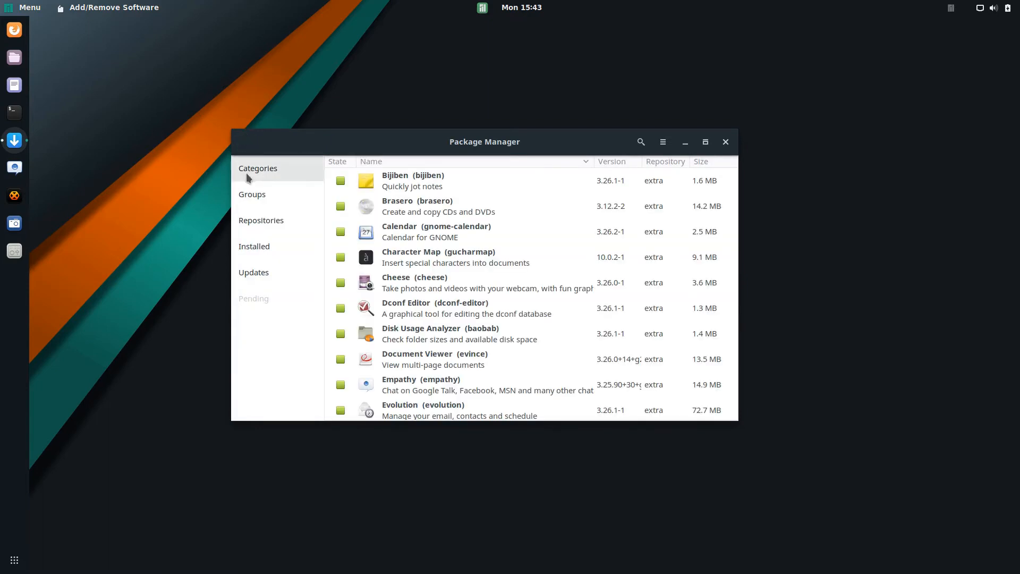
click(257, 168)
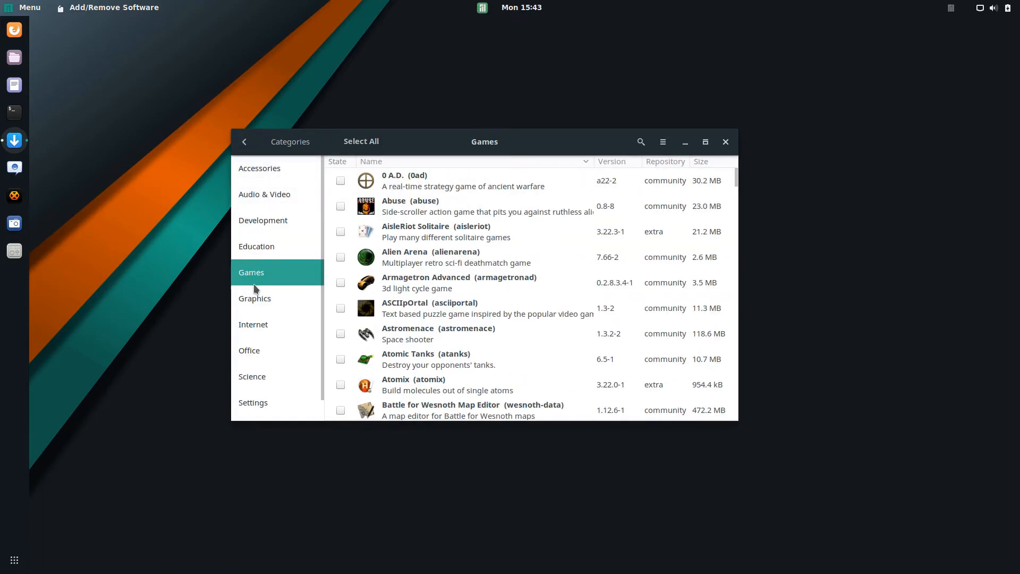
mouse_move(463, 313)
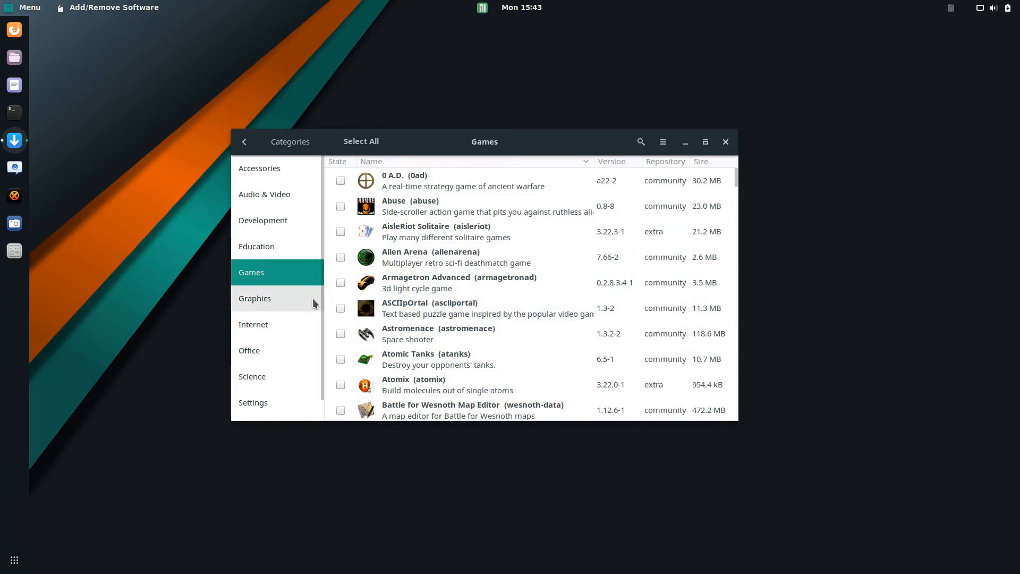
click(259, 168)
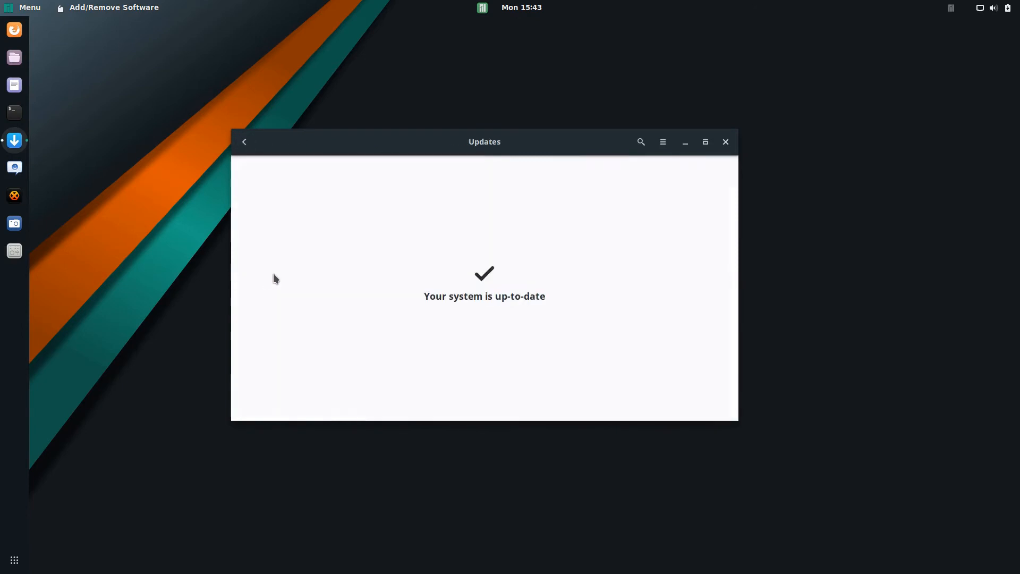
mouse_move(492, 316)
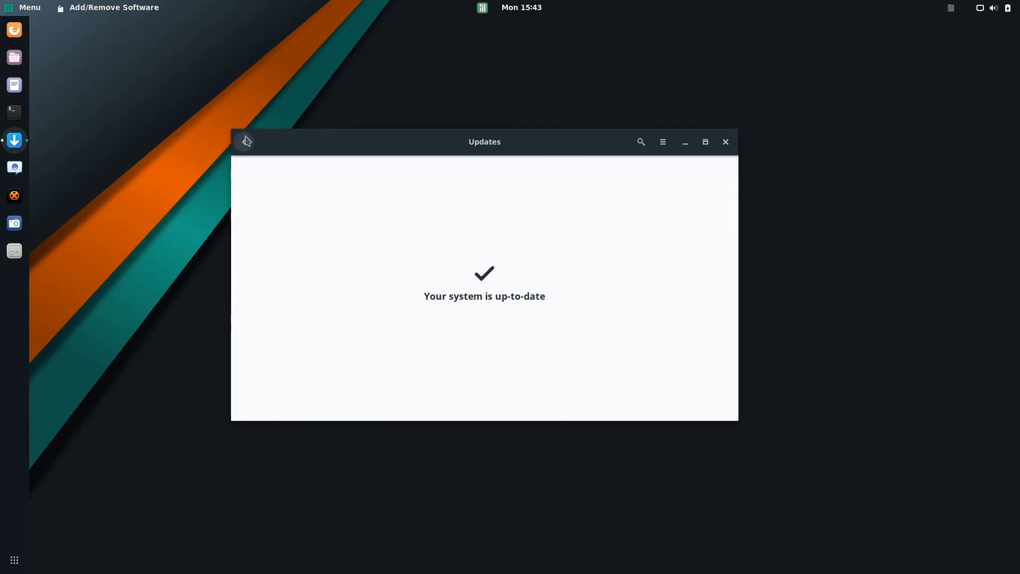
mouse_move(209, 209)
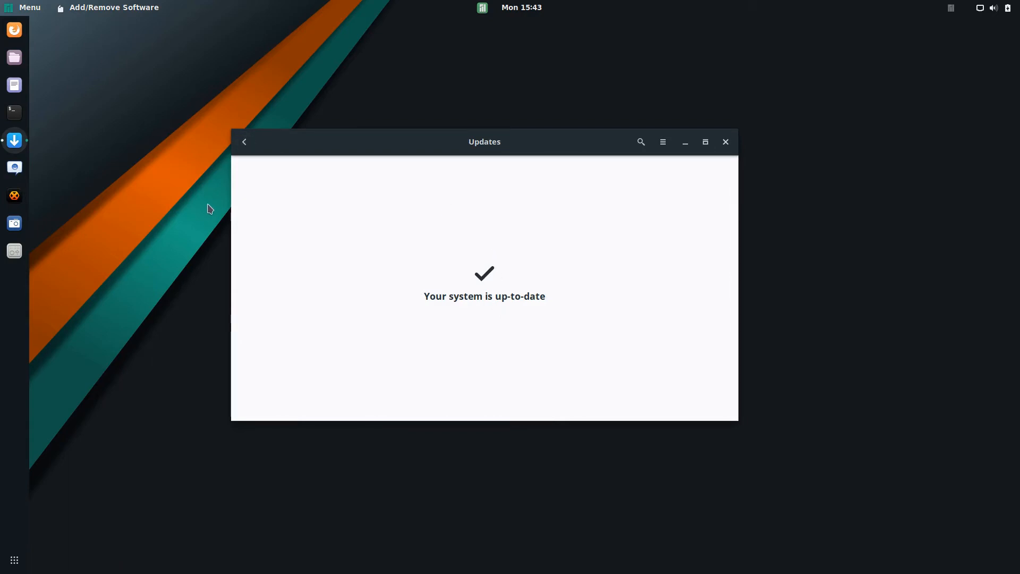
Close the accidentally opened empty Text Editor and Pamac.
click(14, 84)
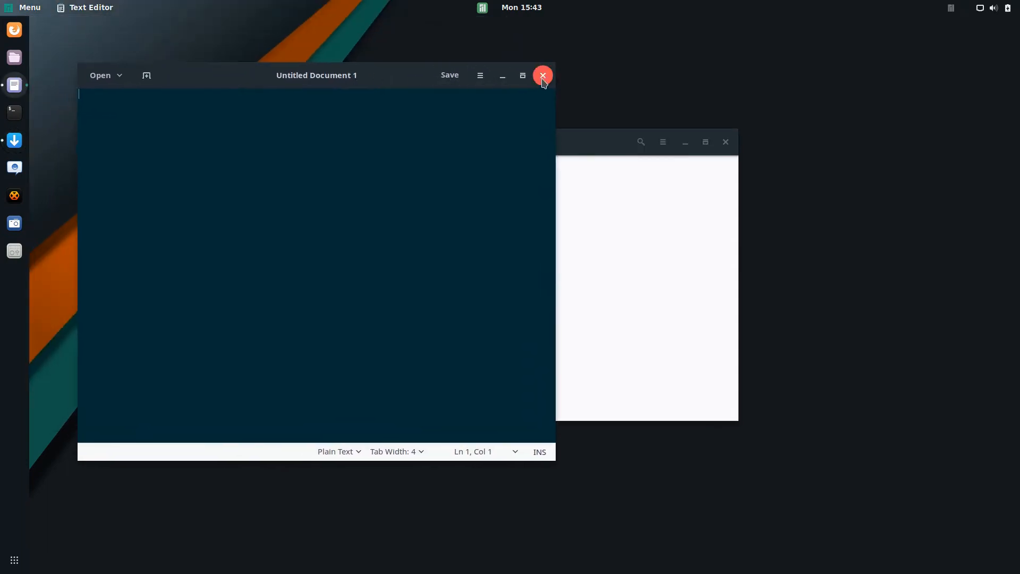
click(542, 75)
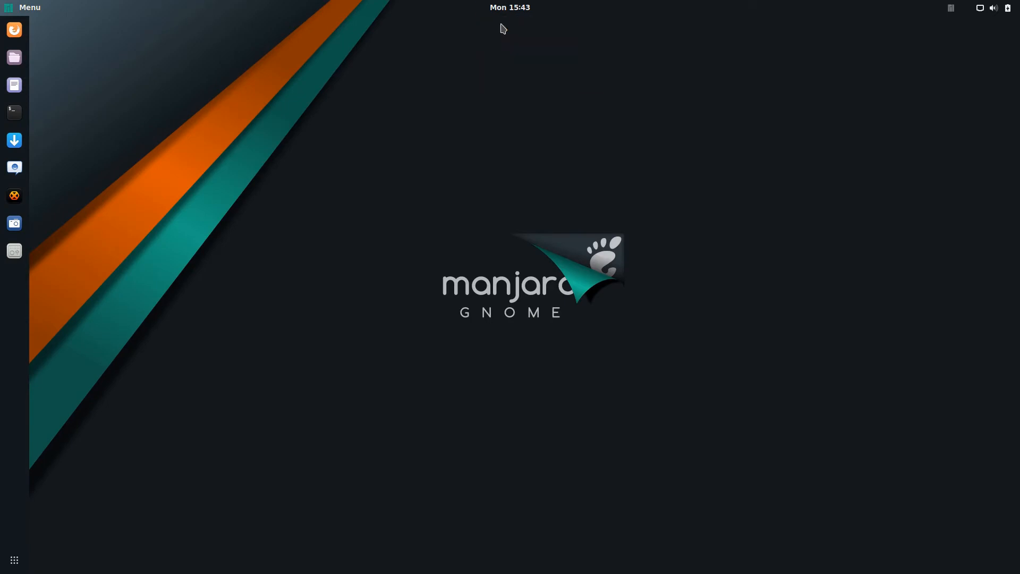
Show the Kernel page listing running Linux 4.9.59-1, resize and lower the window, and toggle Terminal.
click(14, 278)
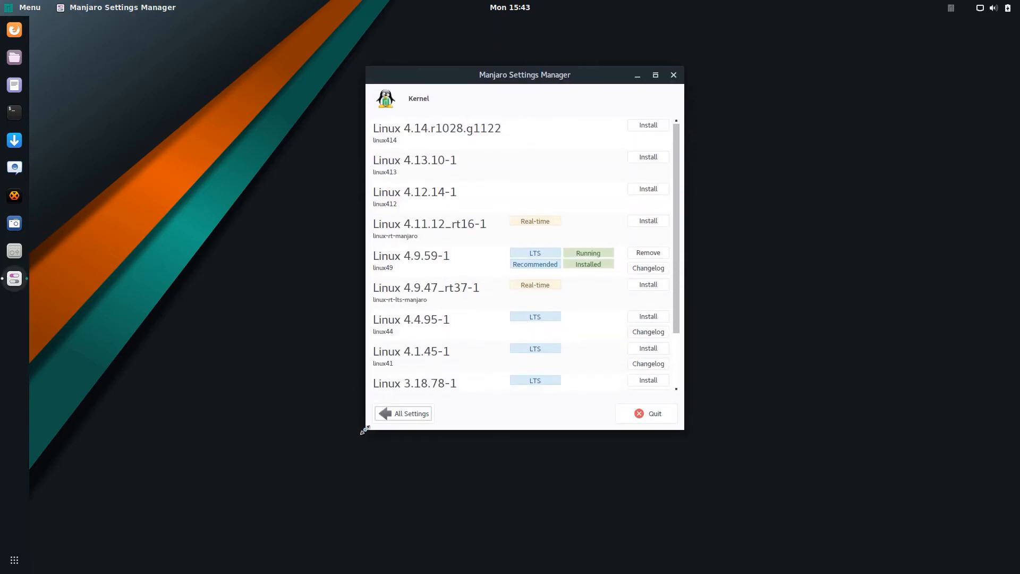
drag(524, 74, 502, 75)
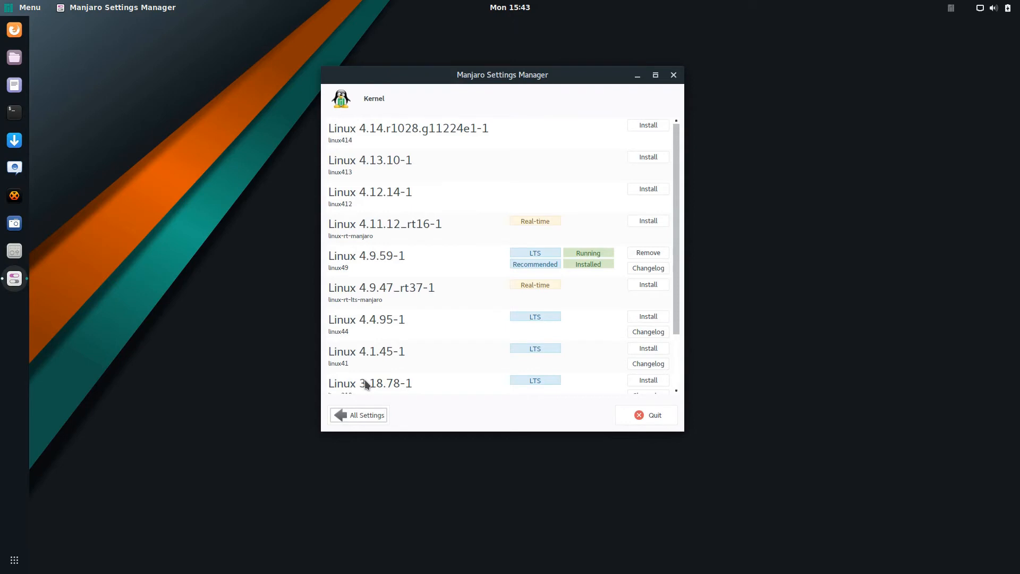
mouse_move(402, 356)
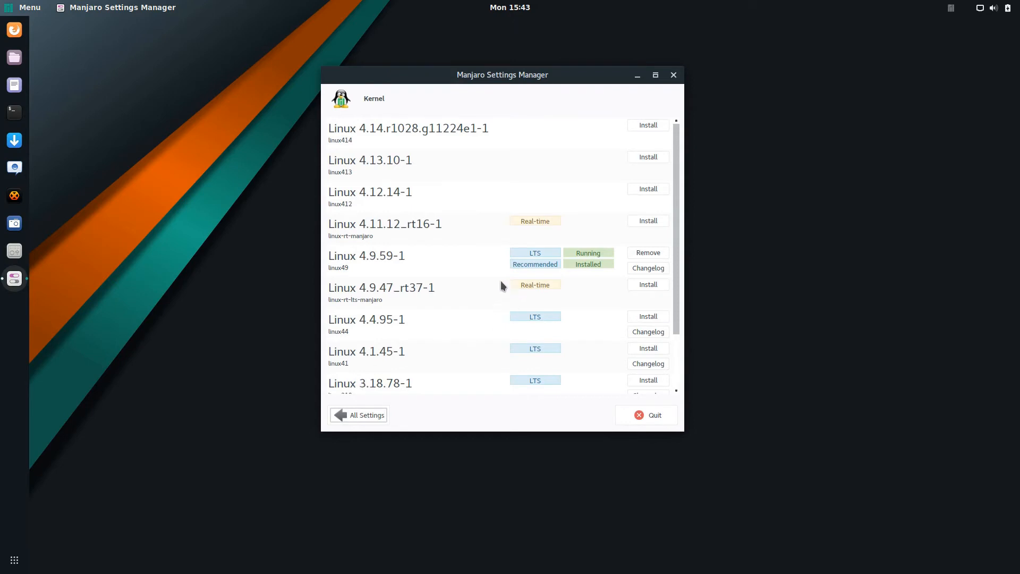
mouse_move(550, 257)
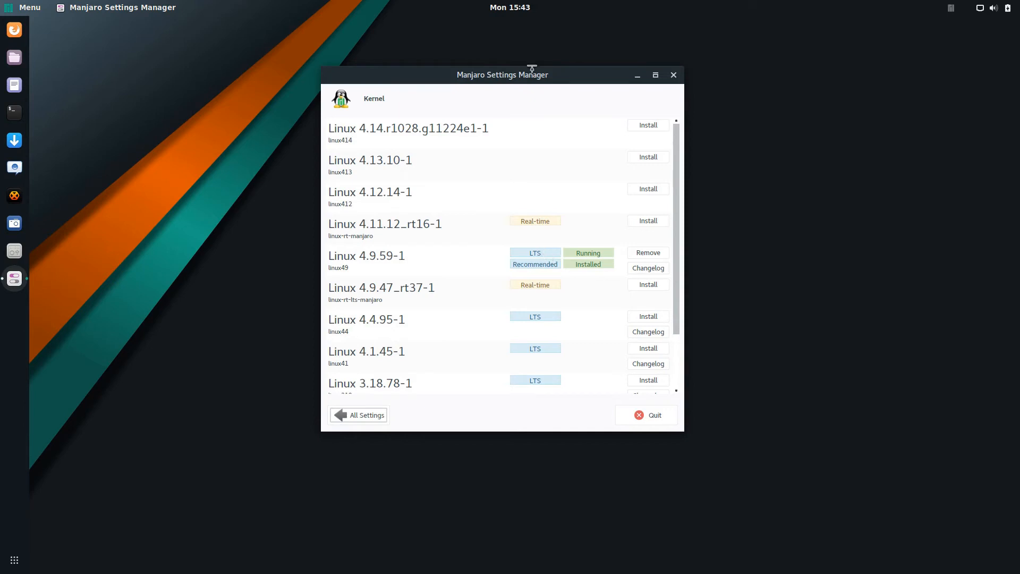
drag(502, 74, 517, 138)
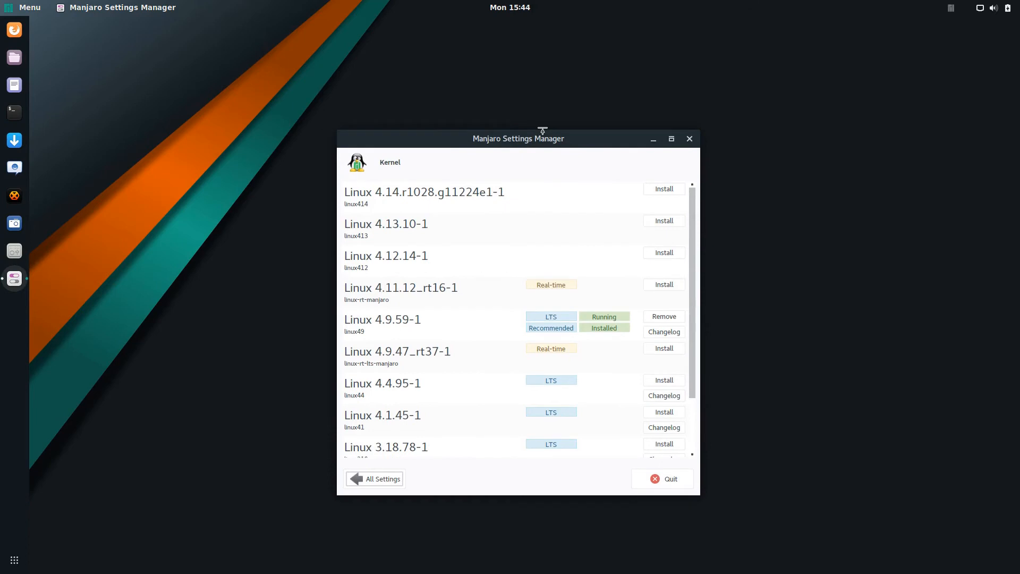
mouse_move(533, 137)
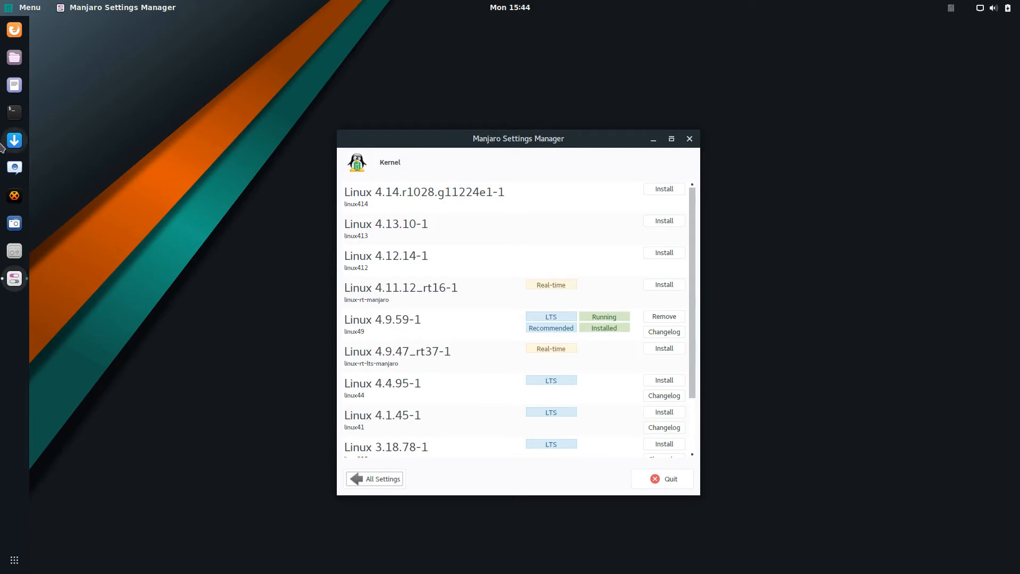
click(14, 112)
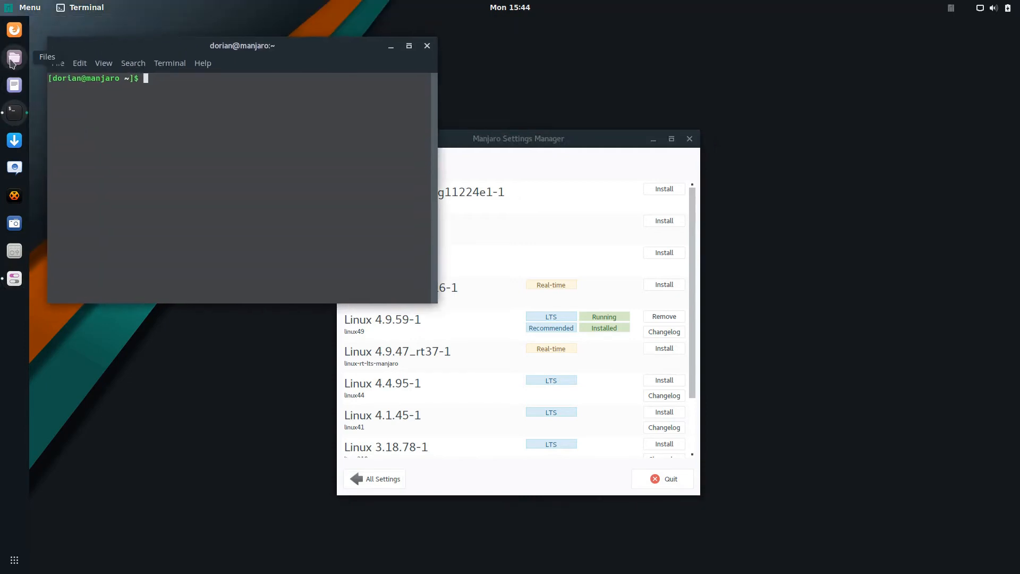
click(13, 57)
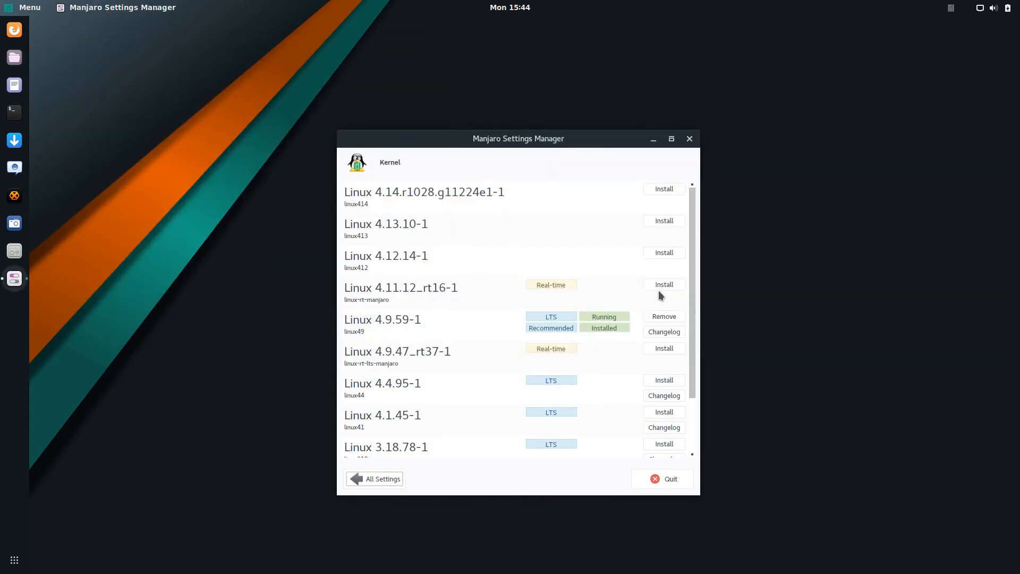
mouse_move(472, 299)
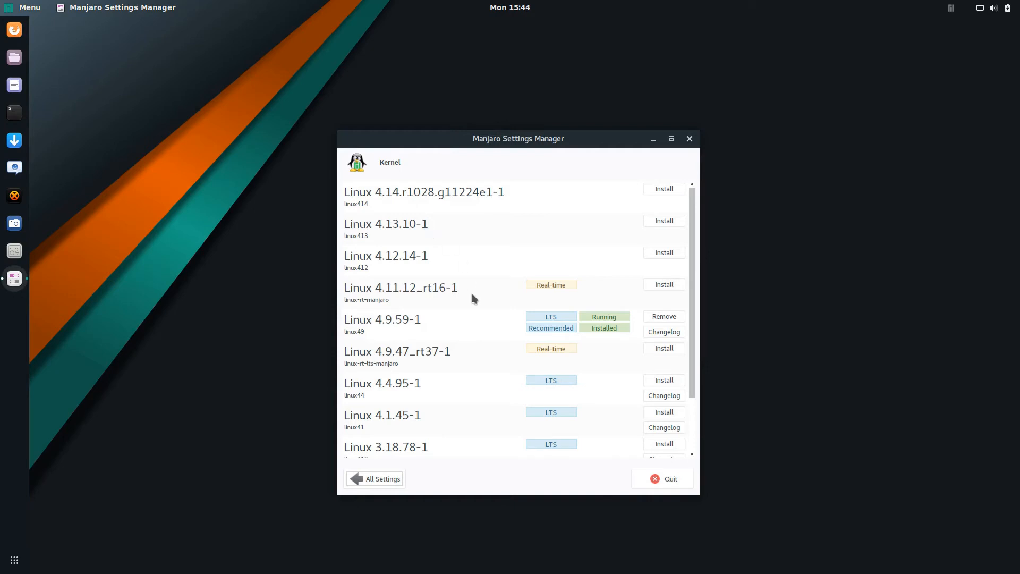
mouse_move(500, 321)
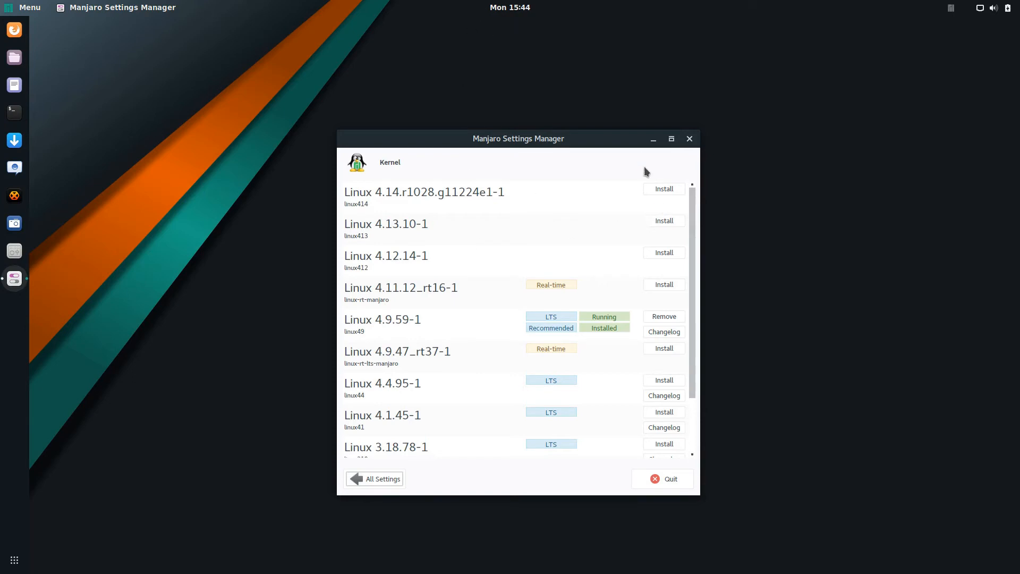
mouse_move(398, 202)
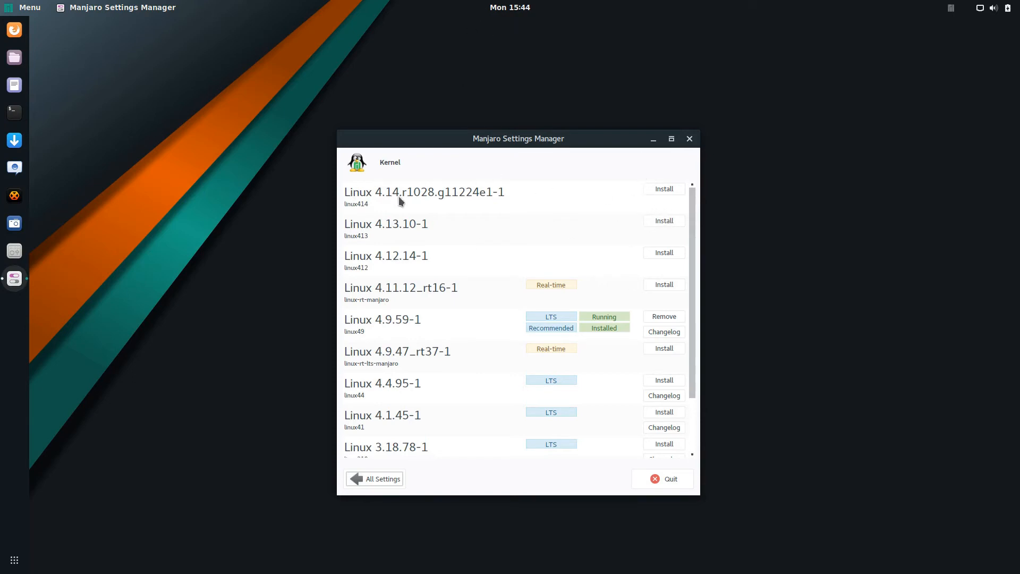
mouse_move(673, 191)
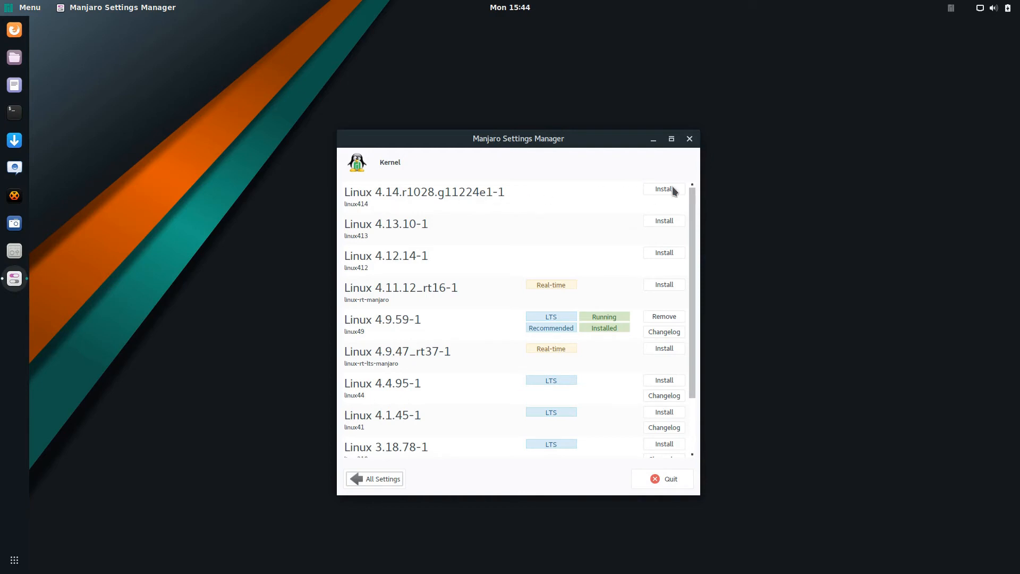
mouse_move(480, 153)
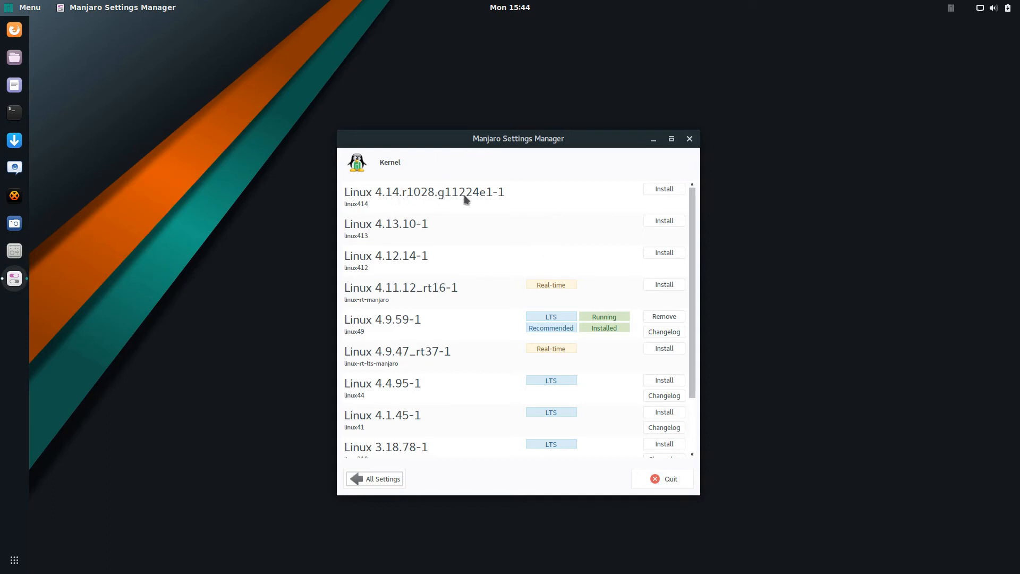
mouse_move(602, 149)
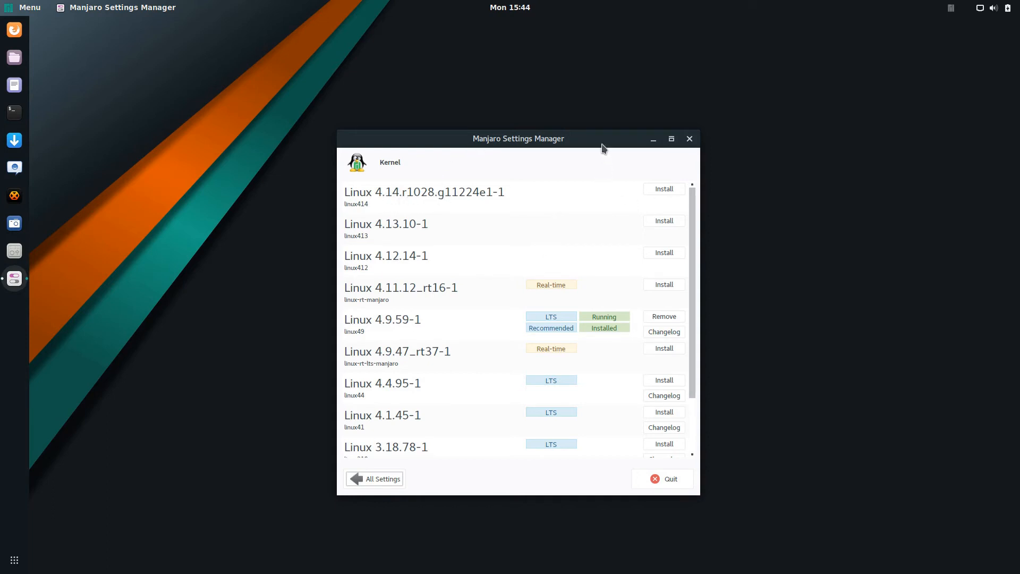
mouse_move(498, 262)
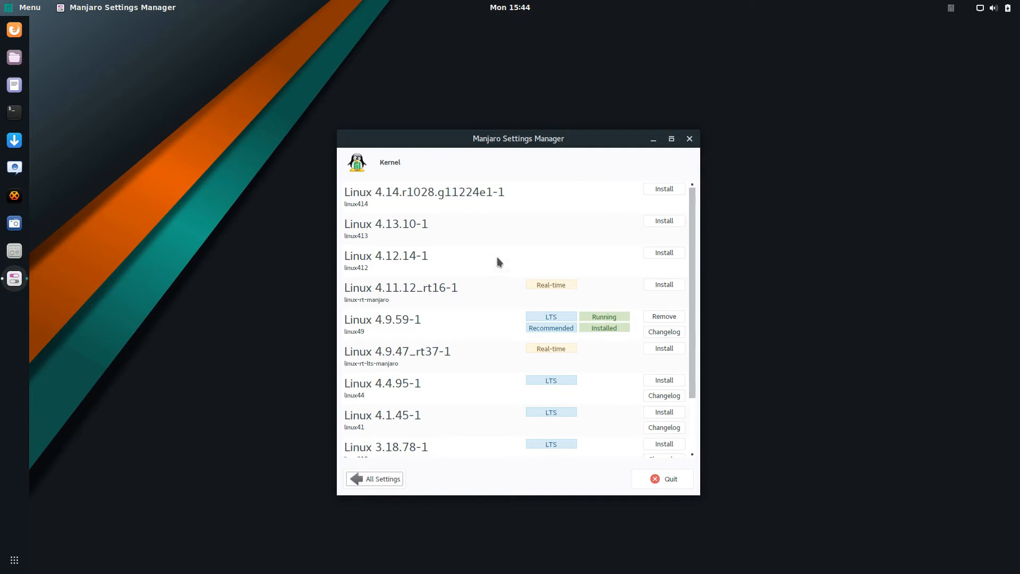
mouse_move(386, 447)
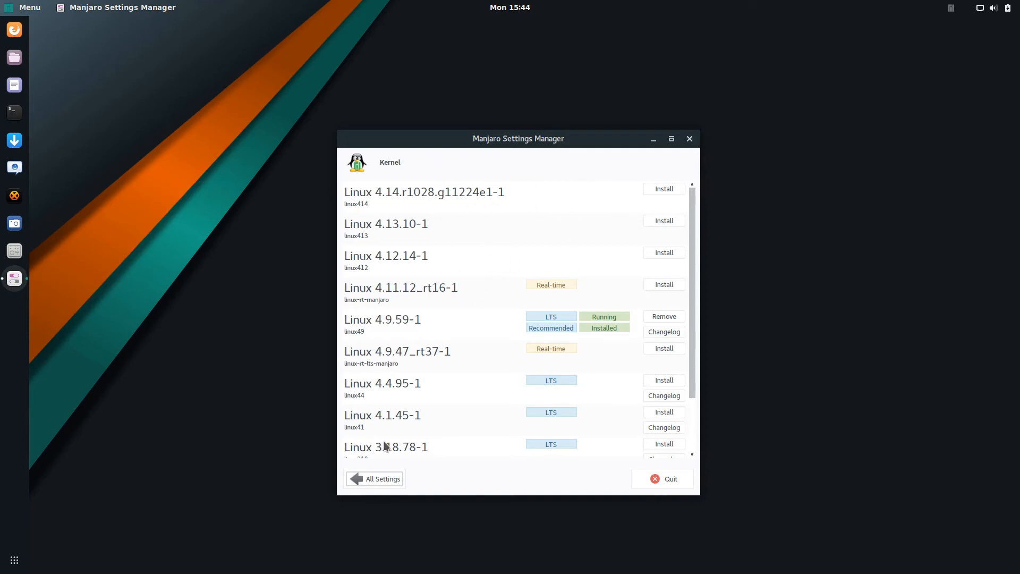
Return to the All Settings overview, then close Manjaro Settings Manager.
click(381, 478)
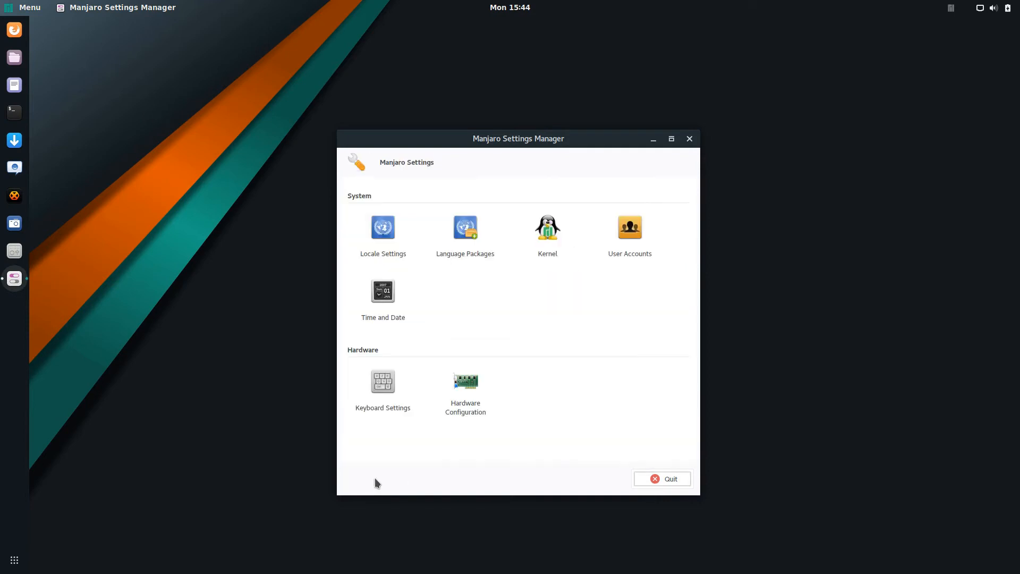
mouse_move(444, 280)
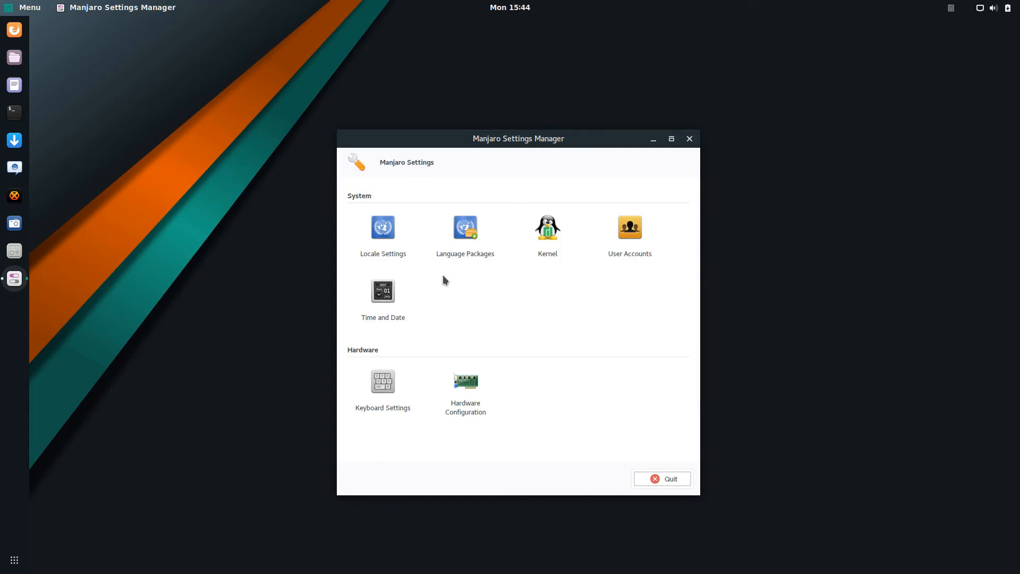
click(992, 8)
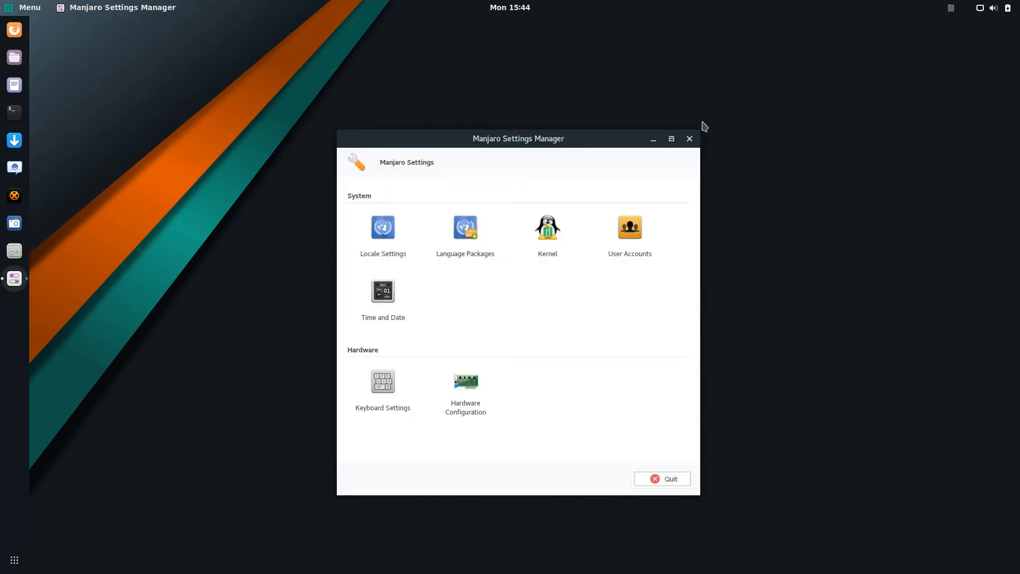
click(689, 139)
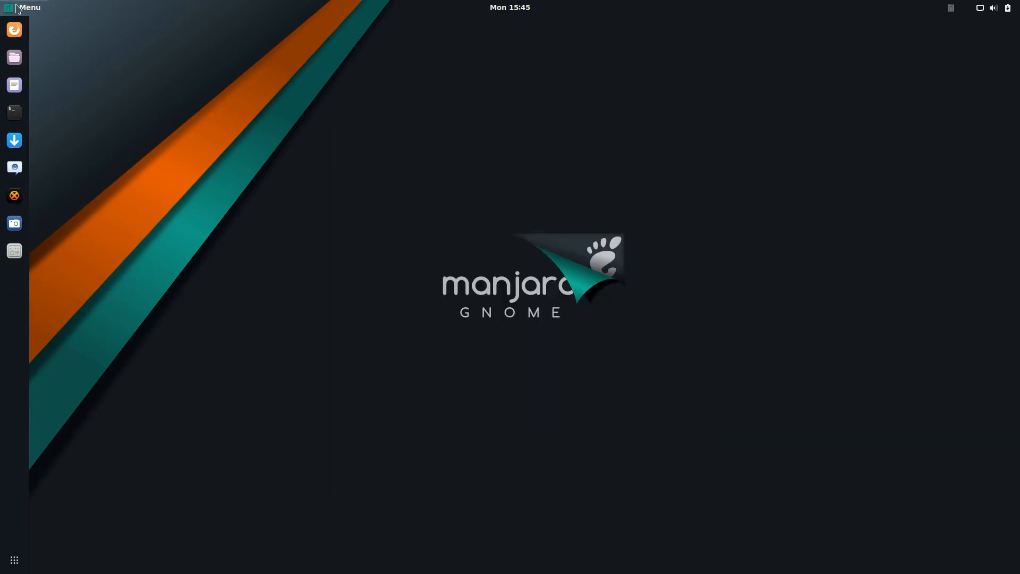
Open the applications menu on its Other category listing Manjaro Settings Manager.
click(26, 7)
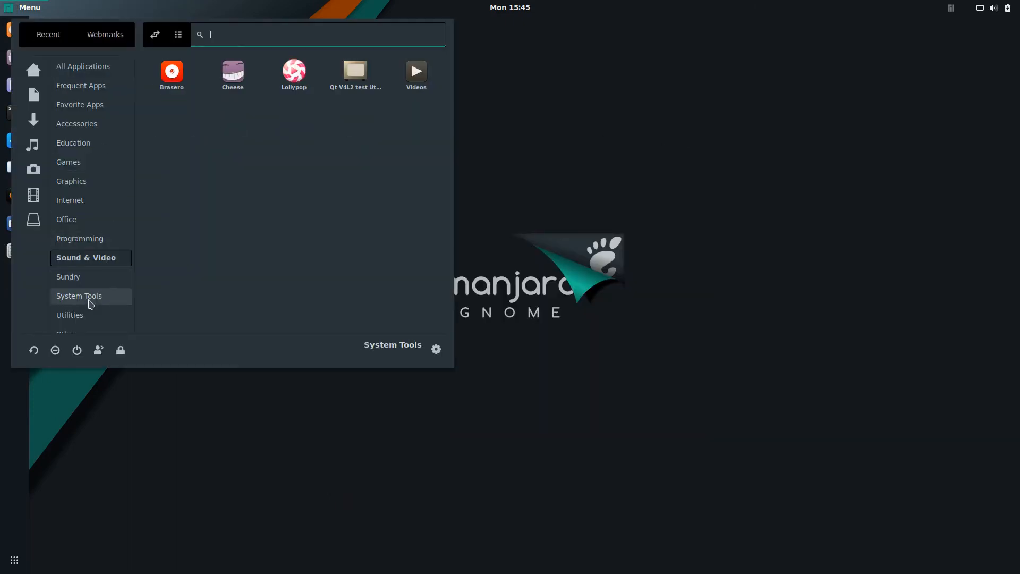
click(67, 322)
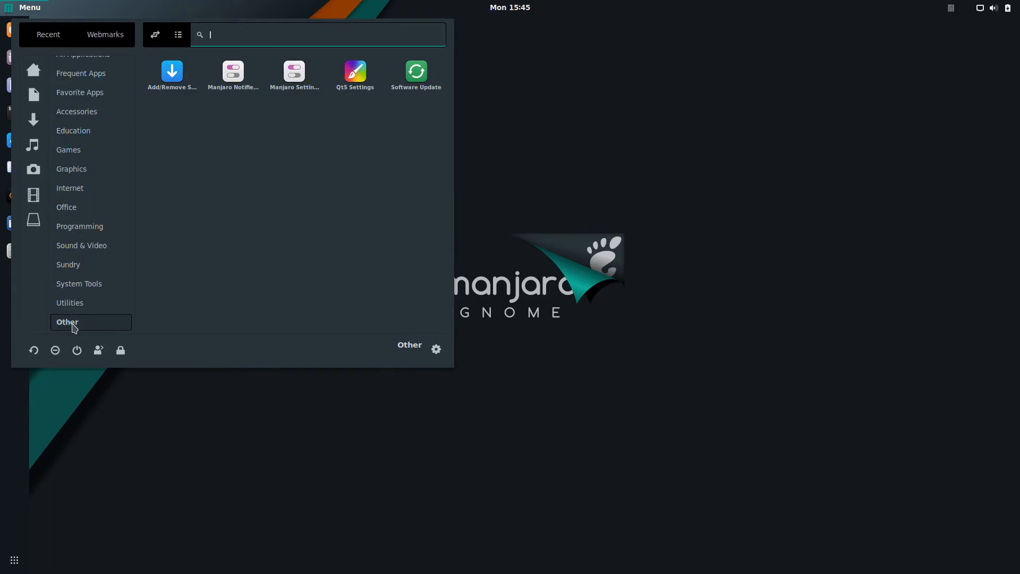
mouse_move(293, 72)
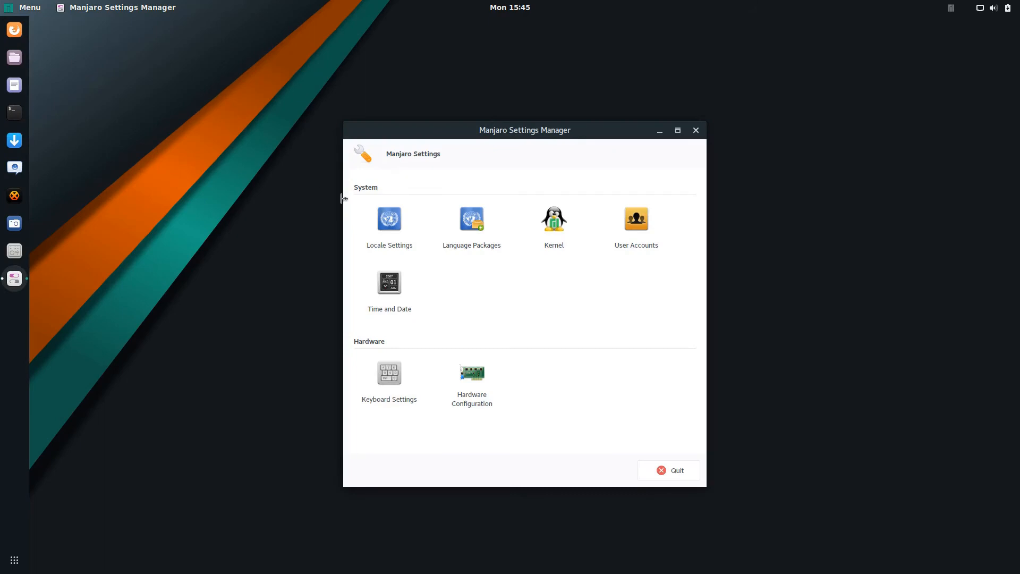
Reach the Kernel page via Kernel and Hardware Configuration, then quit the settings manager.
click(554, 227)
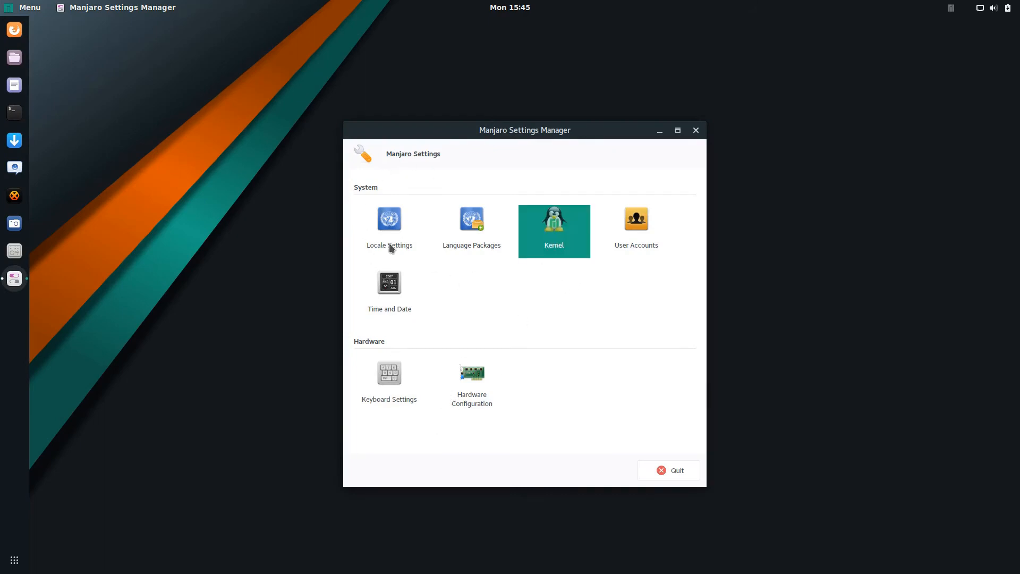
click(472, 385)
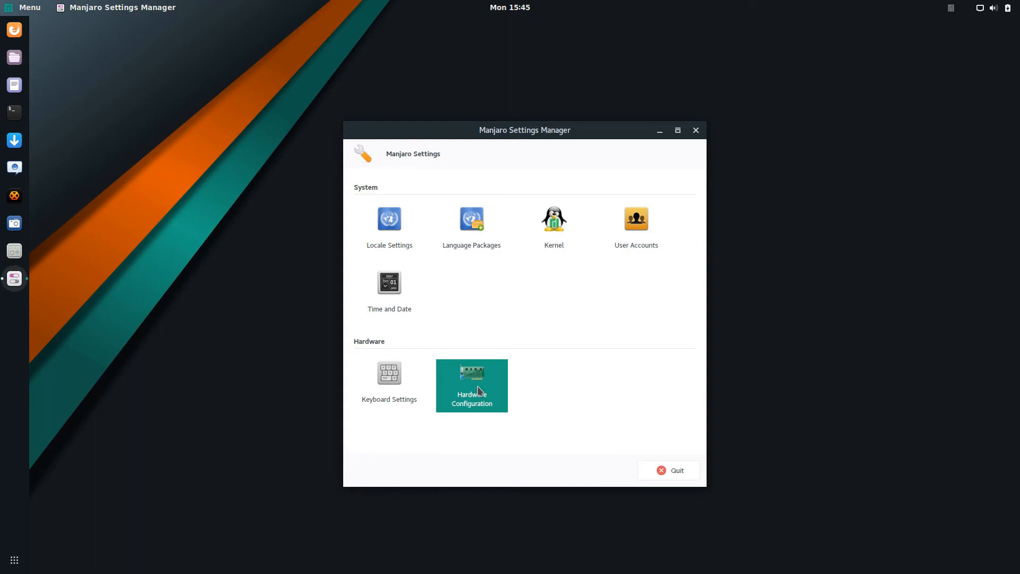
mouse_move(535, 226)
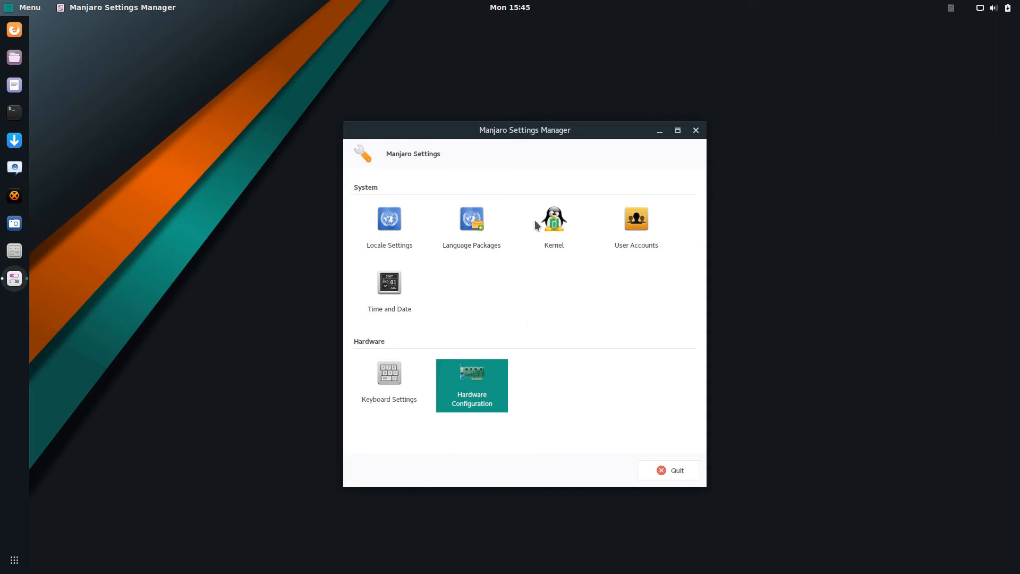
click(553, 218)
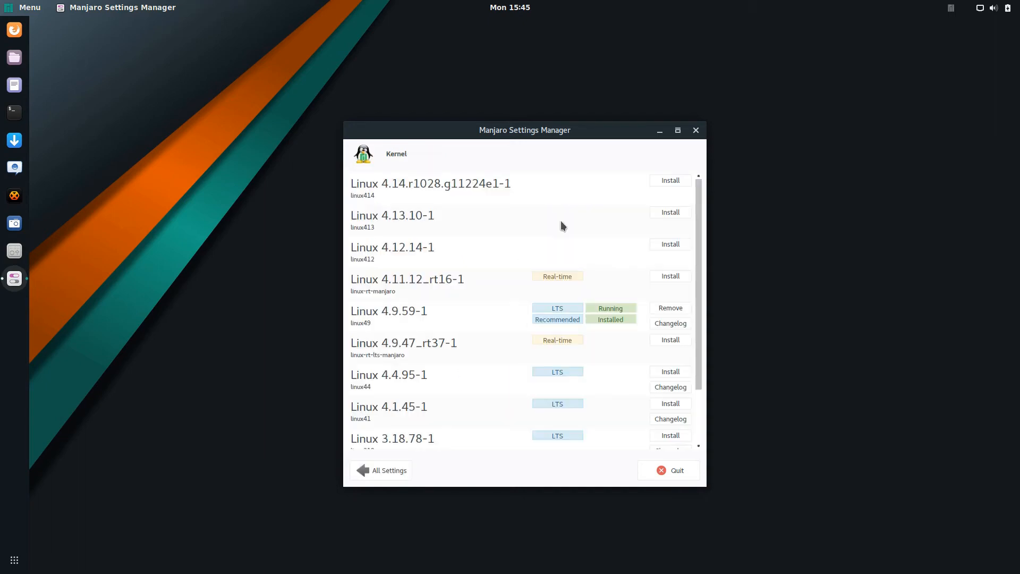
click(694, 130)
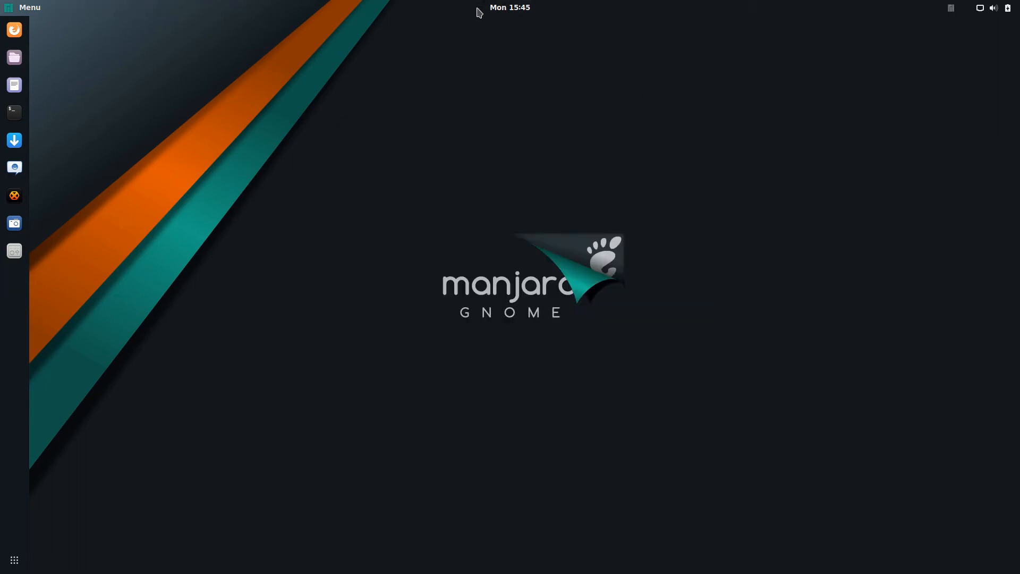
Open the application menu and browse its categories for MSM Notifier's Notifications settings.
click(22, 7)
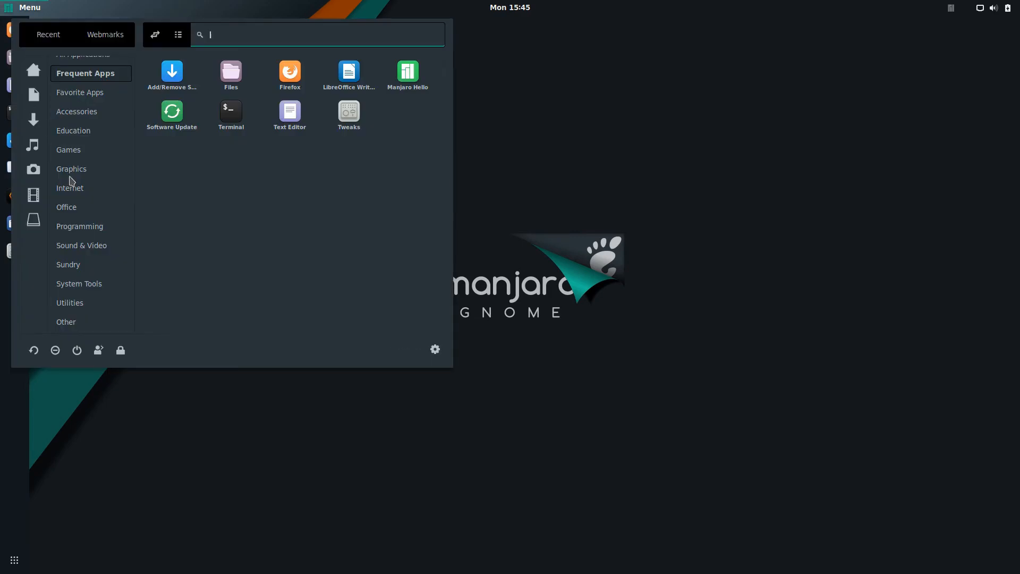
click(67, 322)
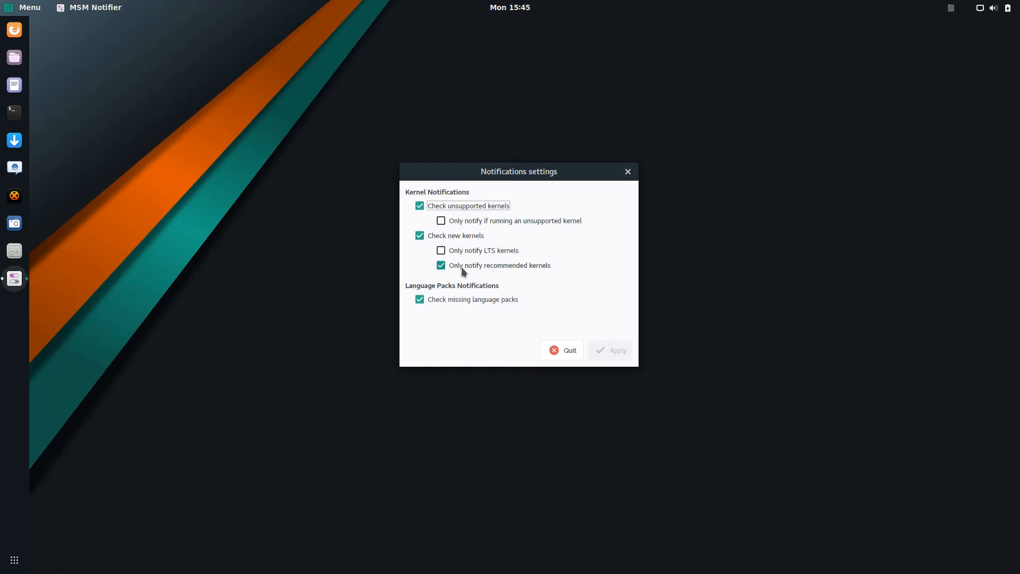
mouse_move(524, 272)
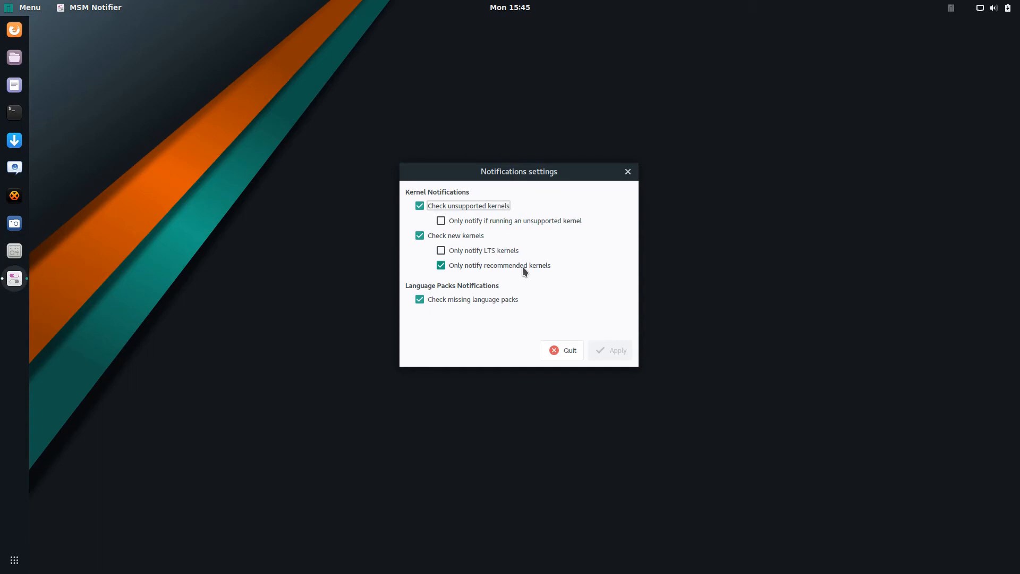
mouse_move(460, 271)
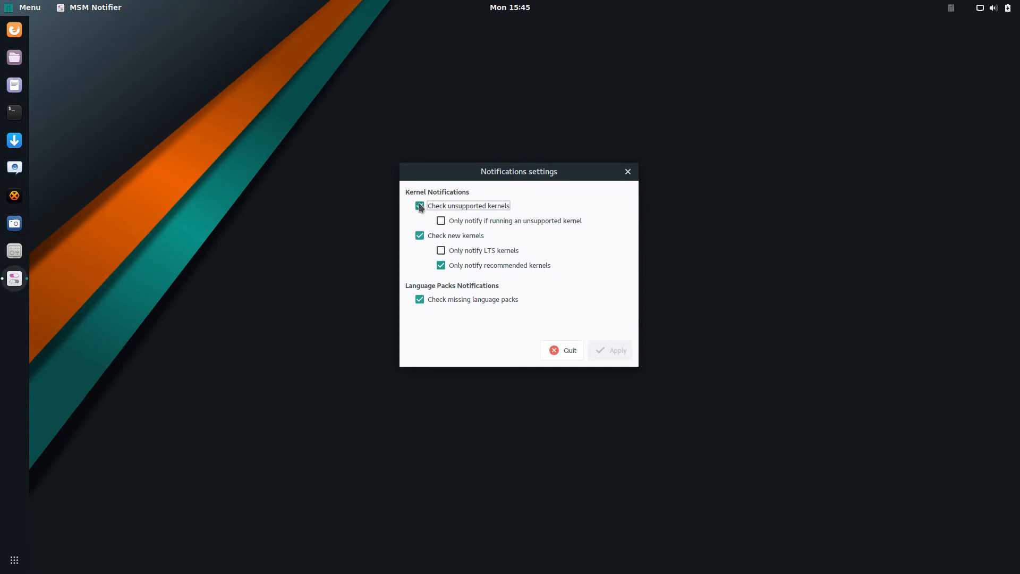
Toggle the unsupported-kernel, LTS-only and recommended-only kernel alert checkboxes.
click(419, 205)
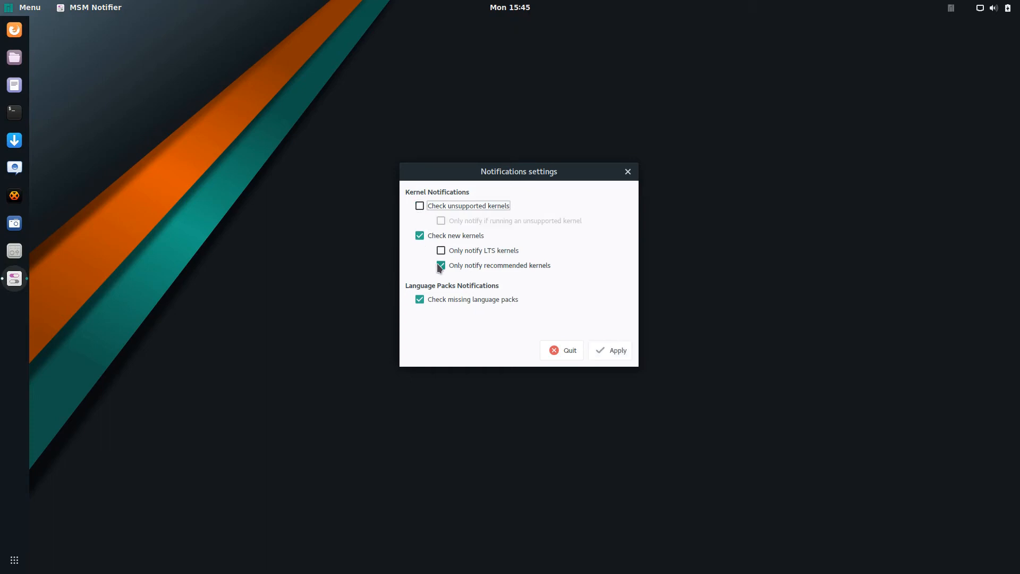
click(441, 251)
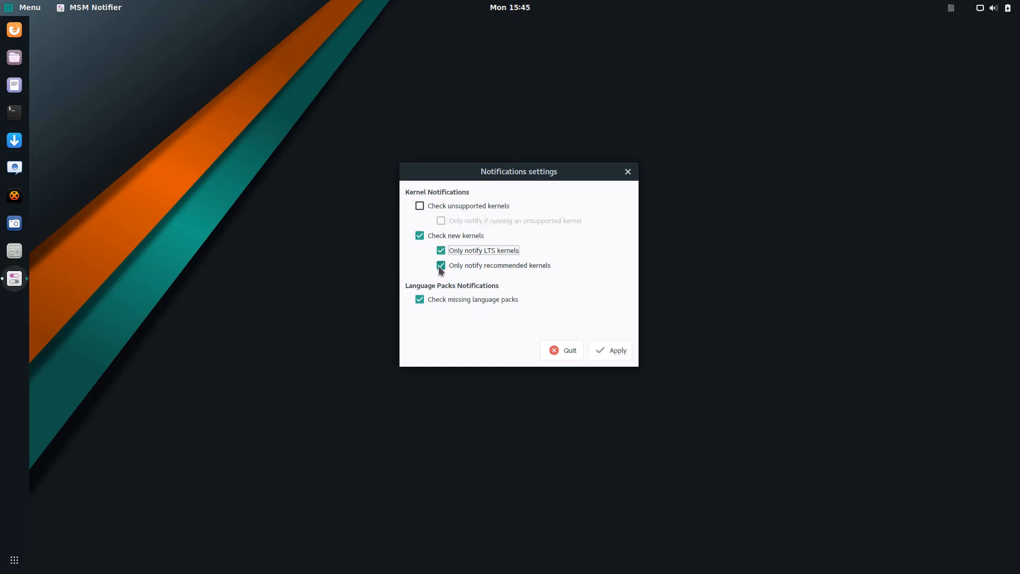
click(441, 265)
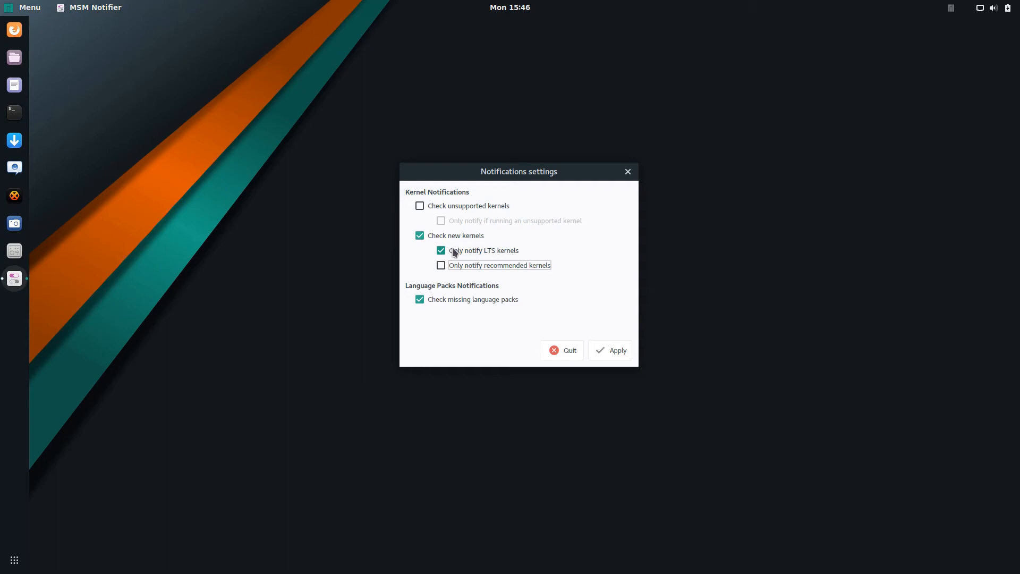
click(441, 250)
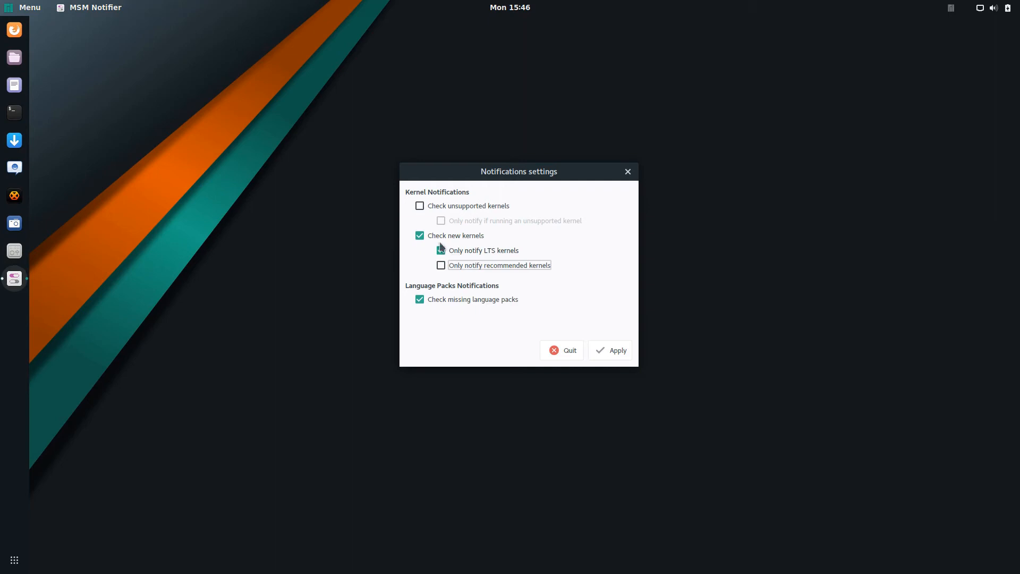
click(441, 249)
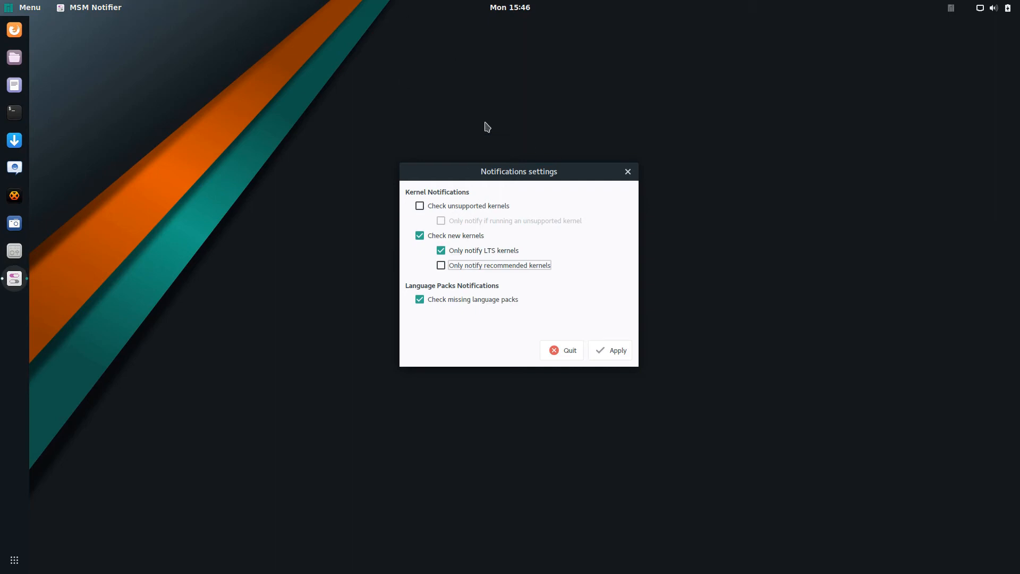
mouse_move(538, 244)
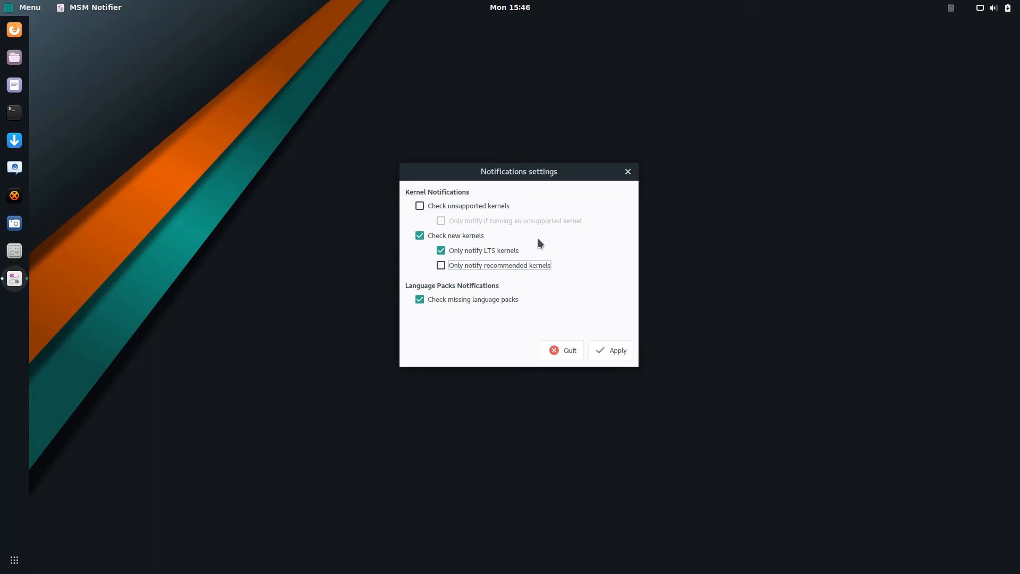
mouse_move(468, 278)
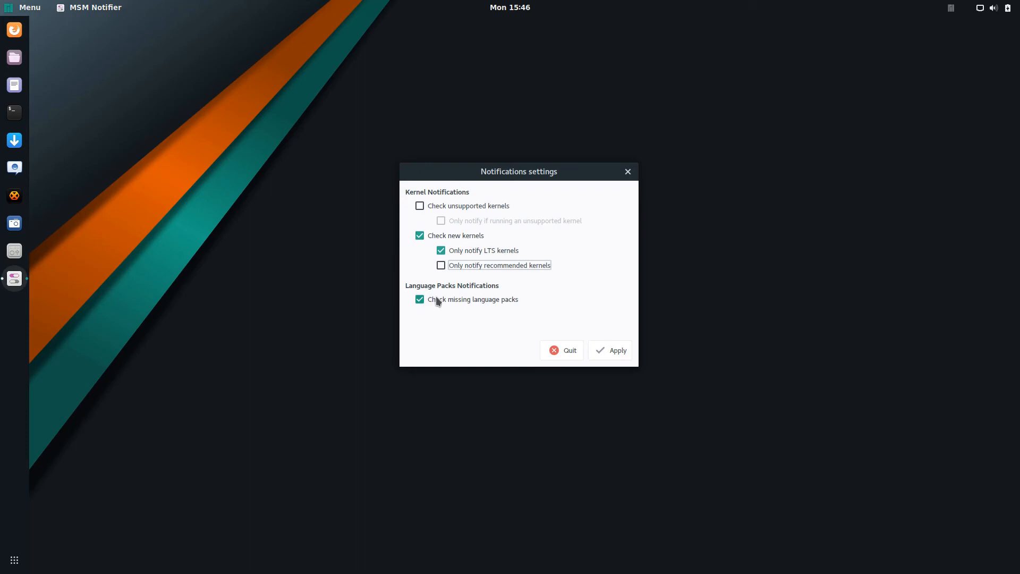
mouse_move(475, 308)
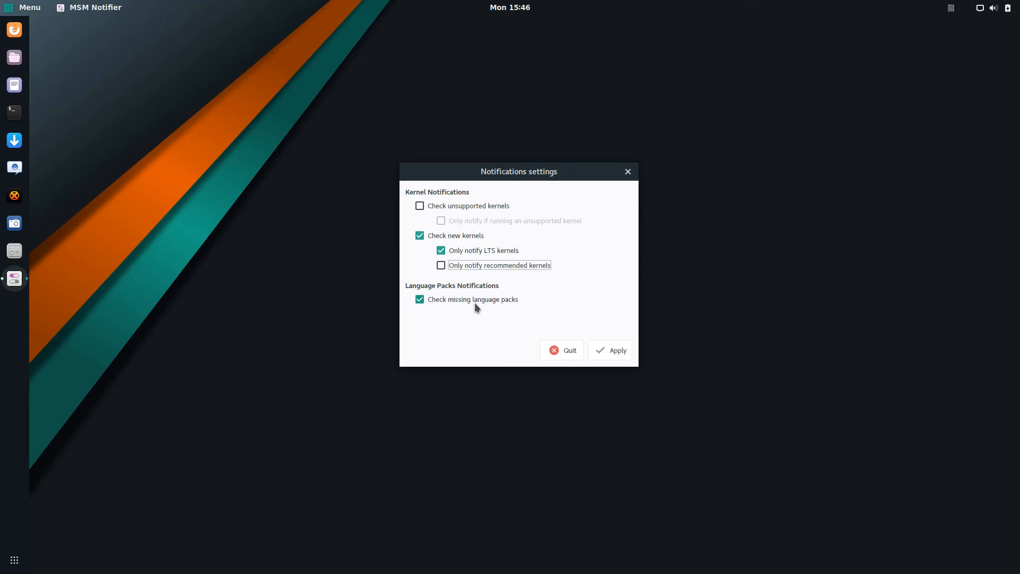
mouse_move(455, 200)
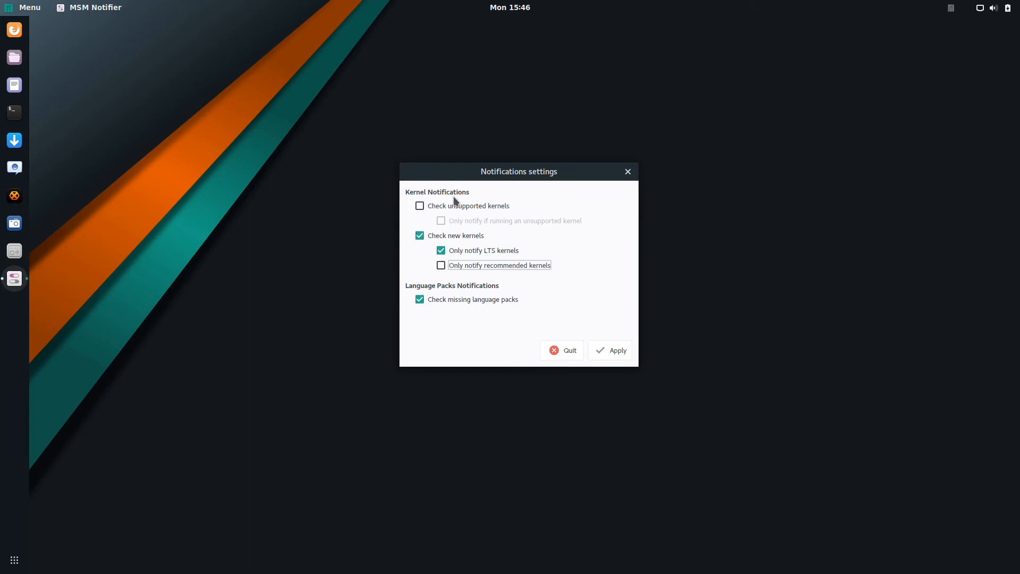
Re-enable unsupported-kernel checks and recommended-only alerts, then quit MSM Notifier.
click(420, 205)
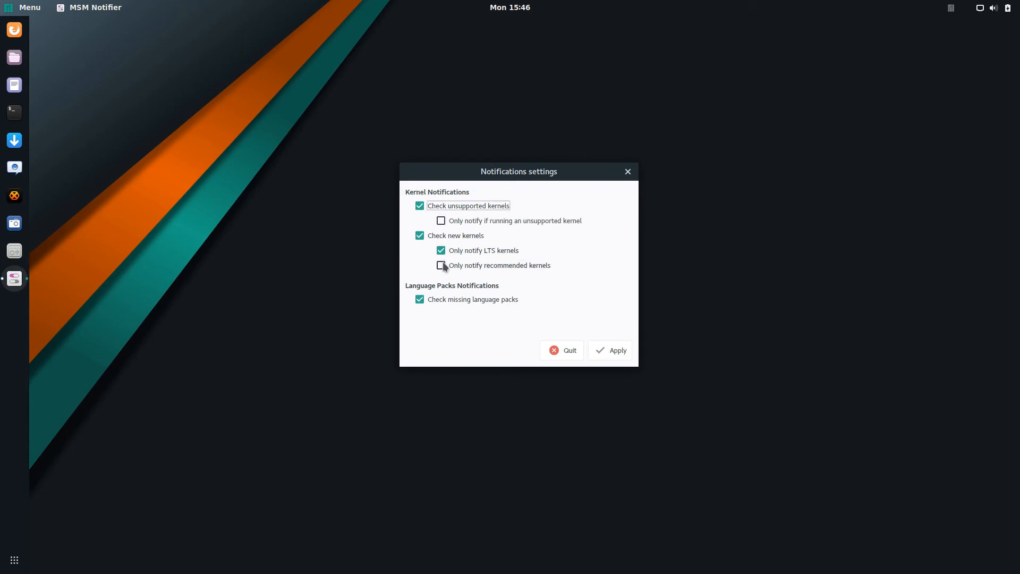
click(441, 265)
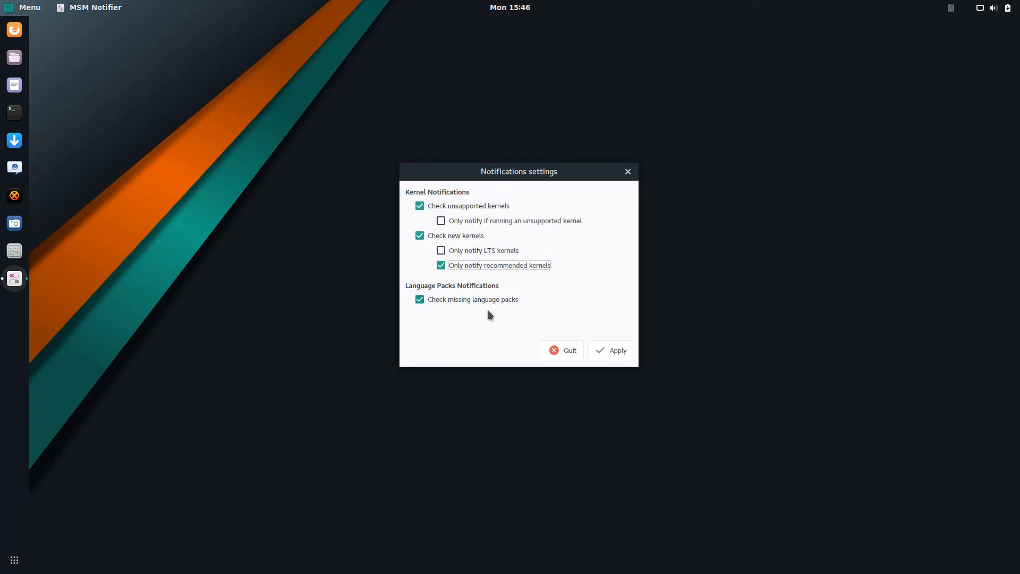
click(561, 350)
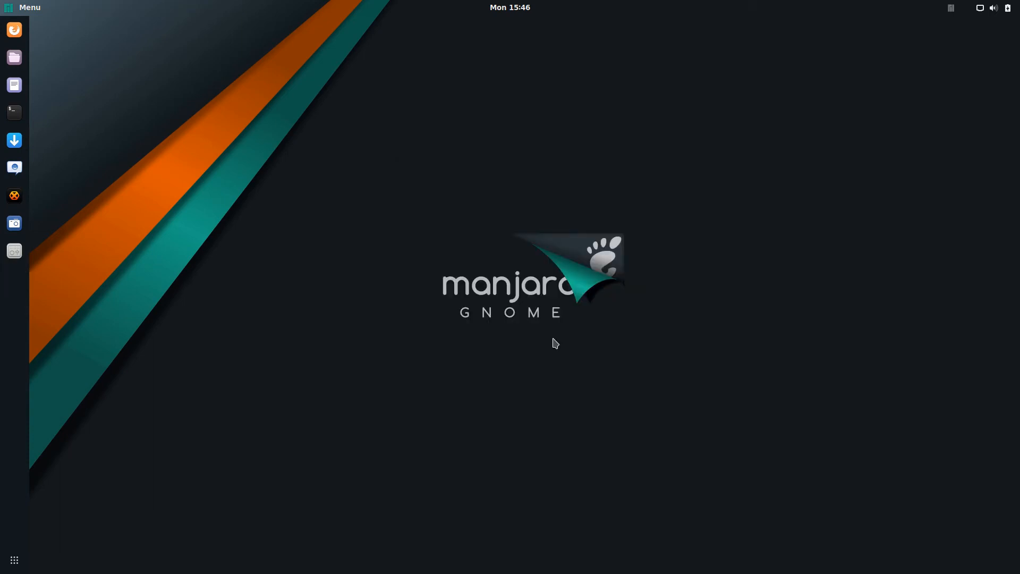
mouse_move(26, 20)
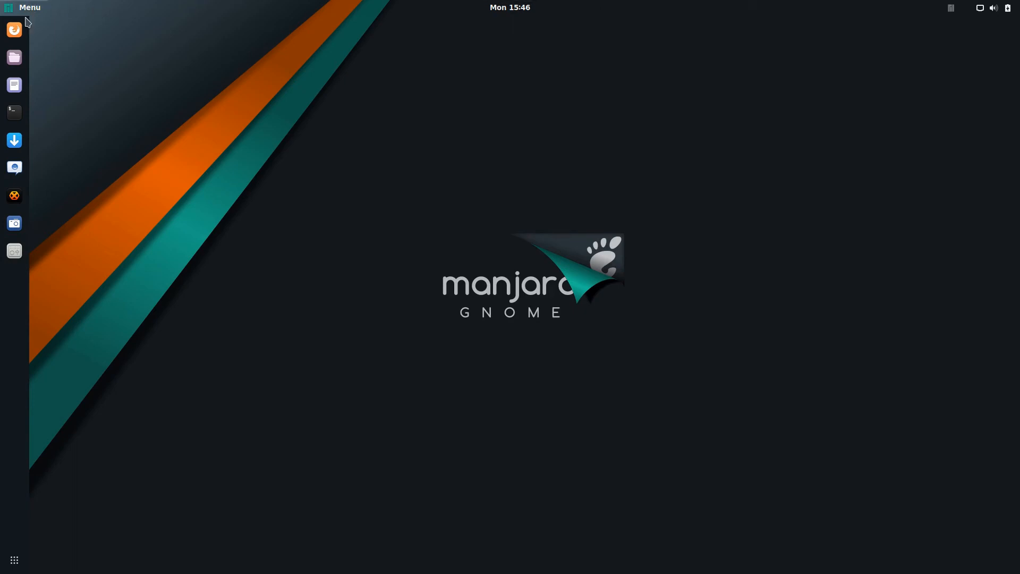
Show the Home folder in Files and launch Add/Remove Software from the menu.
click(14, 57)
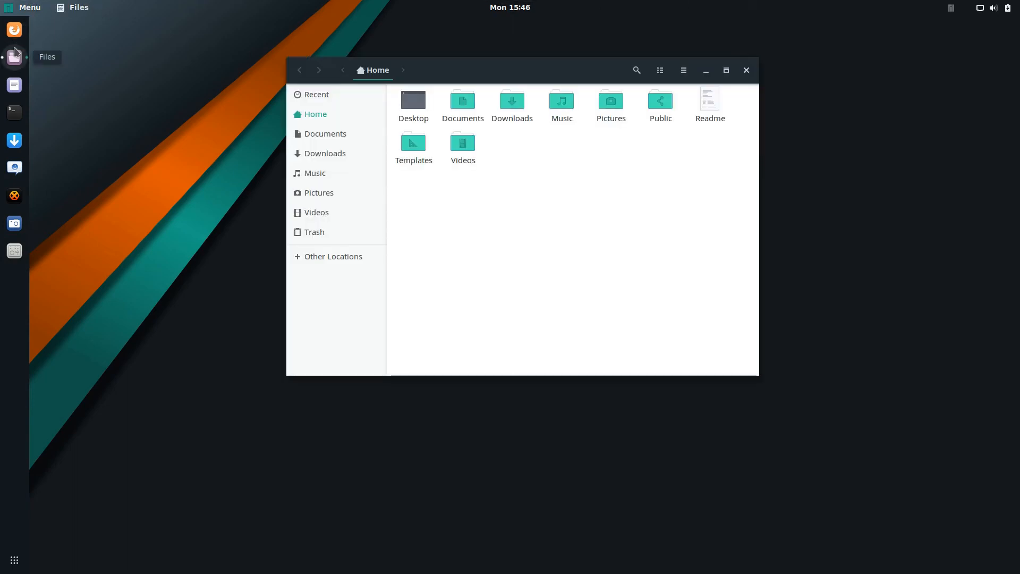
click(23, 7)
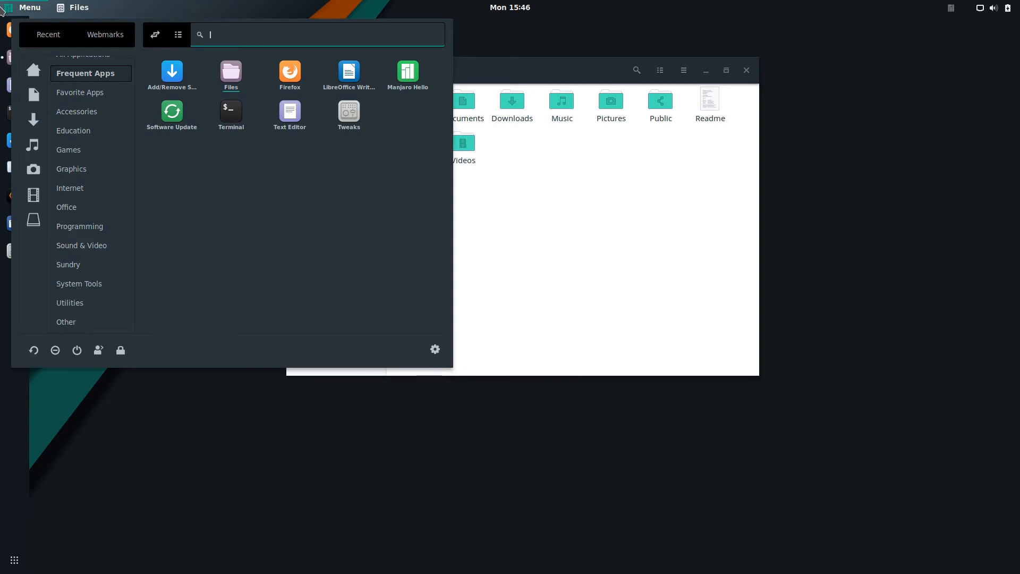
click(349, 110)
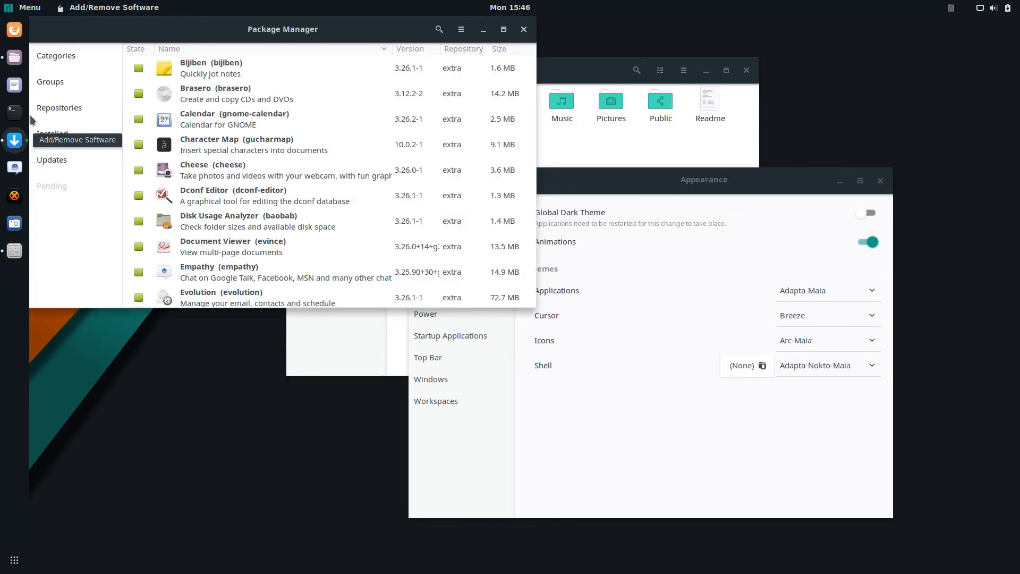
Center the Pamac window and browse the package groups, Games and Audio & Video categories.
drag(282, 28, 396, 120)
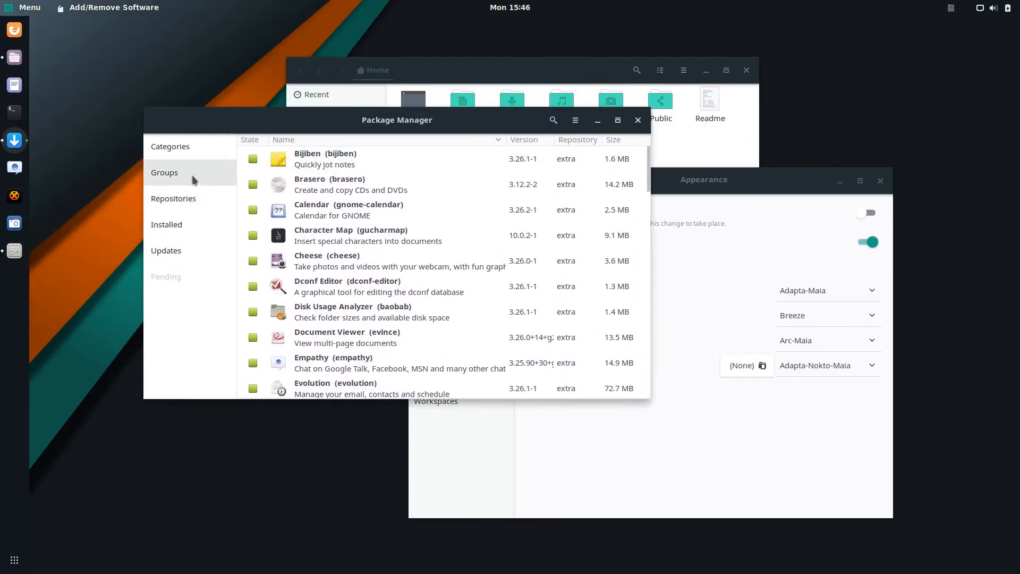
click(165, 173)
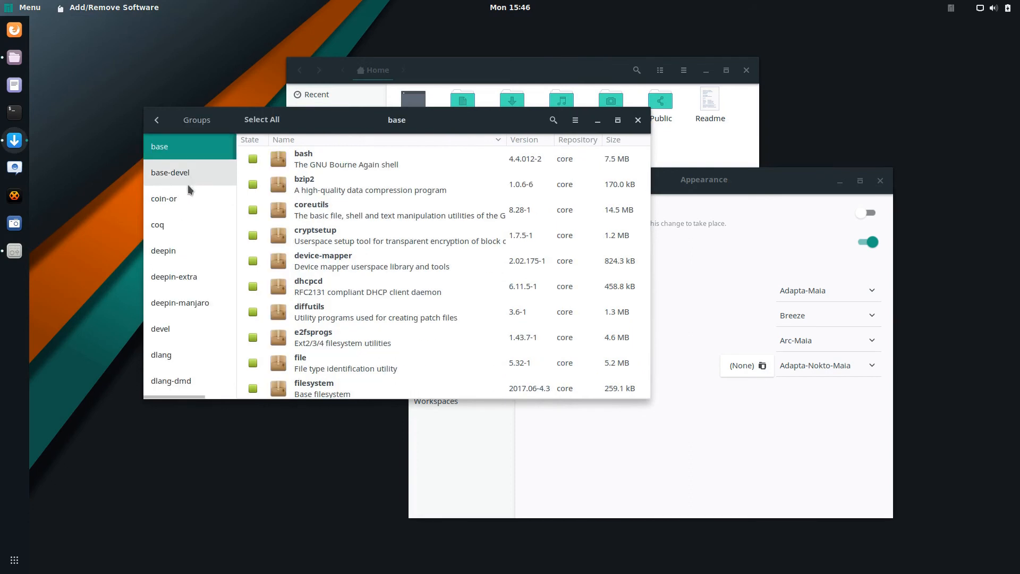
mouse_move(179, 224)
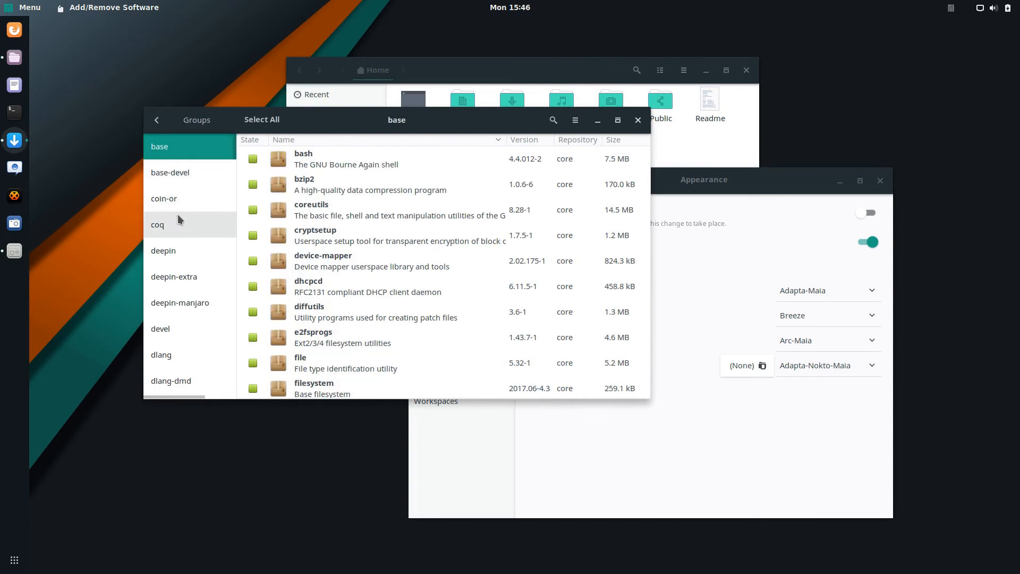
click(163, 250)
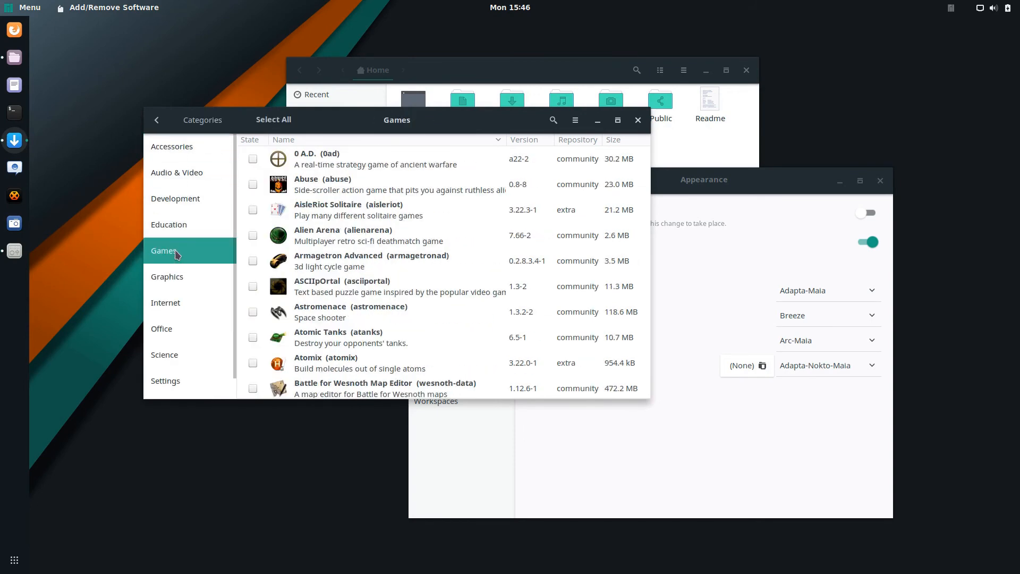
click(176, 172)
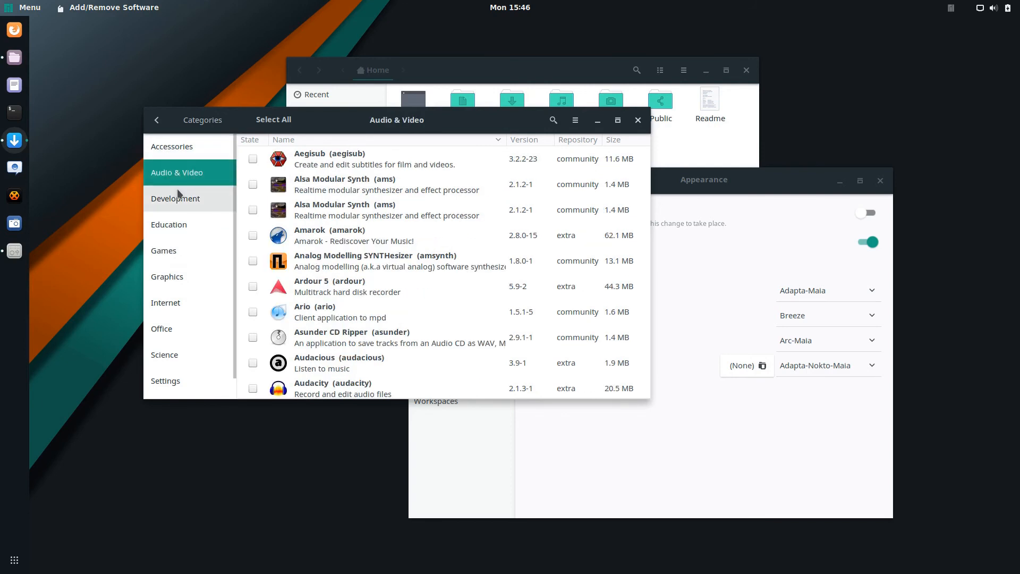
click(175, 198)
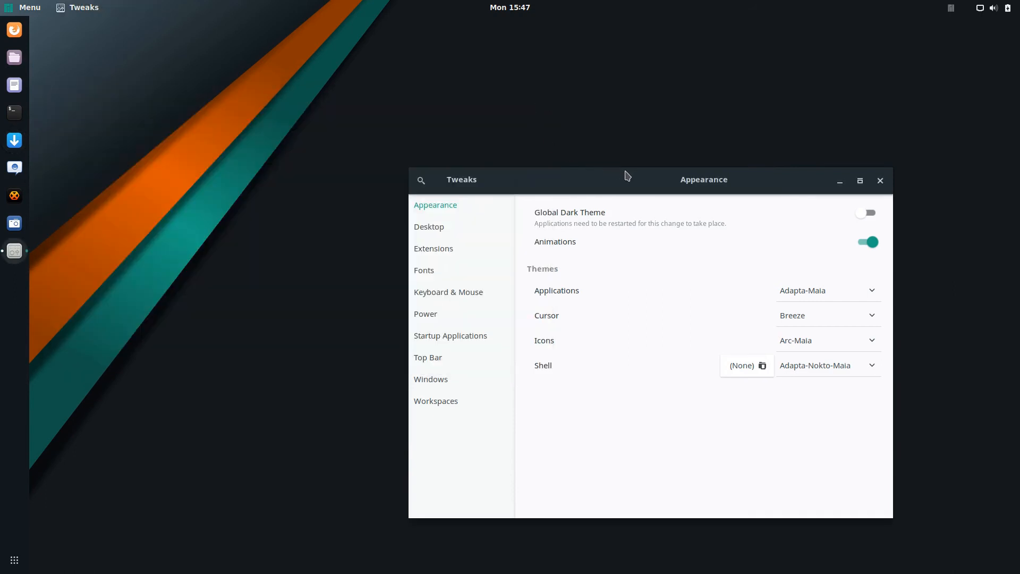
Drag the Tweaks Appearance window toward the upper left of the screen.
drag(628, 180, 556, 132)
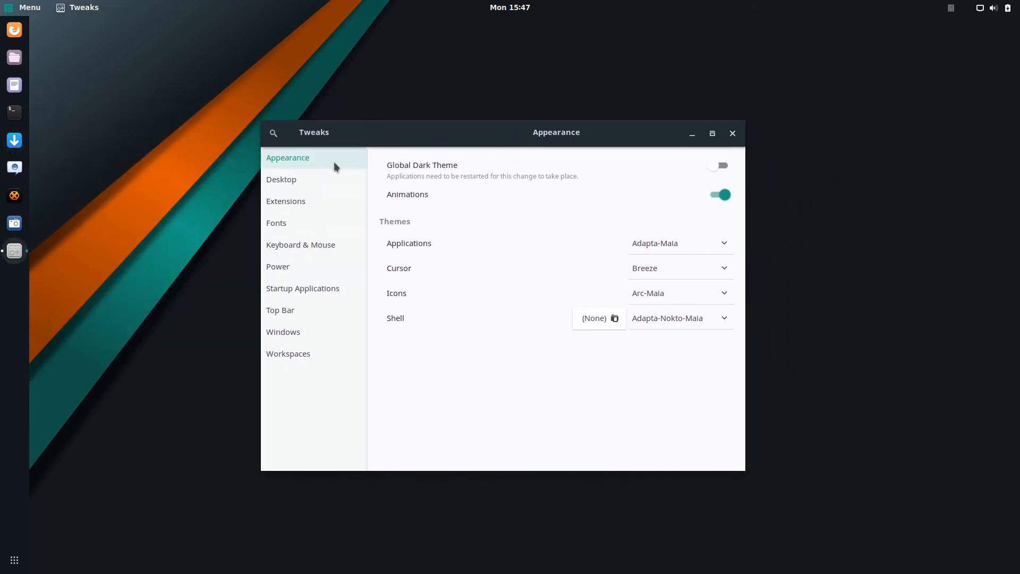
mouse_move(319, 171)
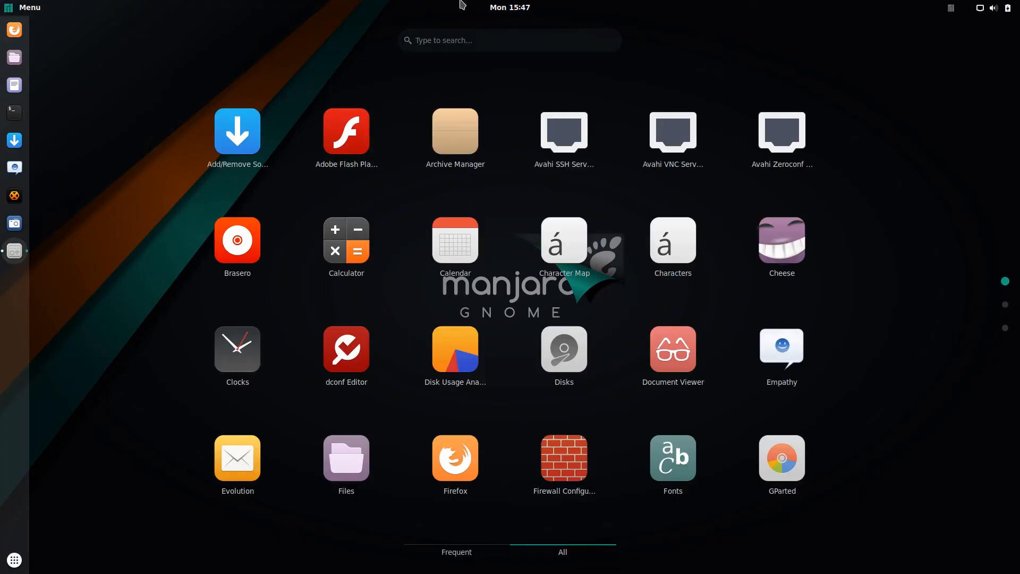
mouse_move(347, 131)
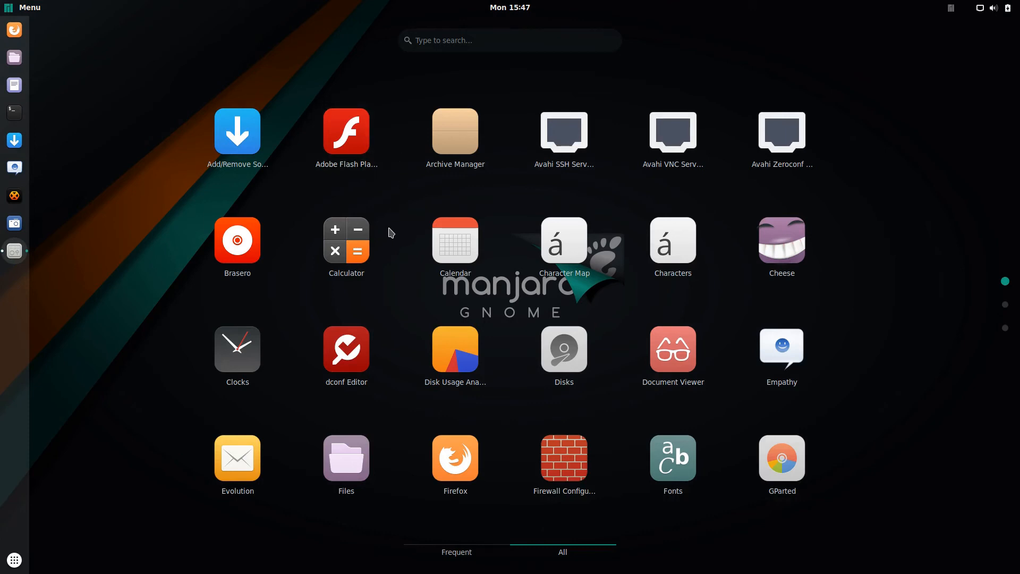
mouse_move(516, 474)
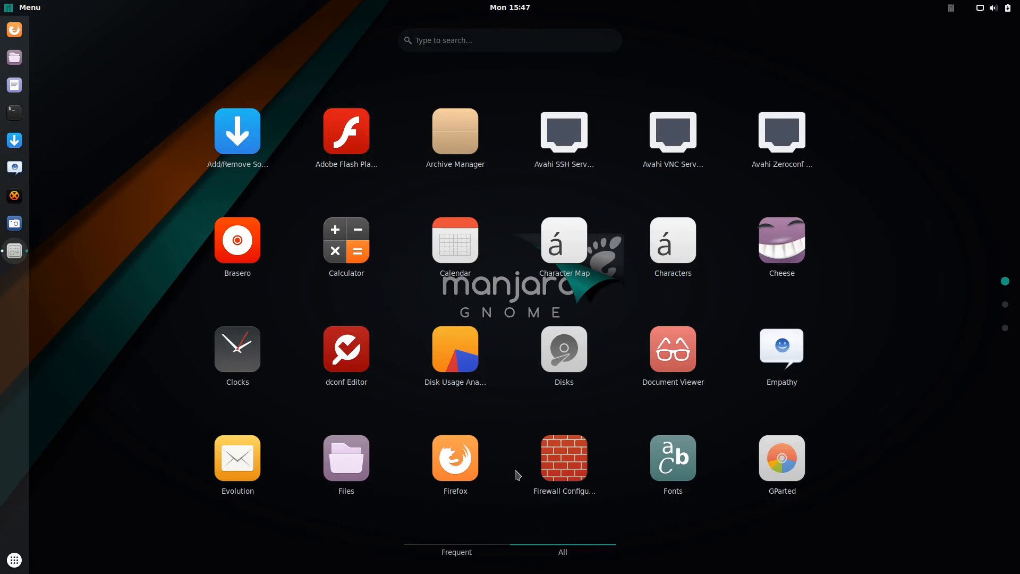
mouse_move(380, 450)
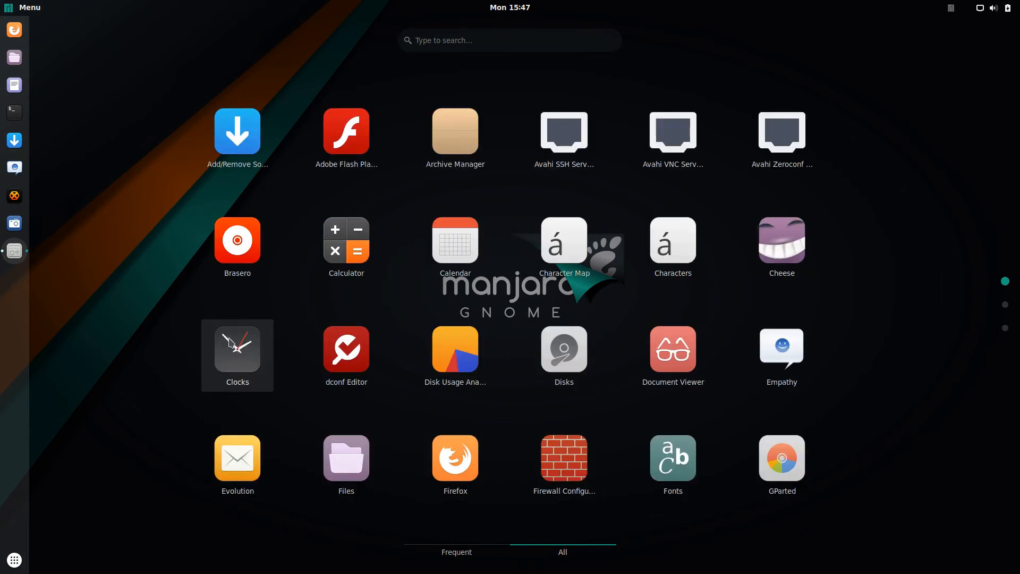
mouse_move(236, 463)
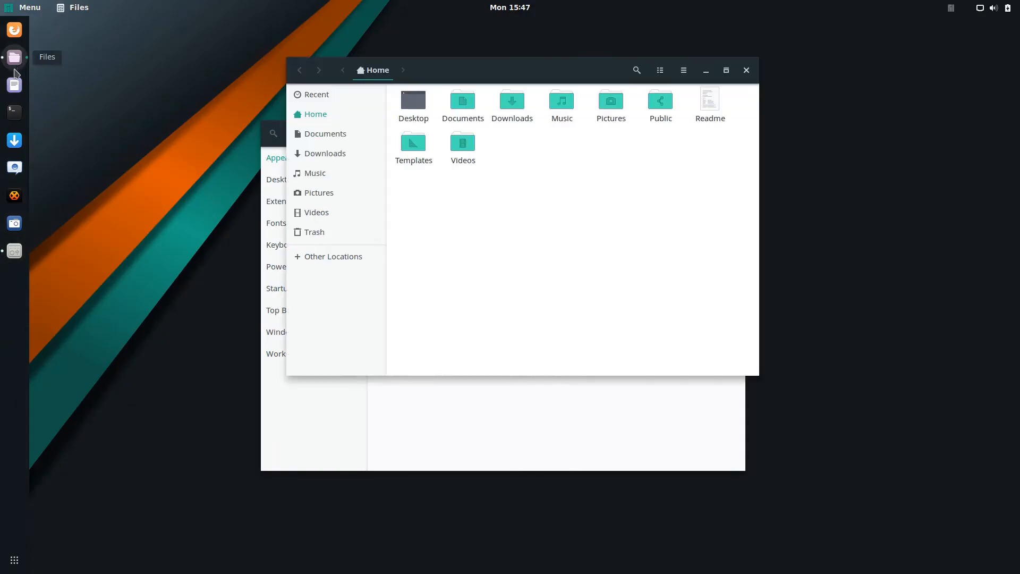
Open the empty Downloads folder from Home in Files.
double_click(512, 101)
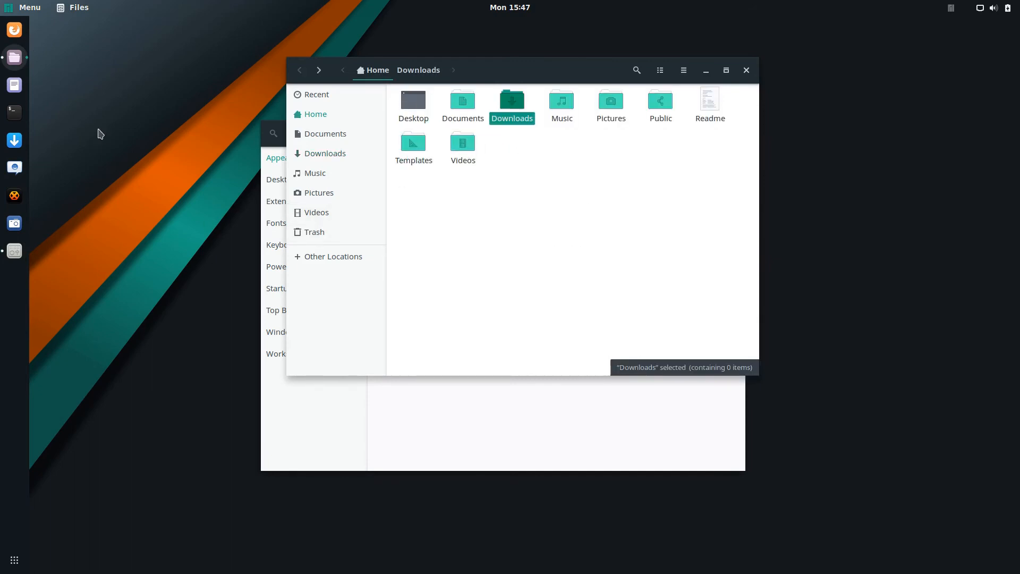
mouse_move(24, 517)
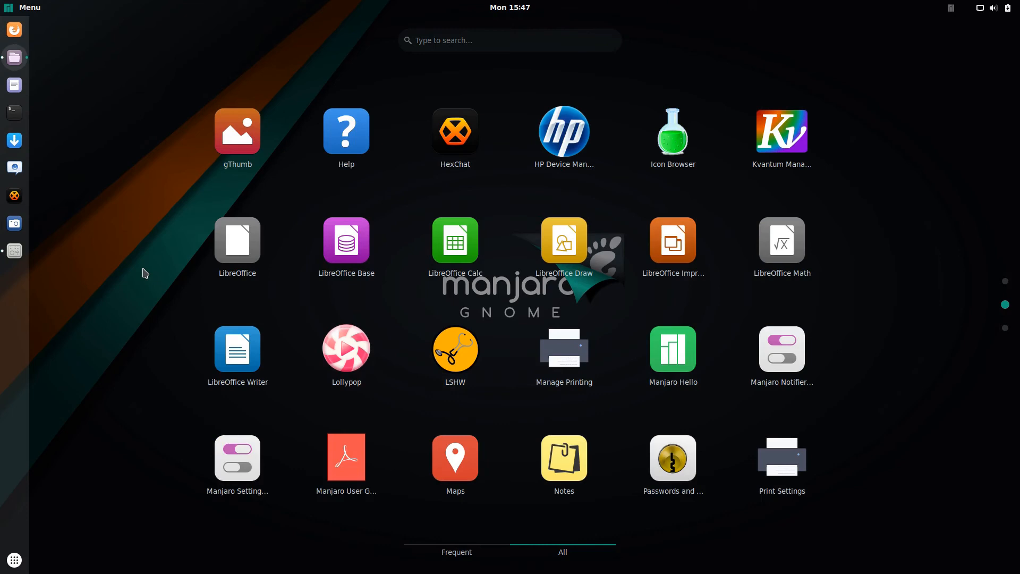
mouse_move(435, 299)
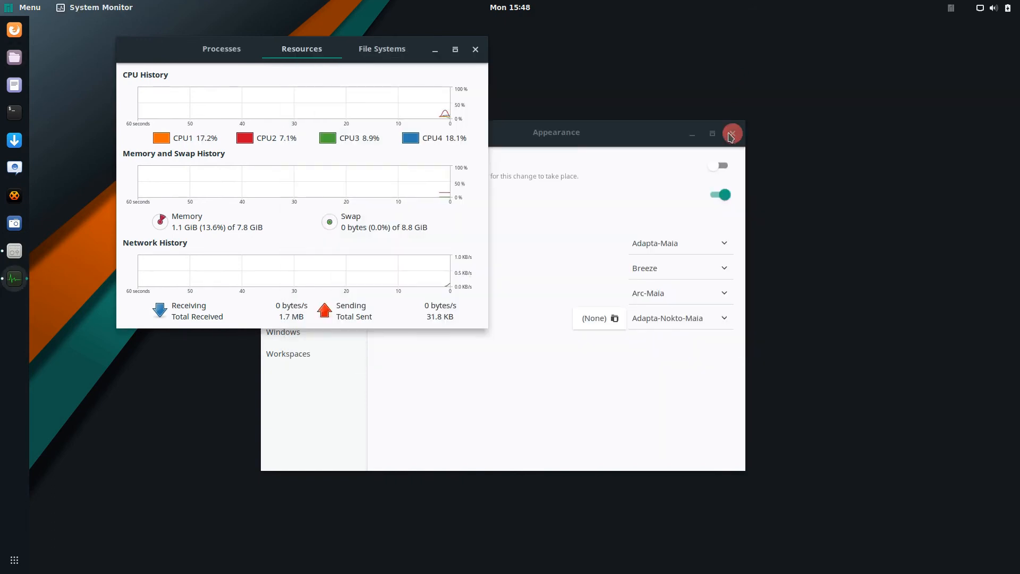
Close the GNOME Tweaks window, leaving System Monitor's Resources tab alone.
click(730, 133)
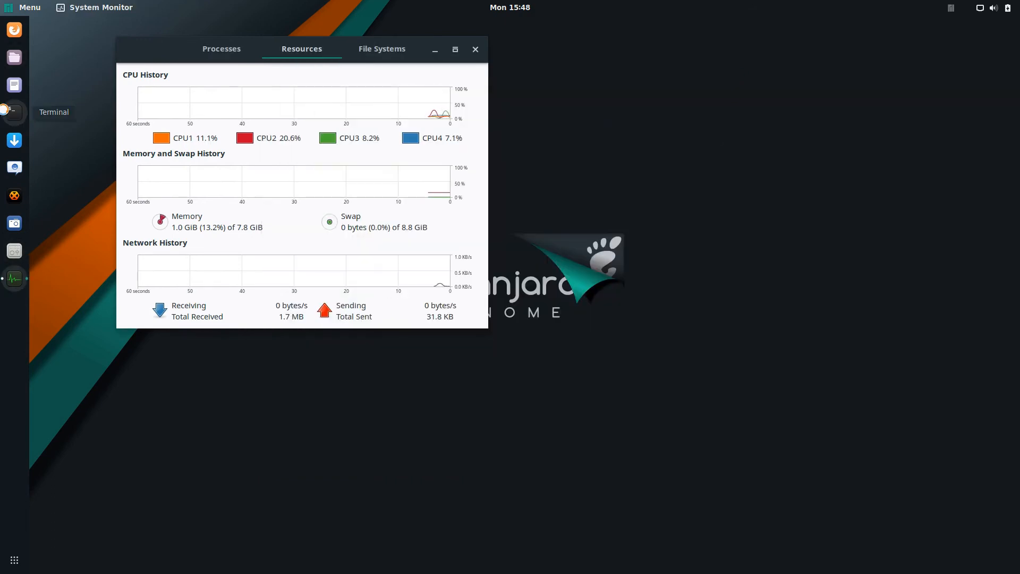
Run gnome-shell --version in Terminal to confirm version 3.26.1, then close Terminal.
click(14, 111)
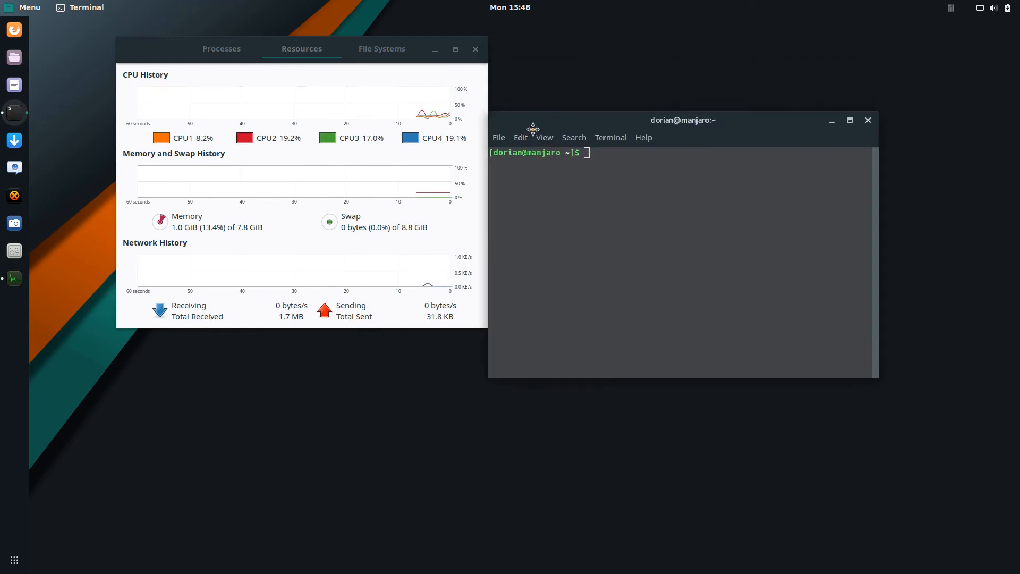
drag(683, 120, 720, 233)
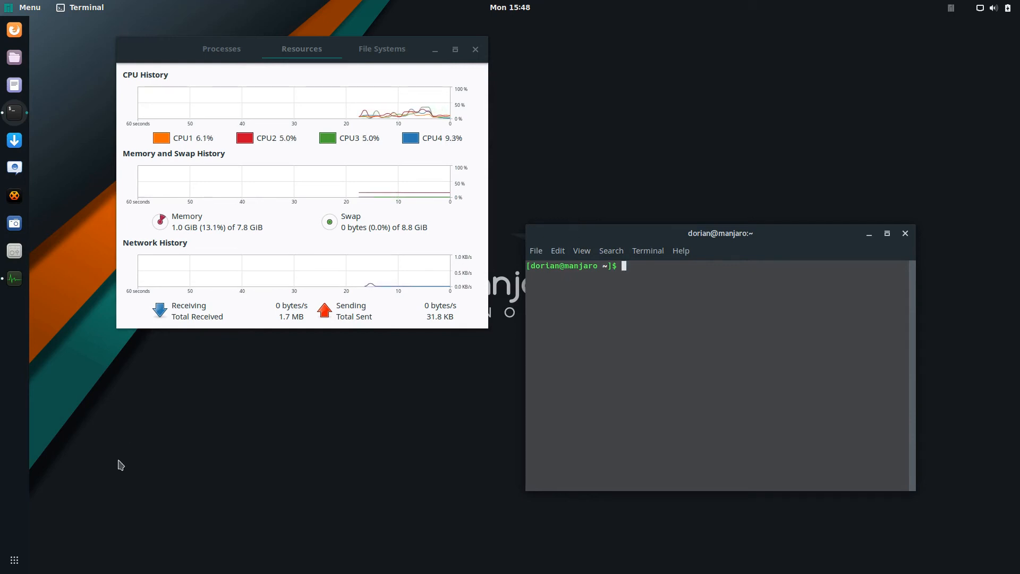
text(gnome-shell --version)
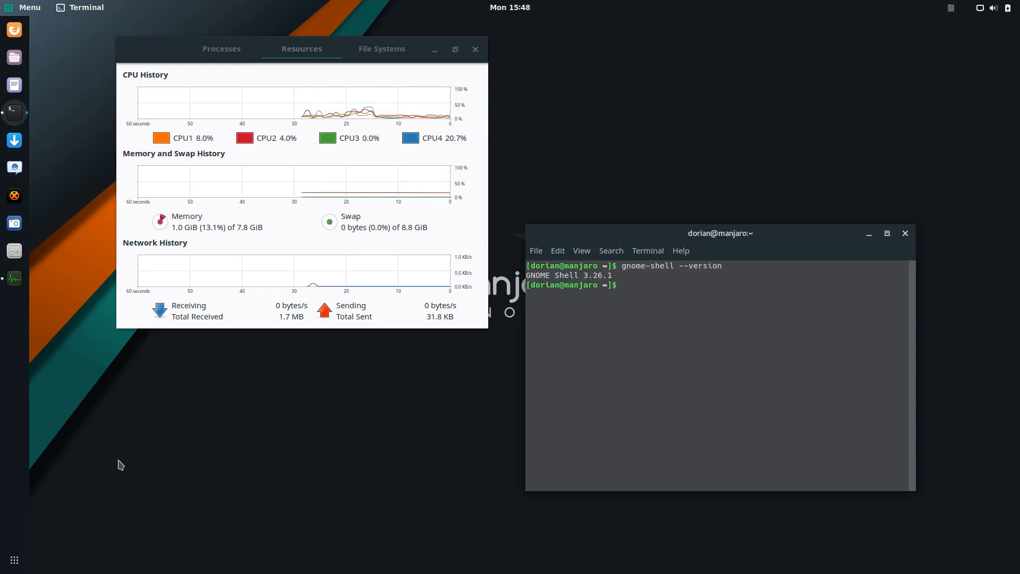
click(904, 233)
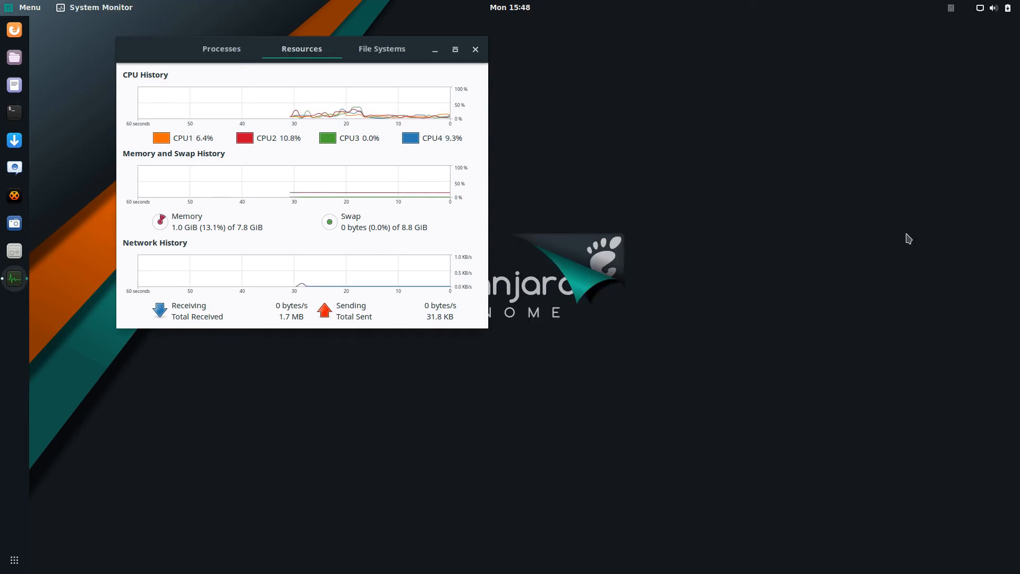
Close System Monitor and browse Arc Menu's Favorite Apps, All Applications and Education categories.
click(475, 49)
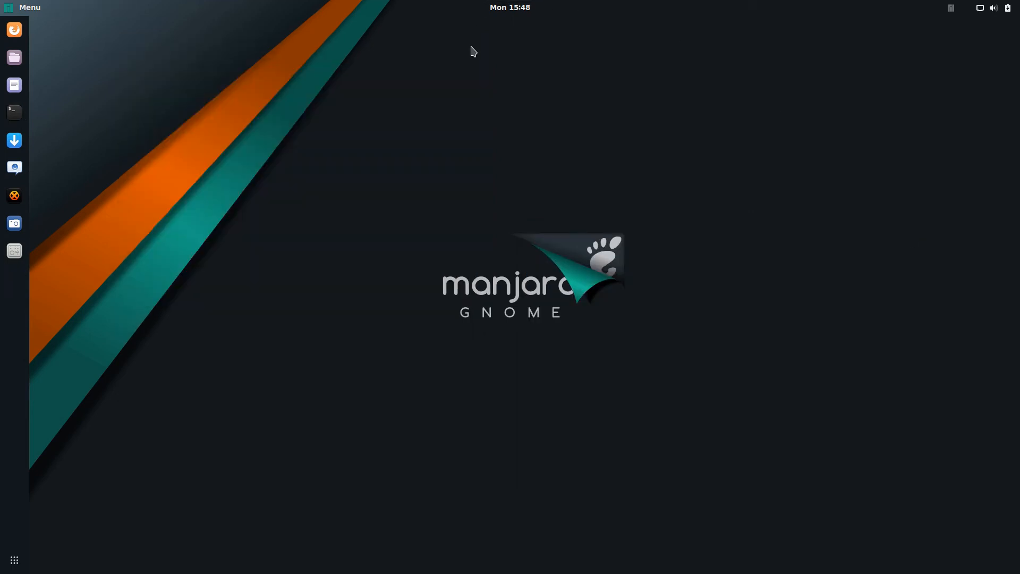
click(25, 6)
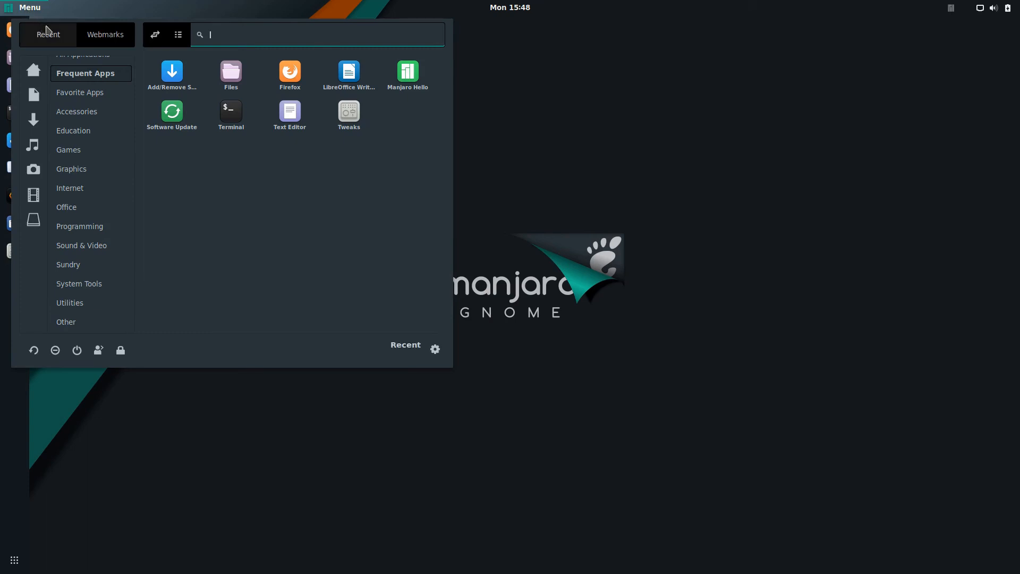
click(84, 104)
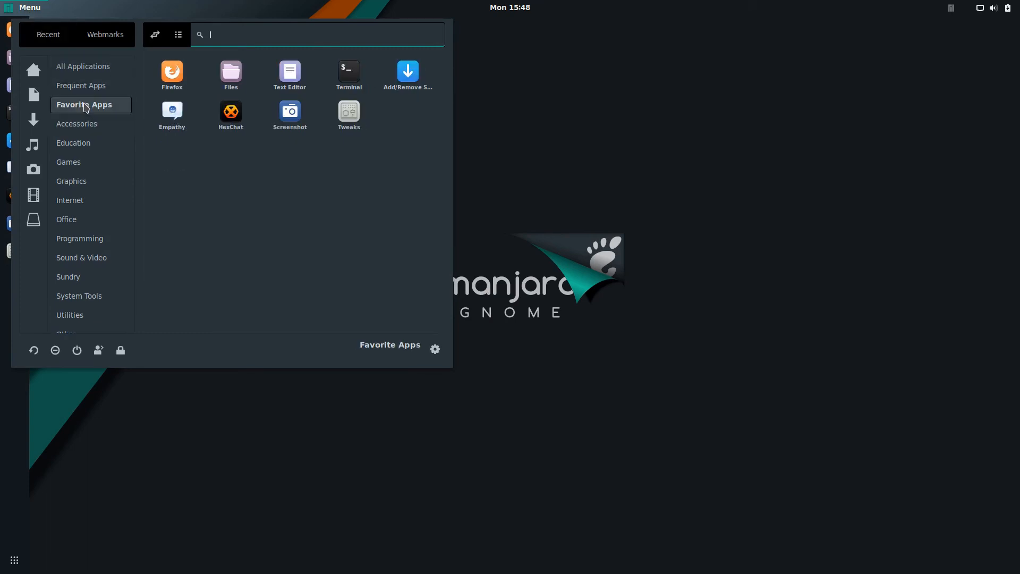
click(83, 66)
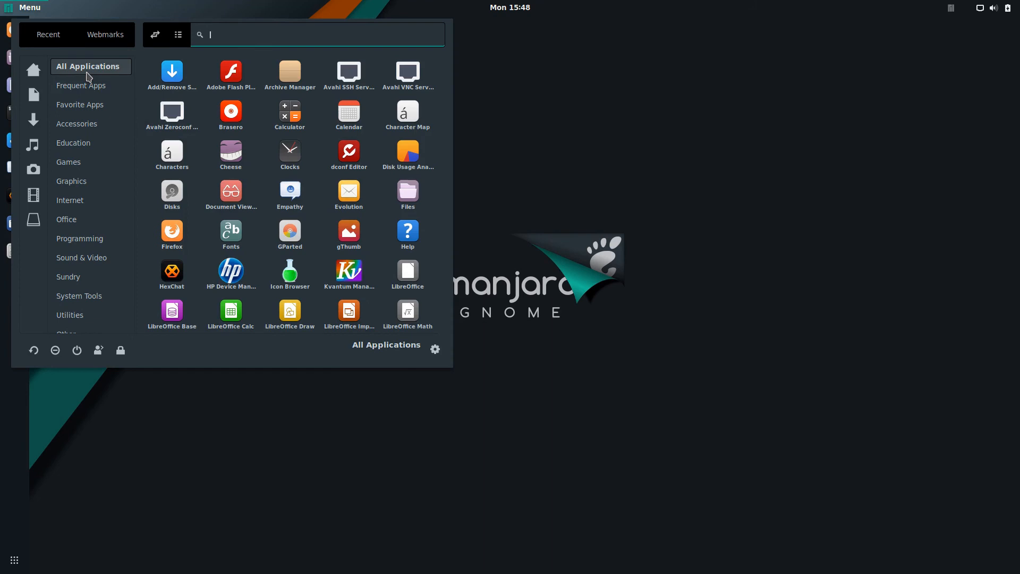
click(75, 143)
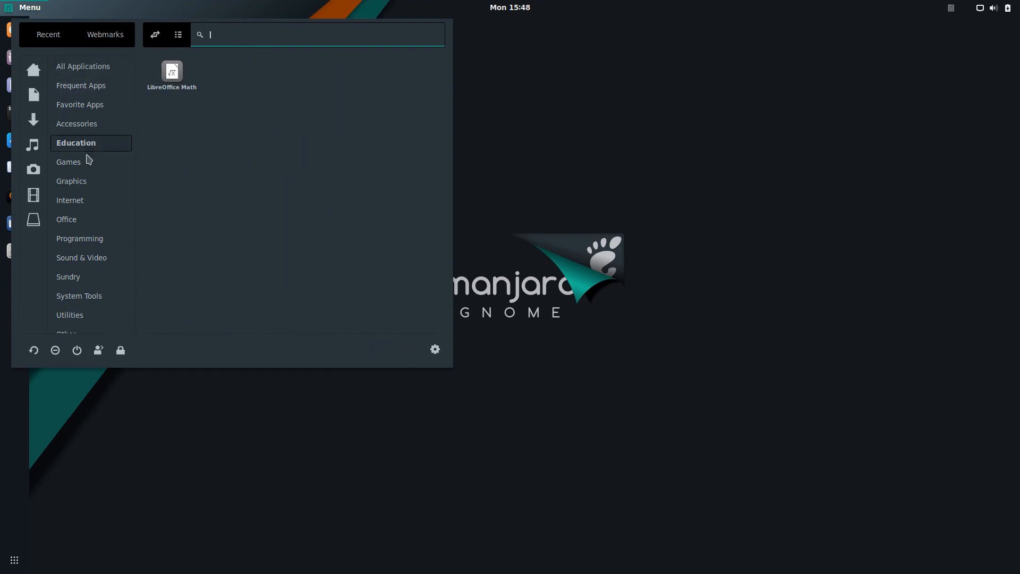
Browse the Graphics, Office, Sundry, System Tools and Utilities categories in Arc Menu.
click(73, 181)
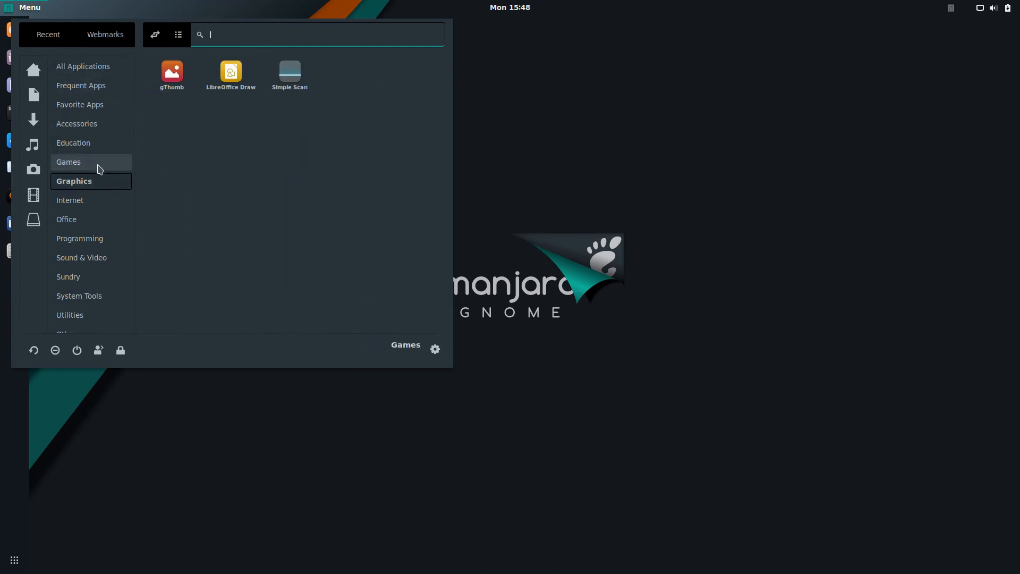
click(66, 219)
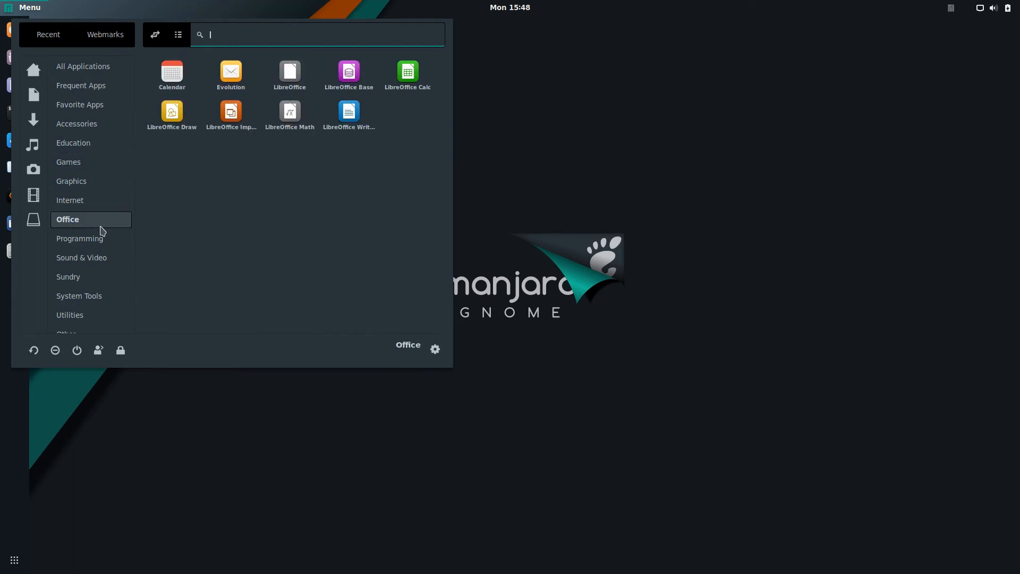
click(85, 257)
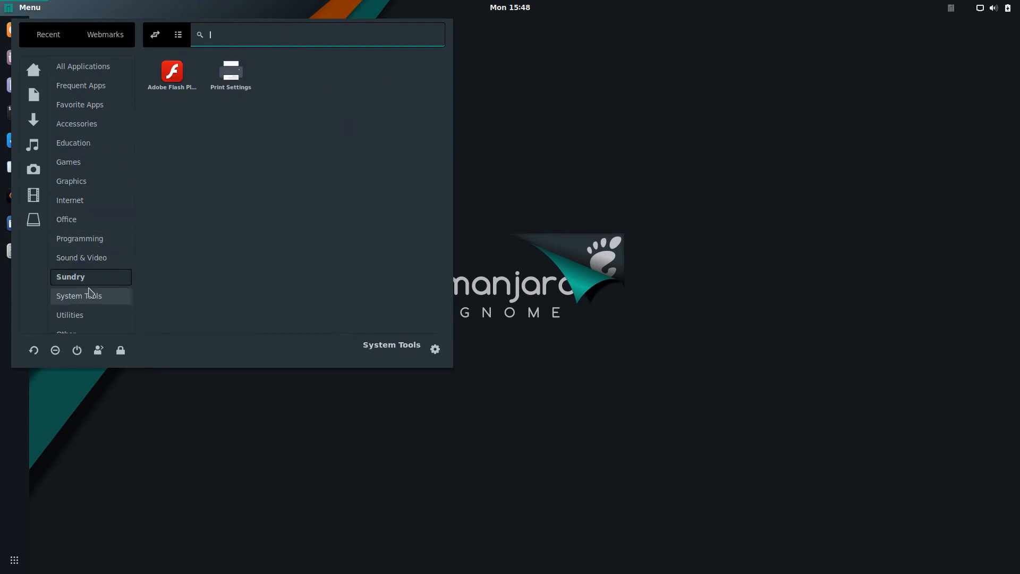
click(78, 295)
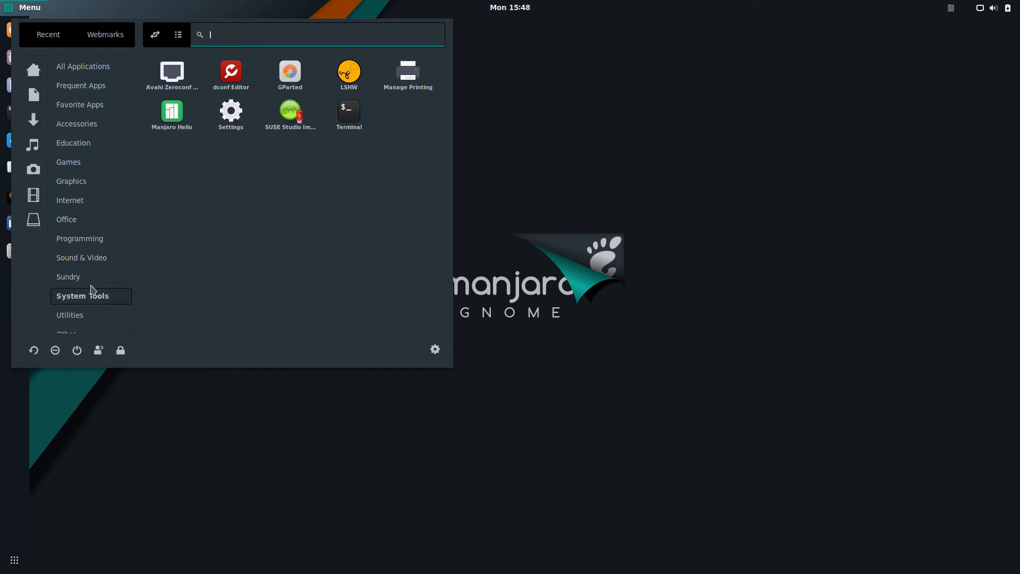
click(78, 302)
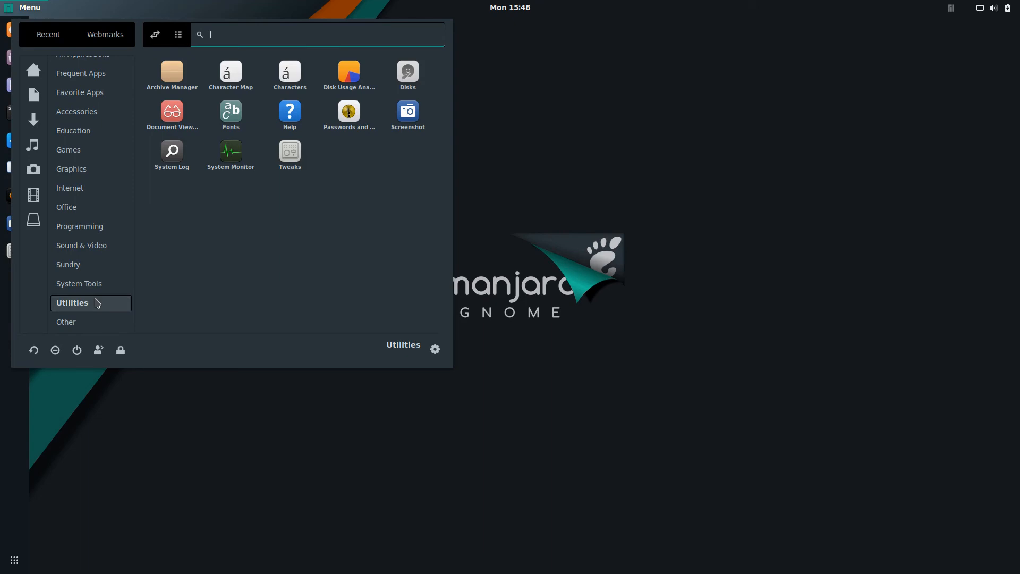
mouse_move(332, 203)
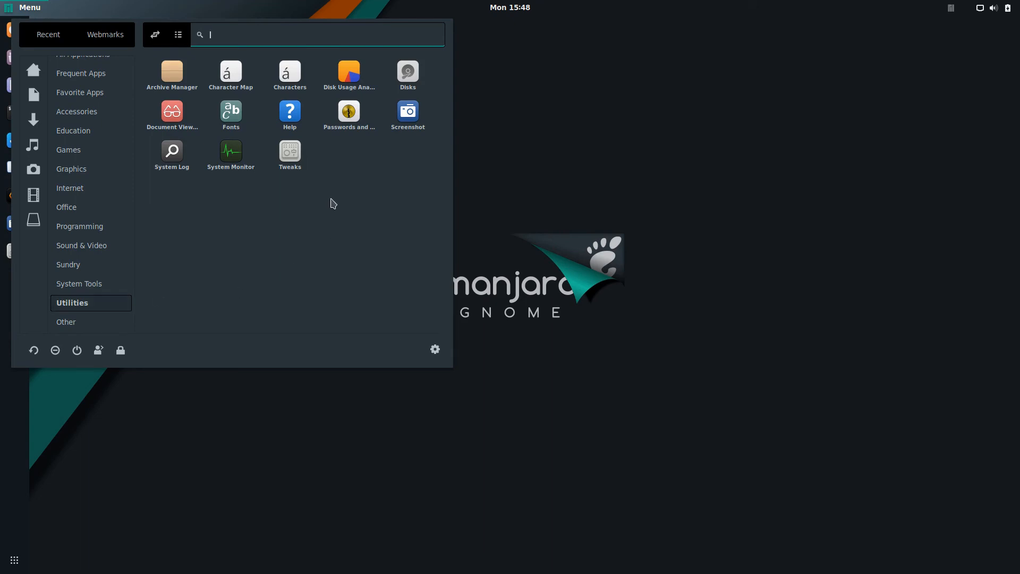
mouse_move(629, 91)
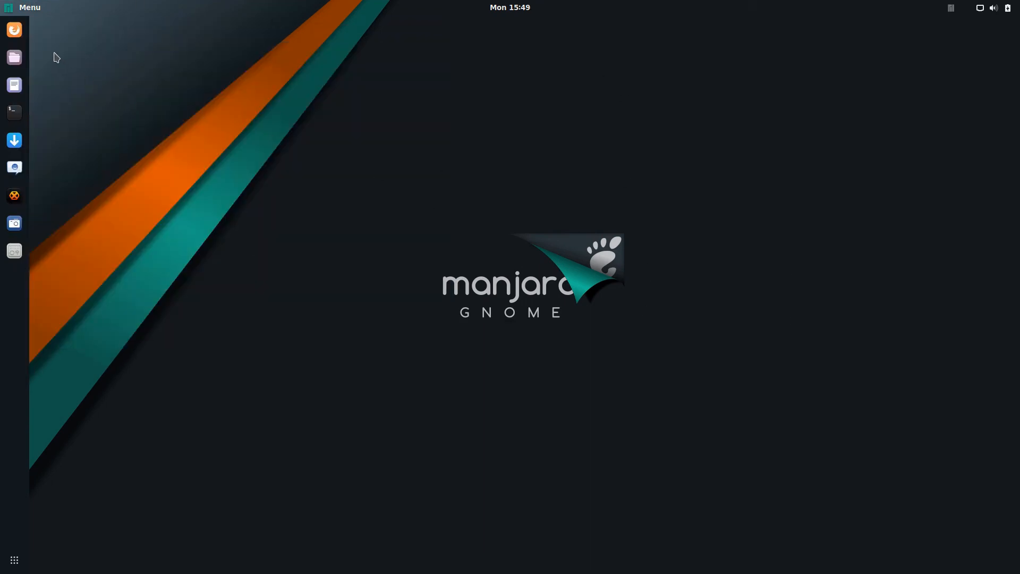
mouse_move(3, 192)
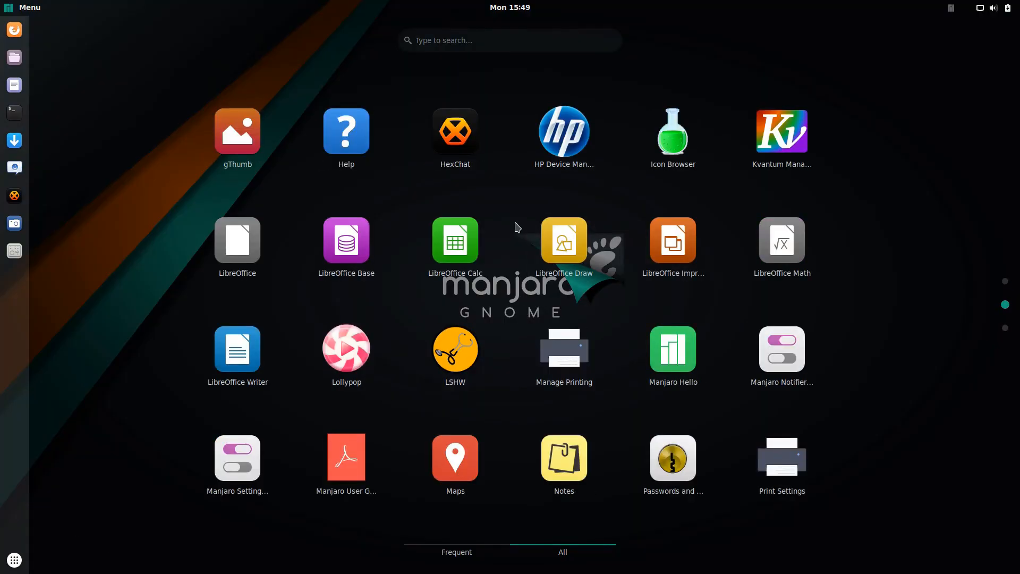
Scroll through the pages of the all-applications grid.
scroll(down, 3)
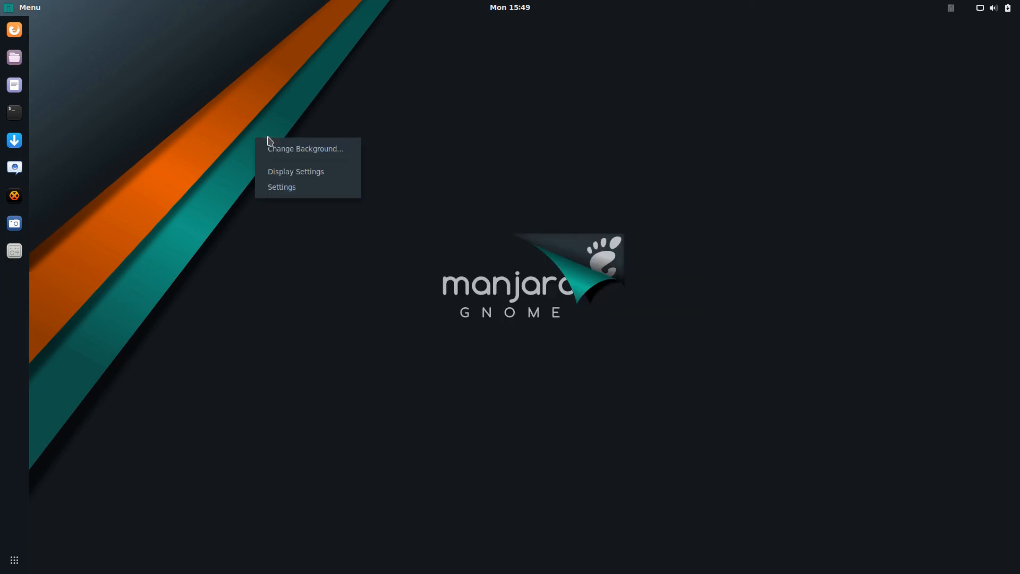
Browse the wallpapers in Background settings, then close Settings keeping the Manjaro wallpaper.
click(305, 149)
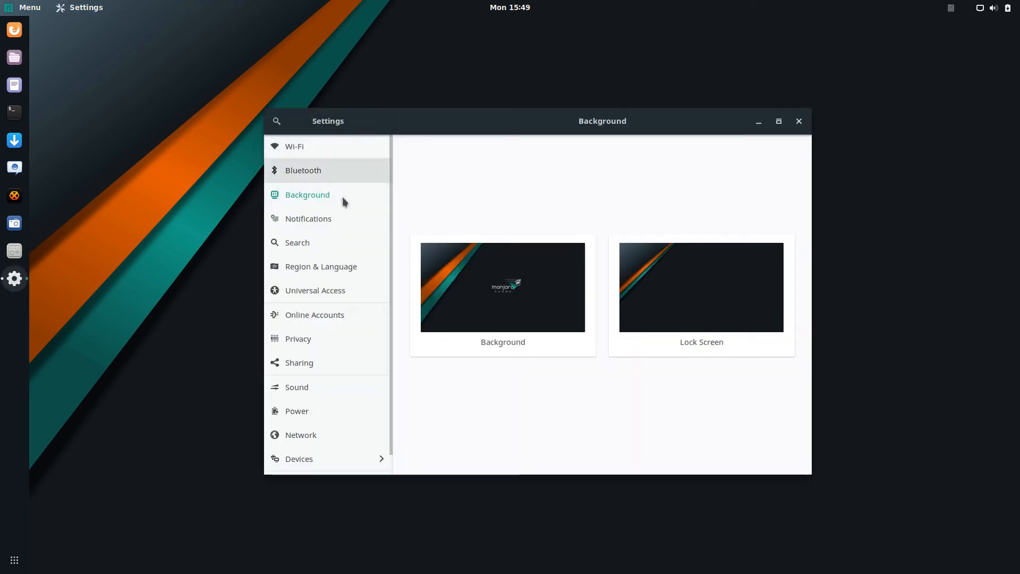
click(502, 286)
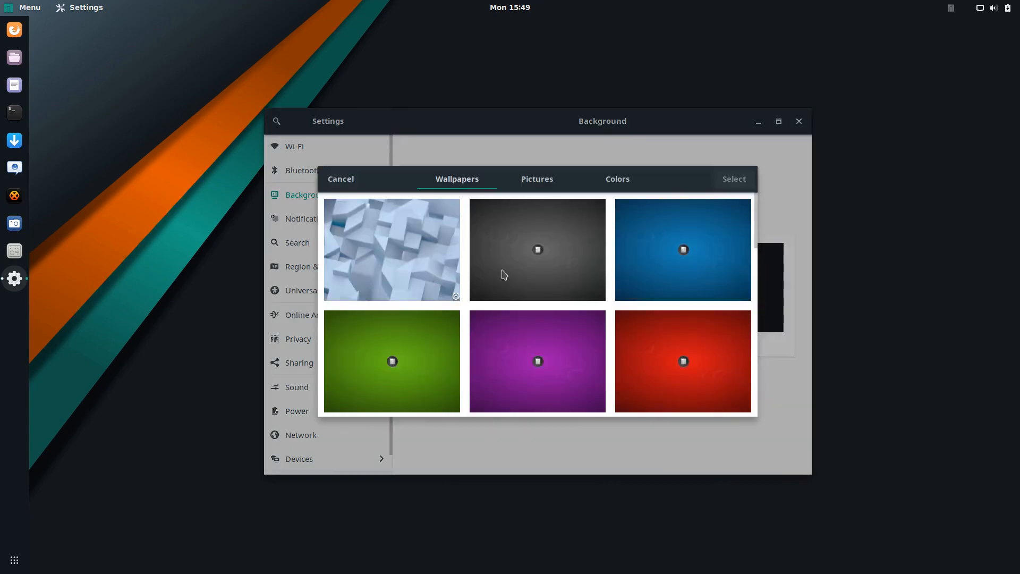
scroll(down, 3)
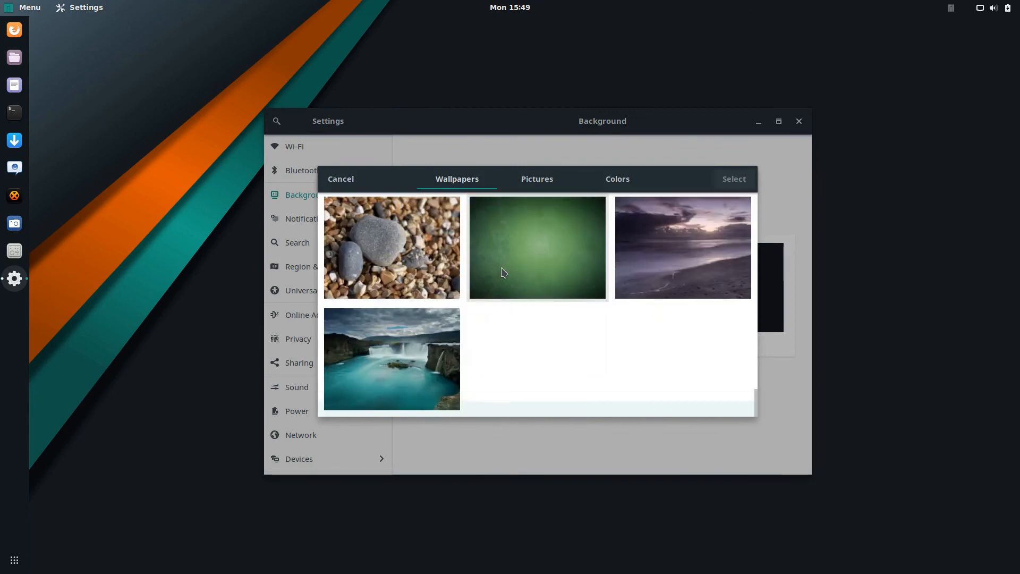
click(340, 178)
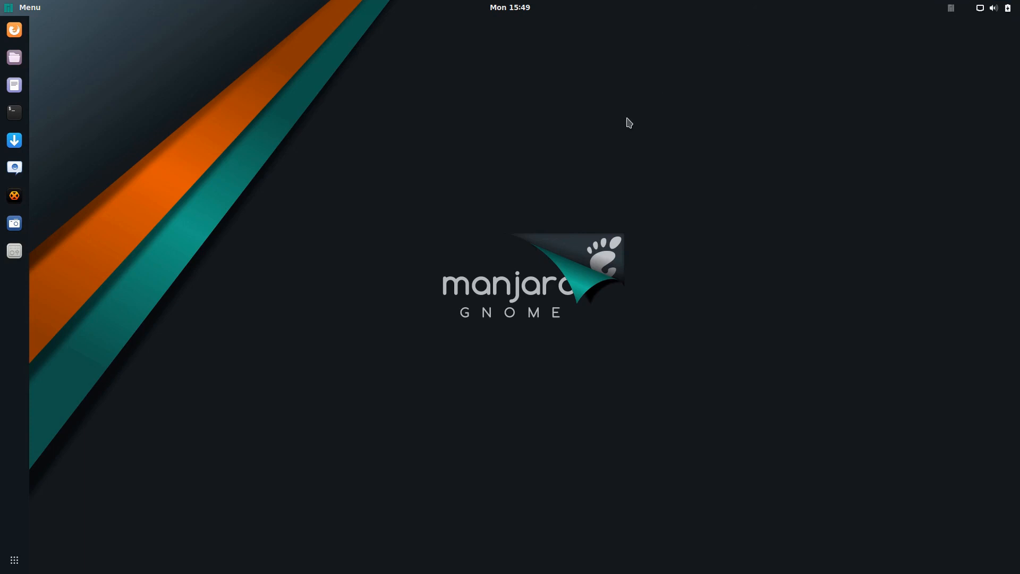
mouse_move(624, 118)
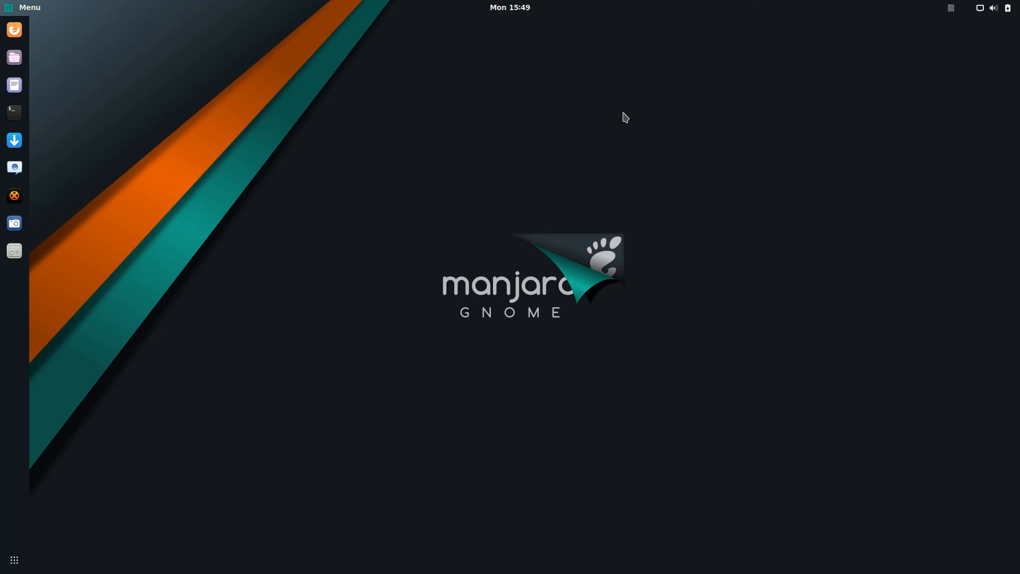
mouse_move(516, 3)
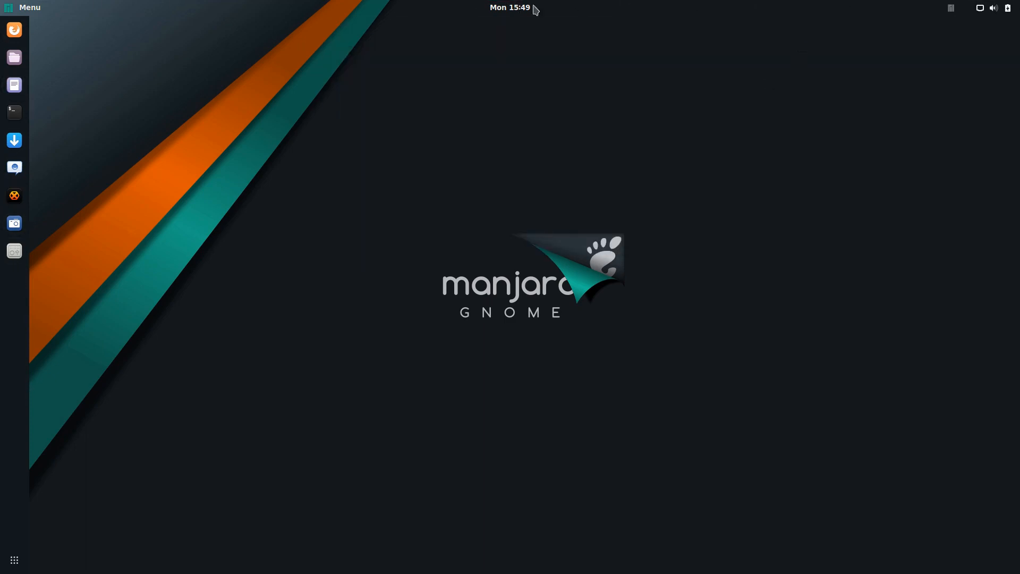
mouse_move(236, 4)
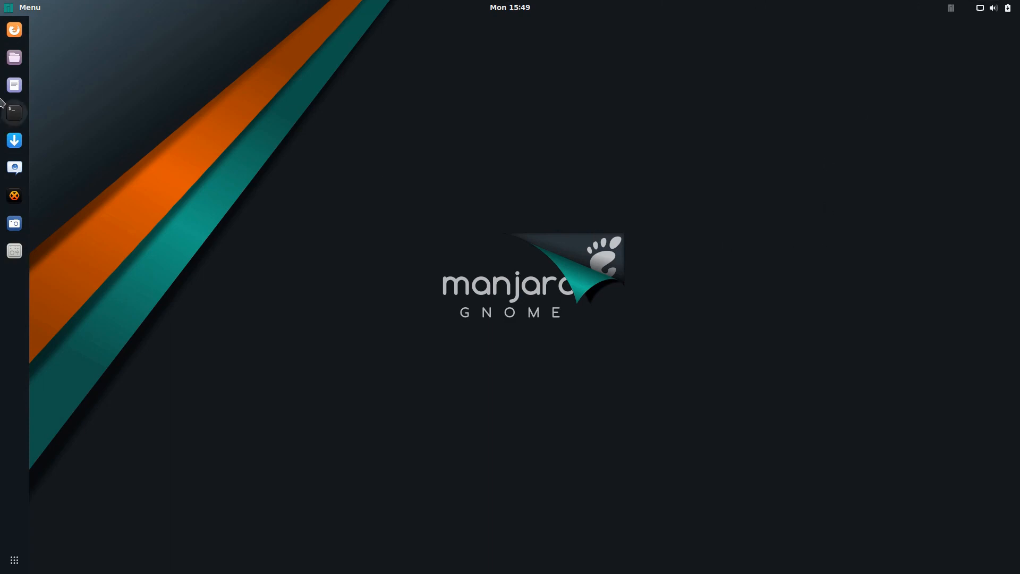
mouse_move(174, 6)
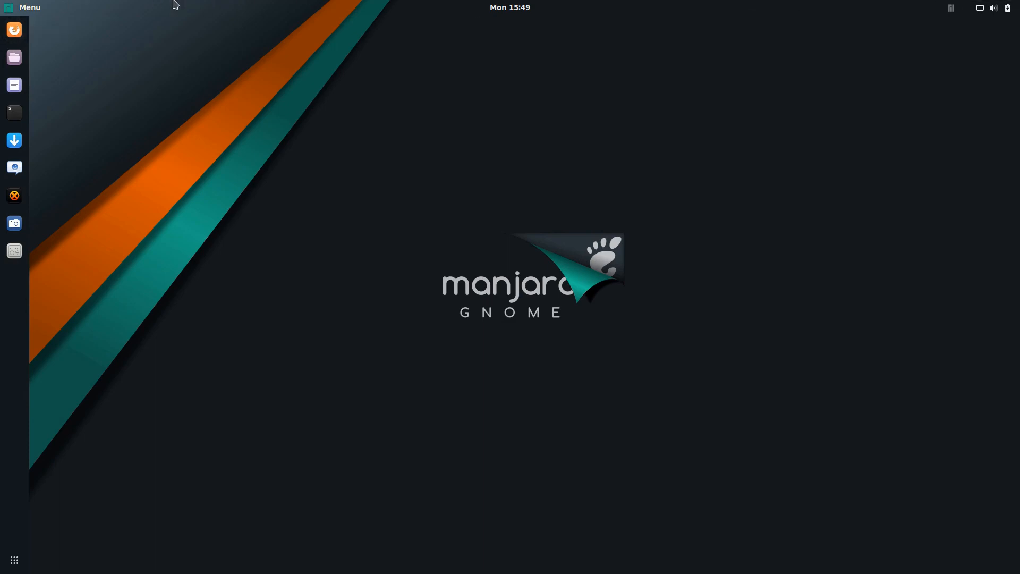
mouse_move(4, 67)
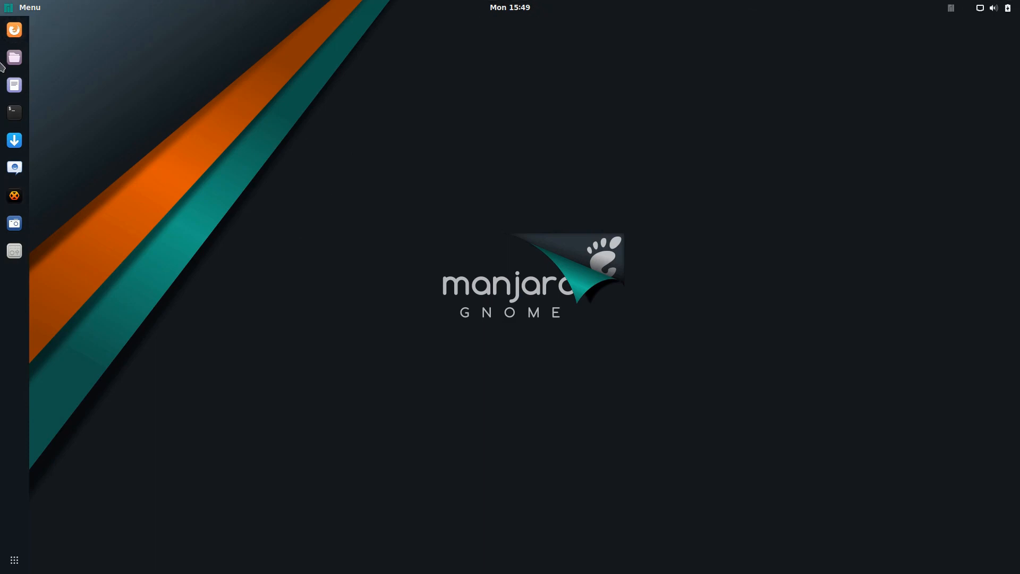
click(14, 112)
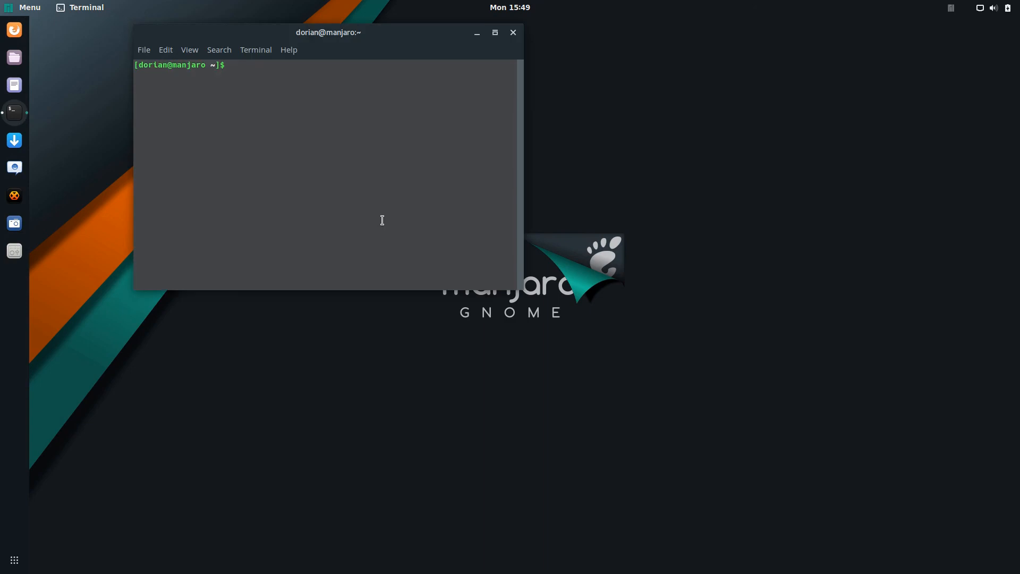
click(22, 7)
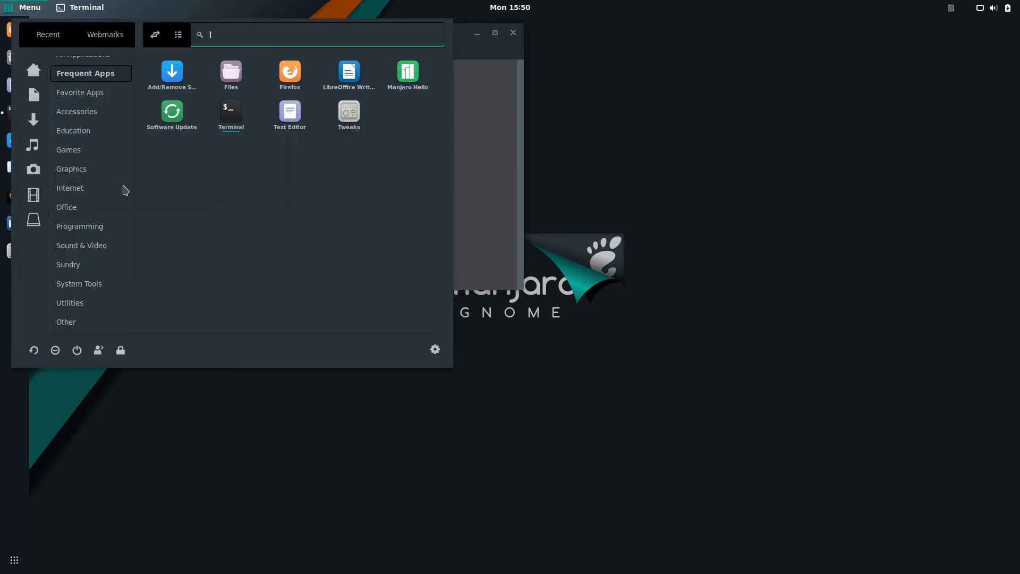
click(230, 111)
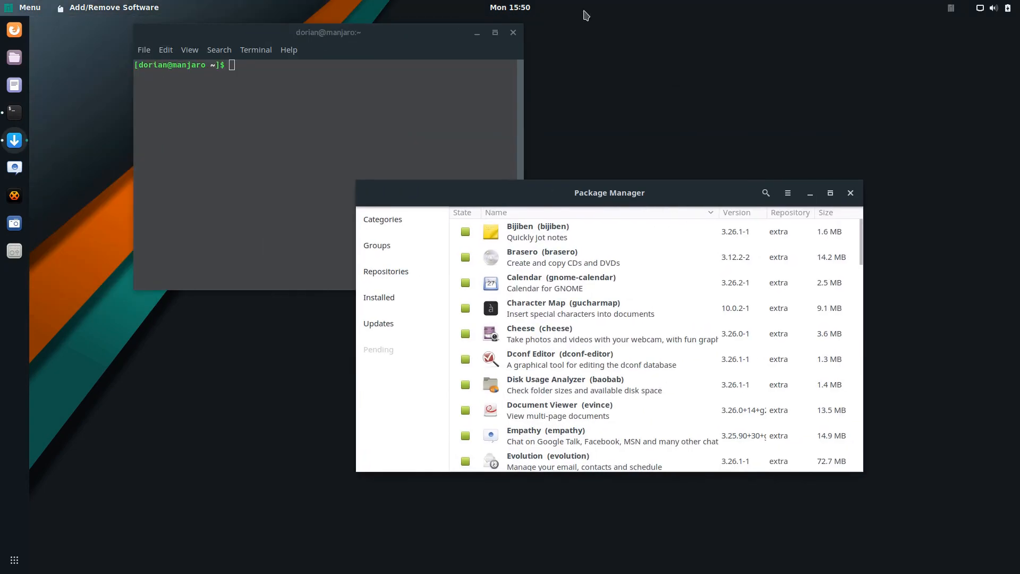
click(25, 7)
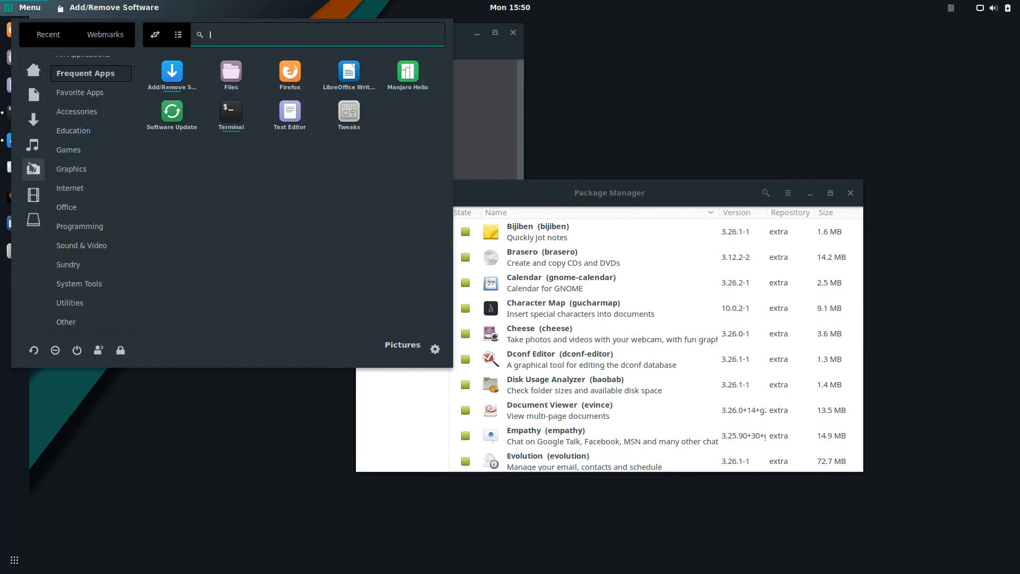
mouse_move(999, 107)
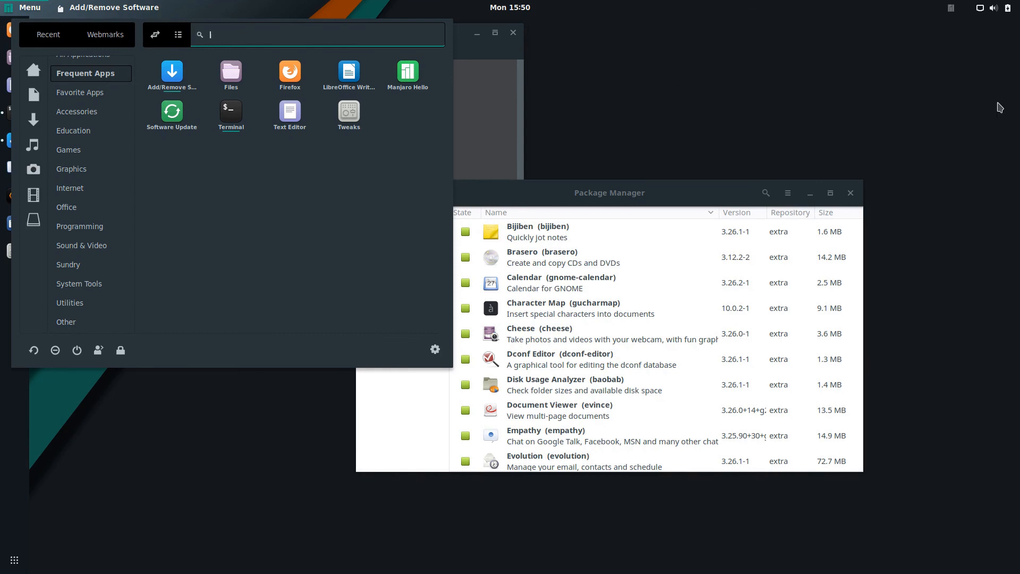
click(230, 111)
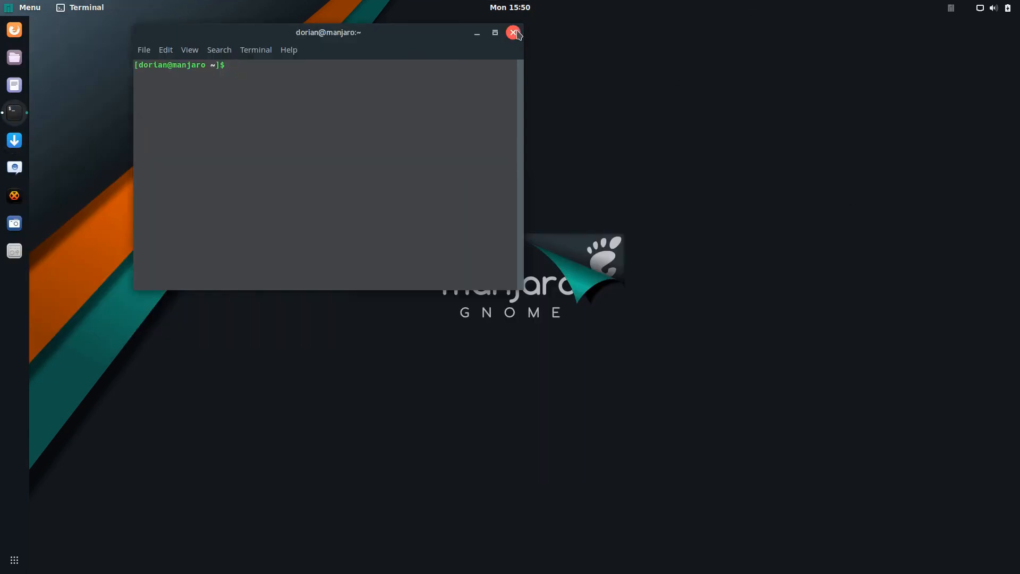
click(513, 32)
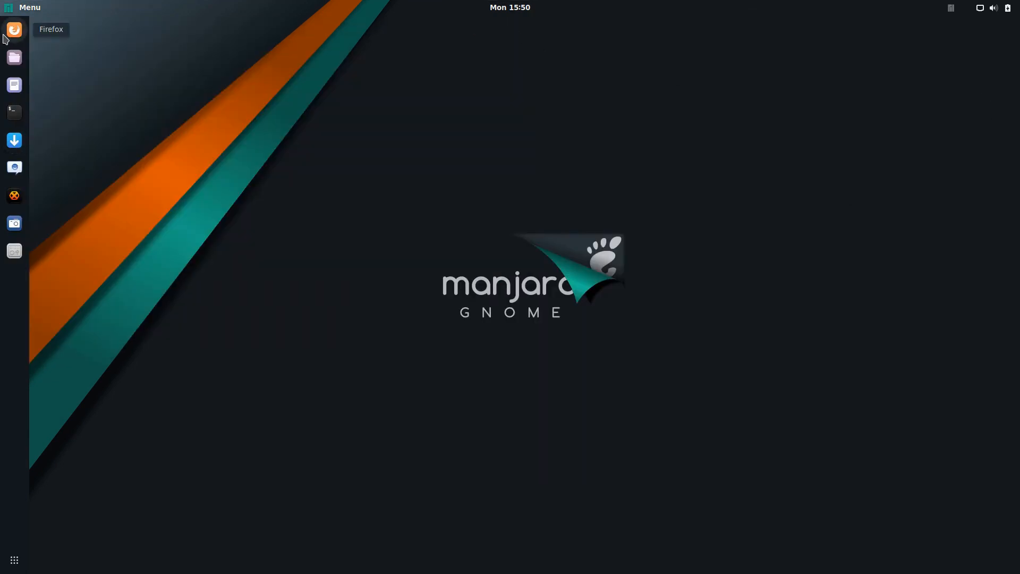
mouse_move(507, 276)
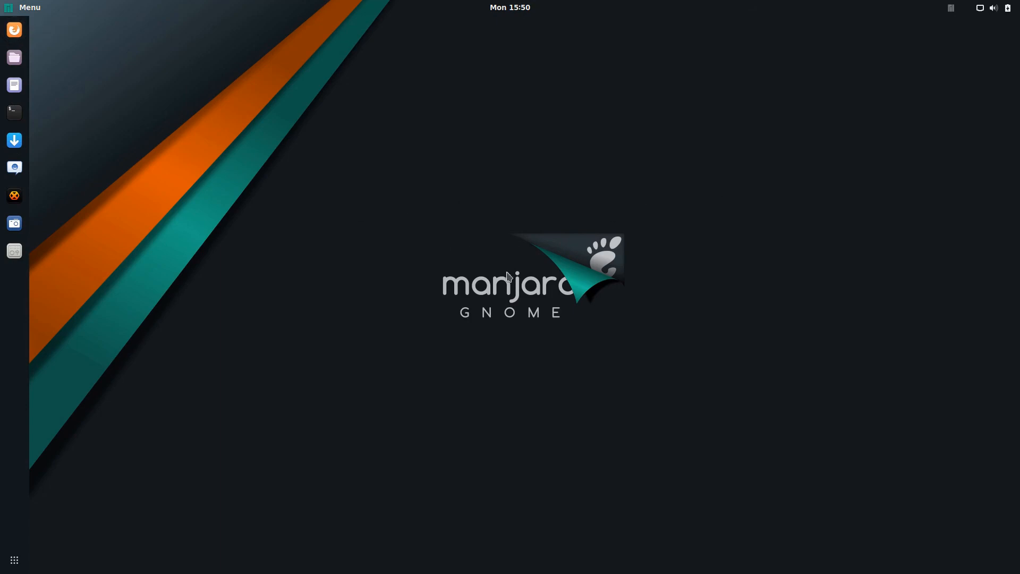
mouse_move(535, 301)
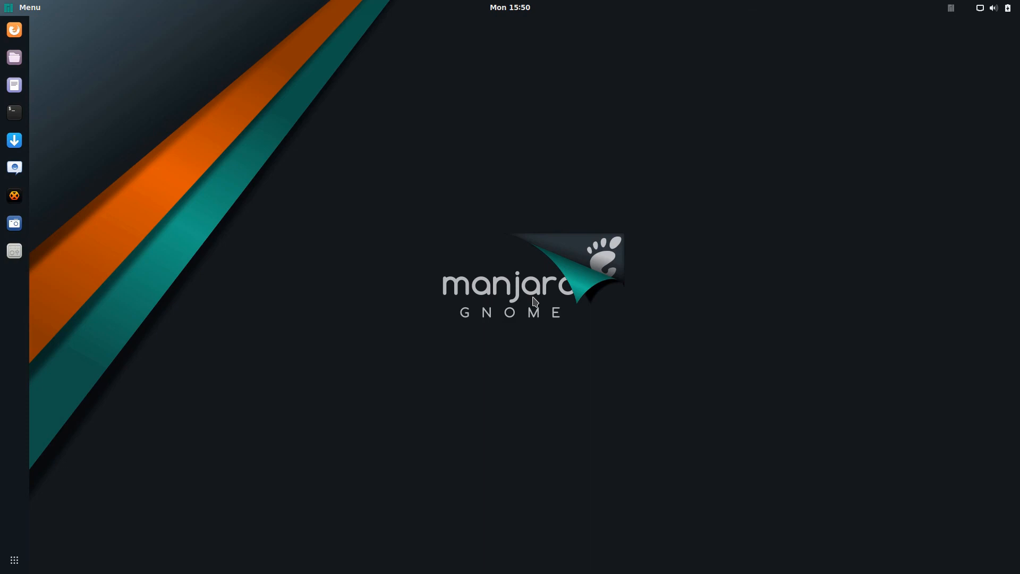
mouse_move(527, 281)
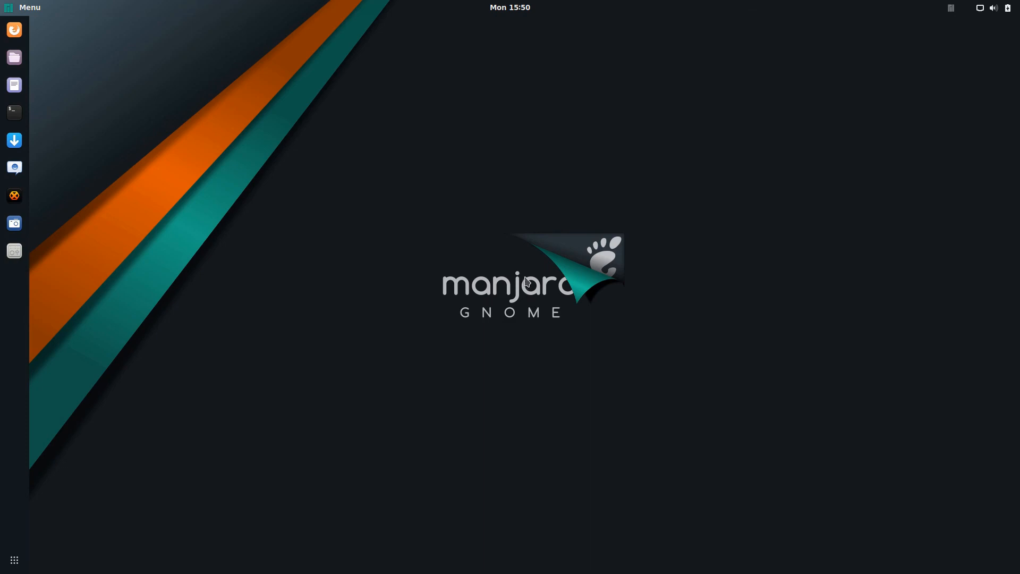
Bring up the 60-second Power Off prompt, cancel it, then bring it up again.
click(993, 7)
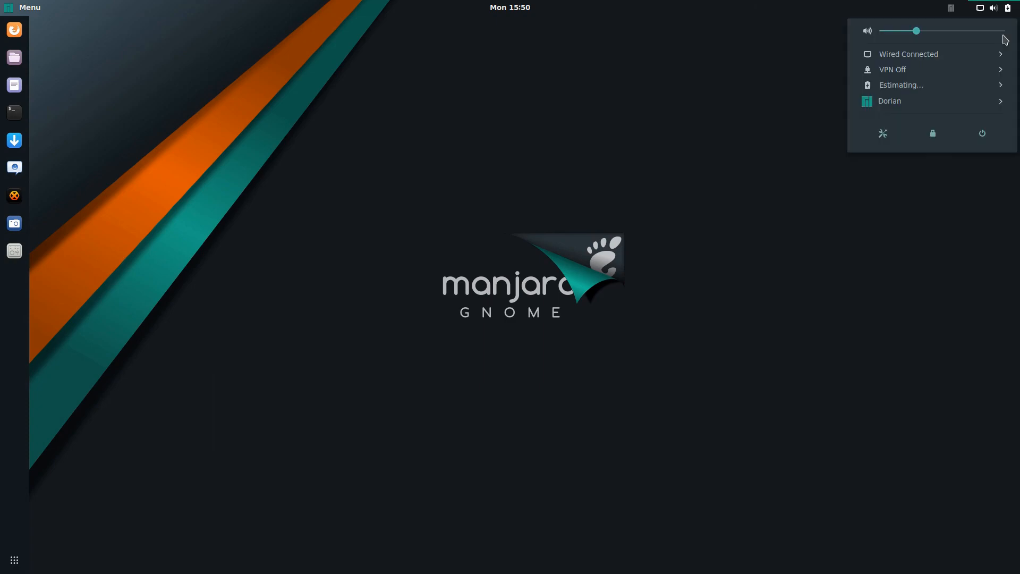
click(982, 133)
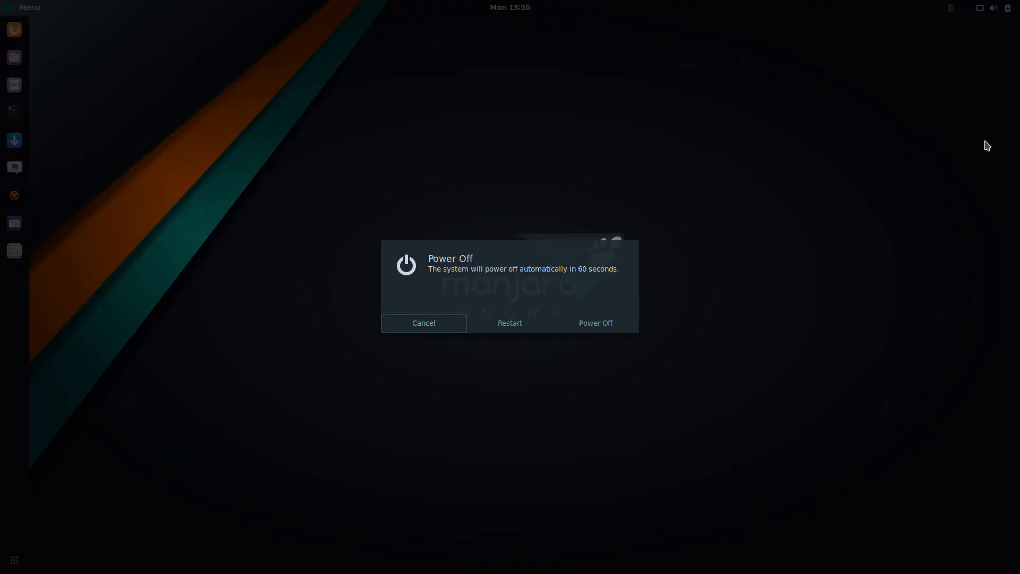
mouse_move(727, 232)
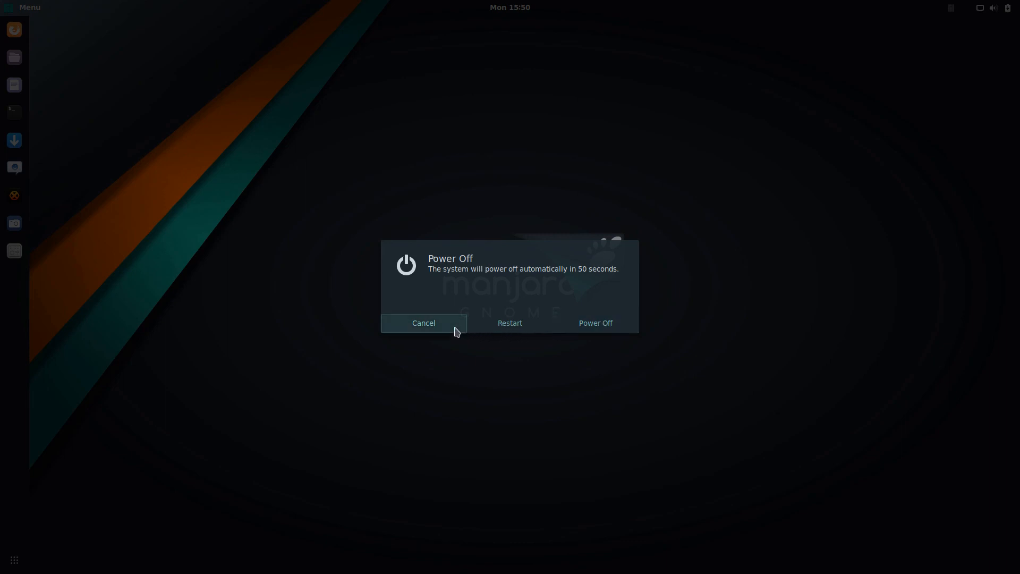
click(423, 323)
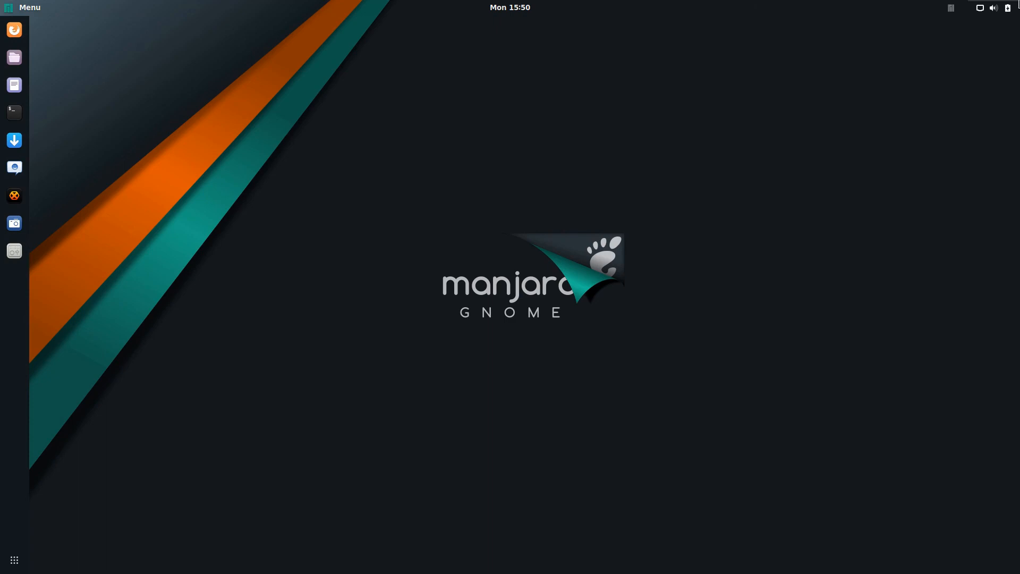
click(991, 7)
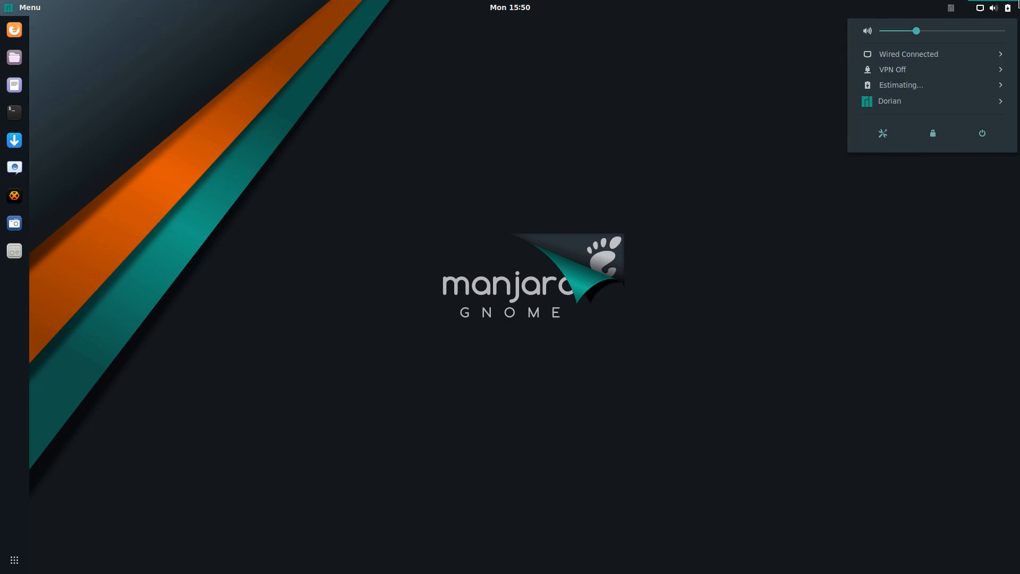
mouse_move(981, 133)
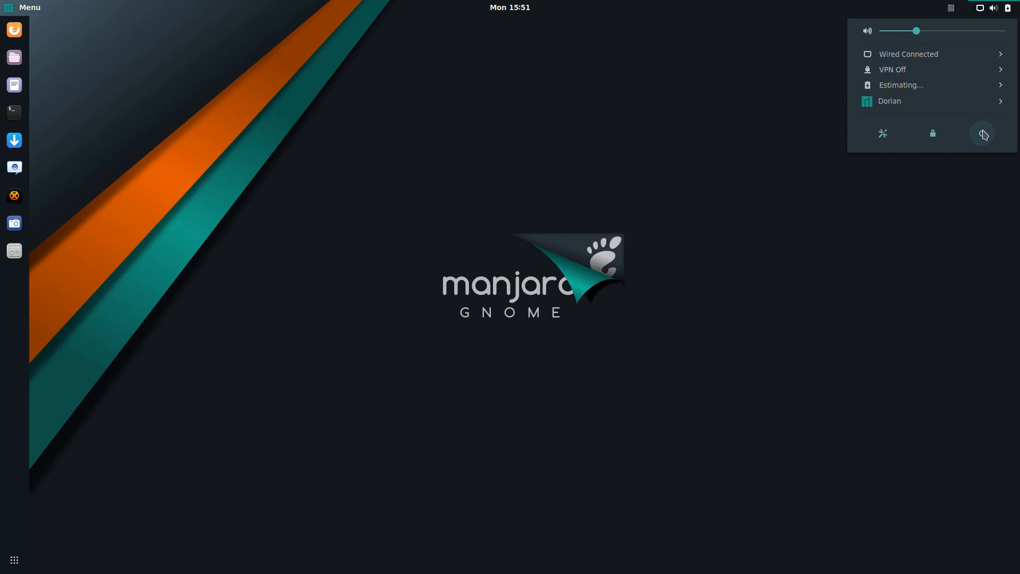
click(982, 134)
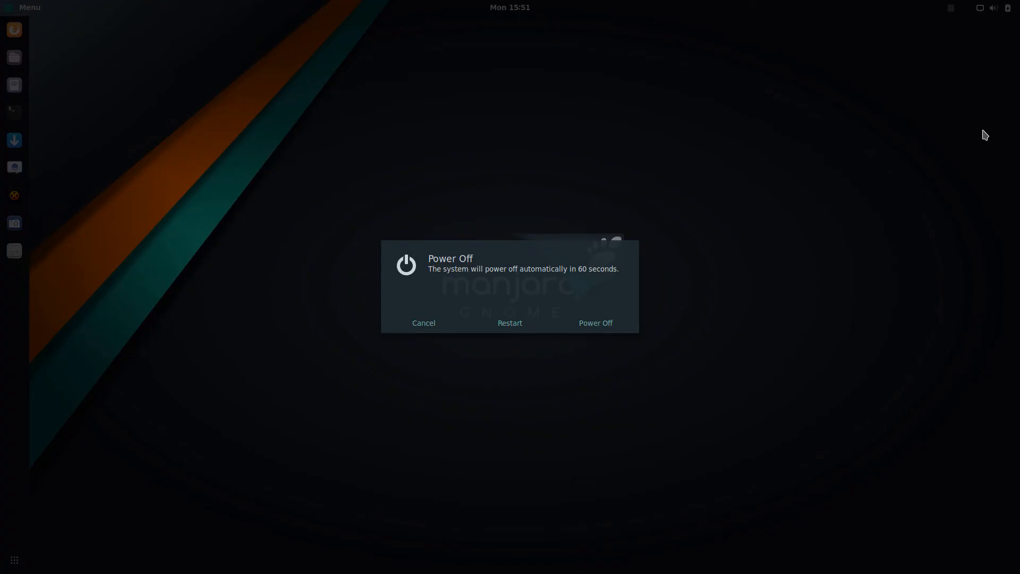